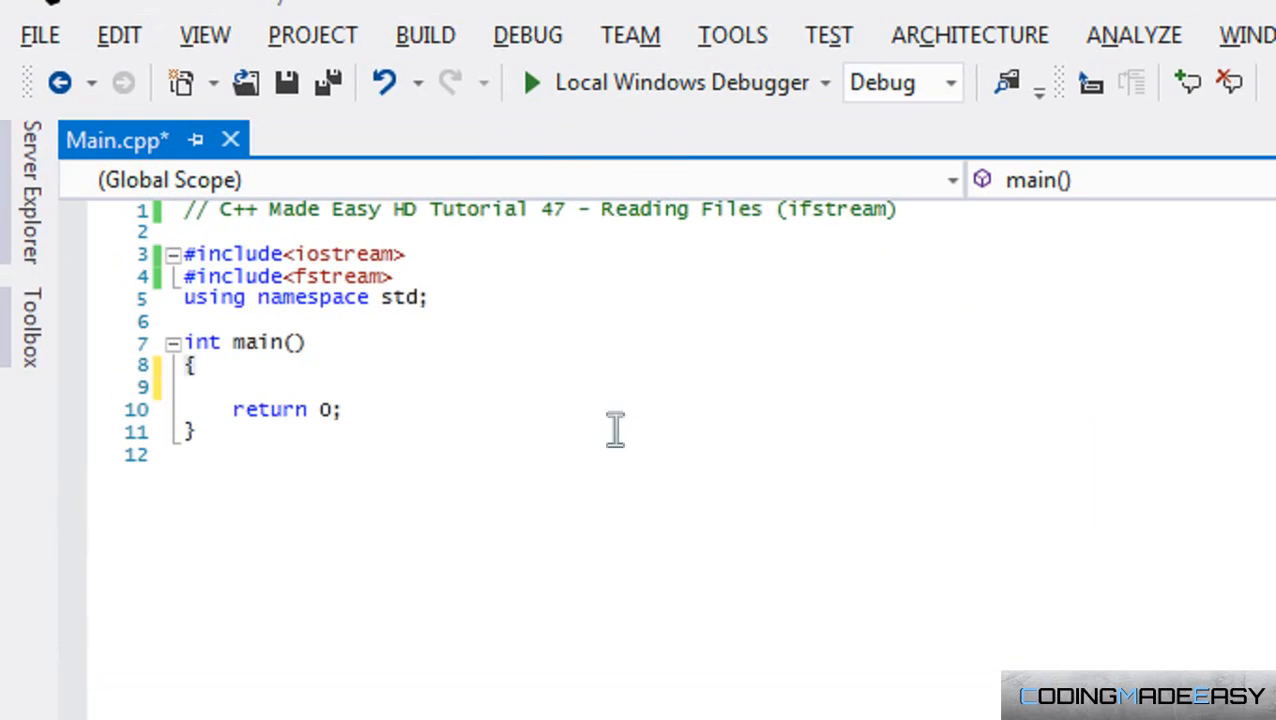
mouse_move(454, 407)
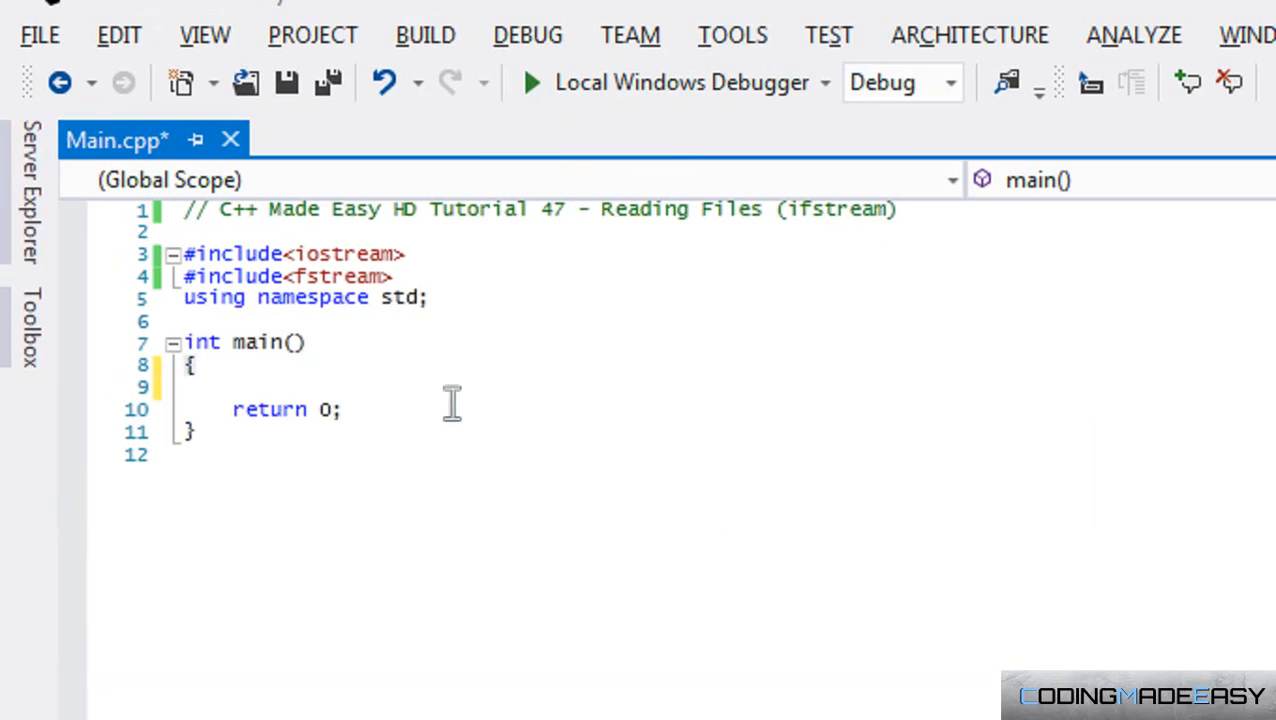
mouse_move(402, 350)
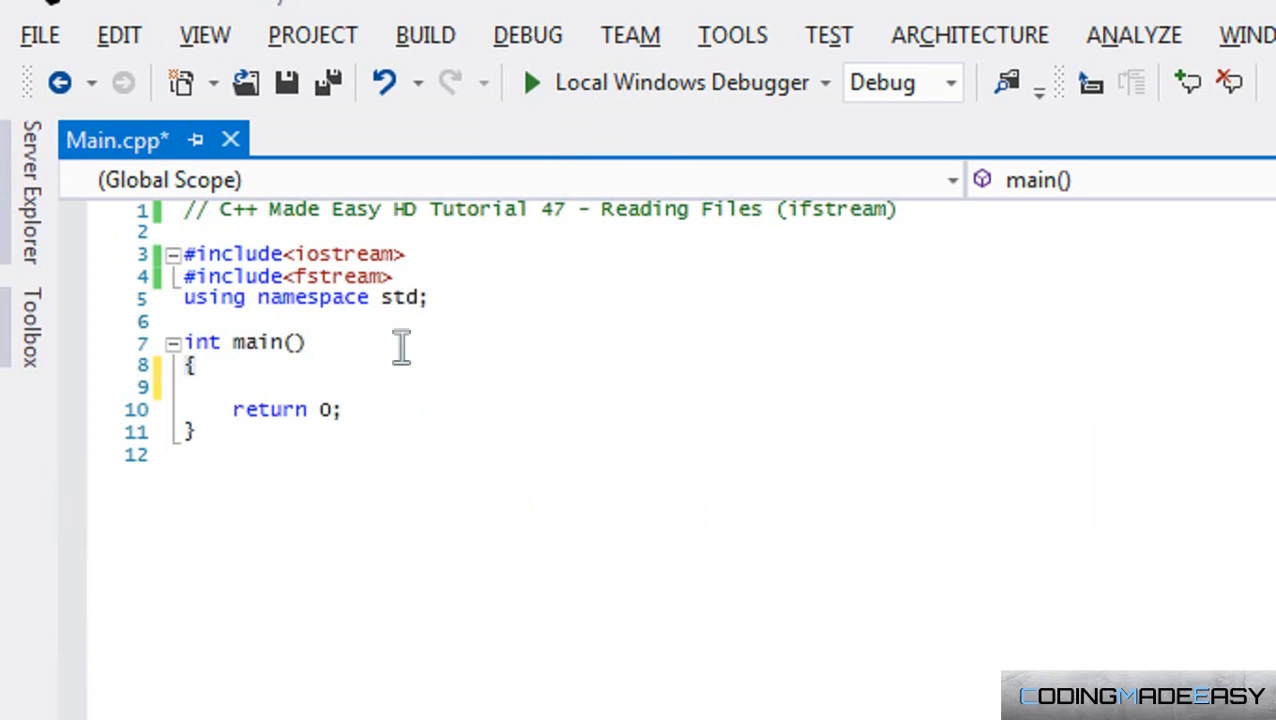
mouse_move(402, 343)
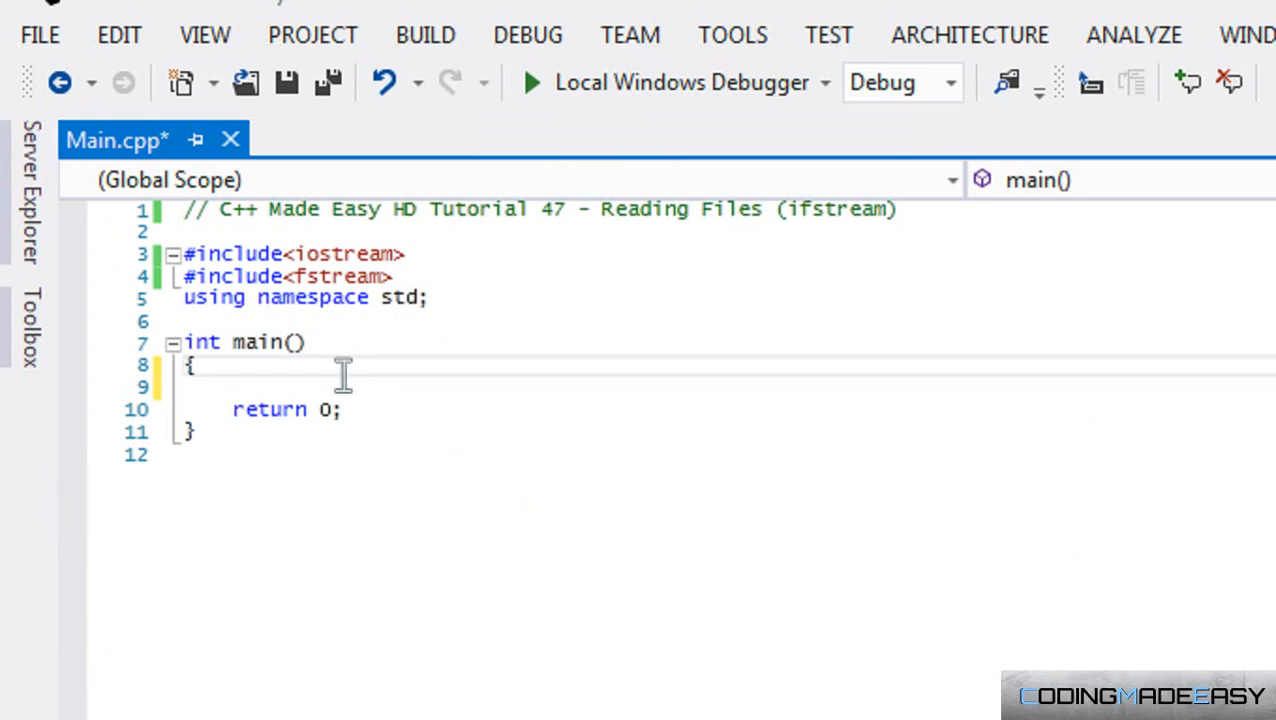
mouse_move(324, 390)
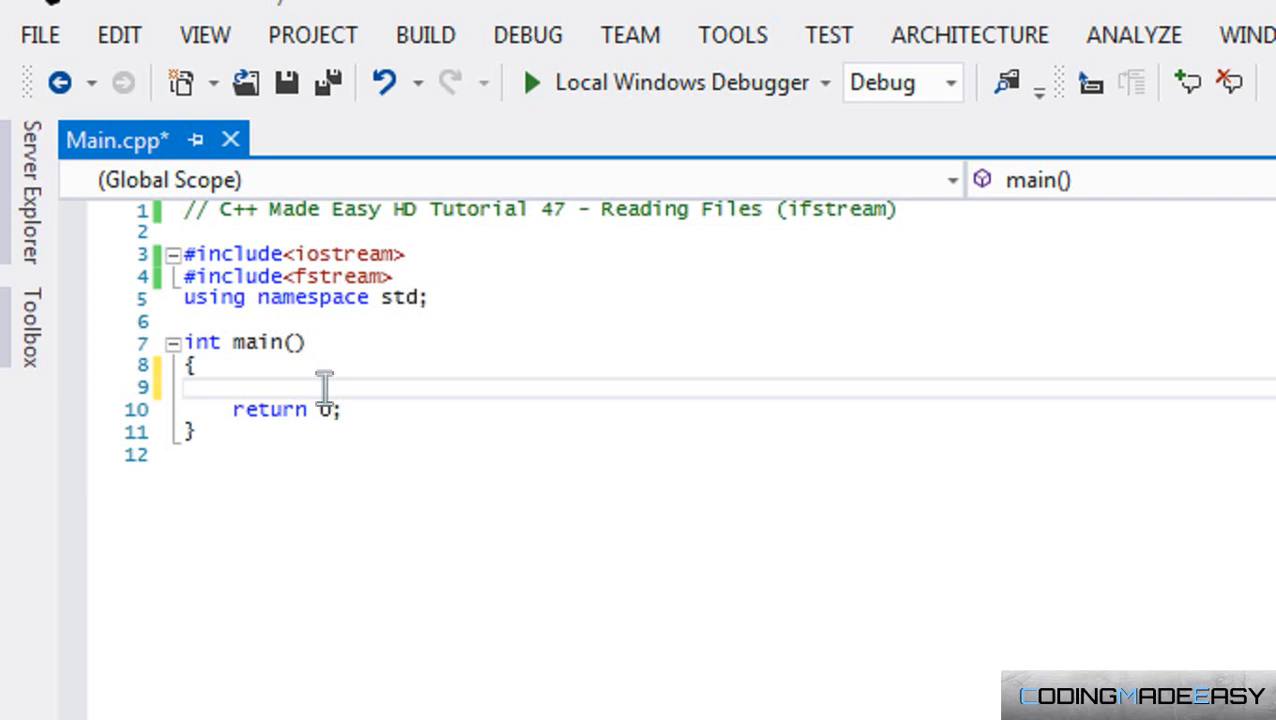
Use Save As to store test.txt in the C++ Made Easy HD project folder
click(232, 385)
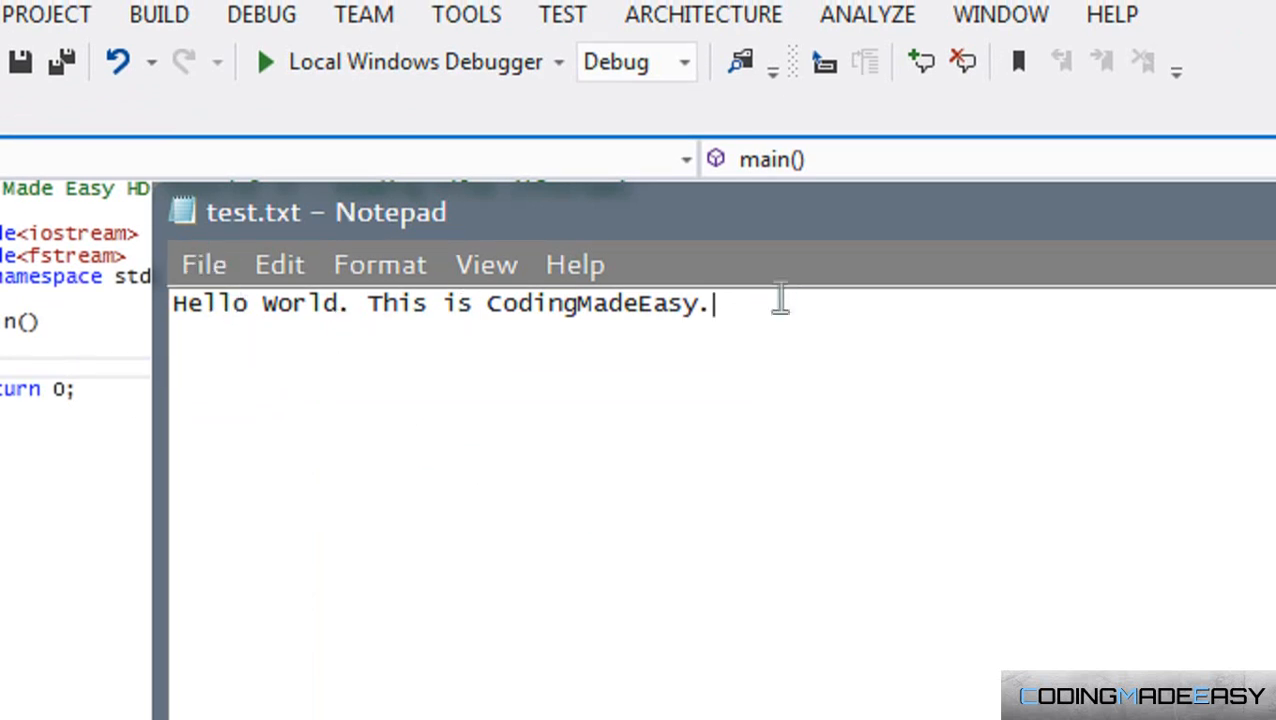
mouse_move(728, 308)
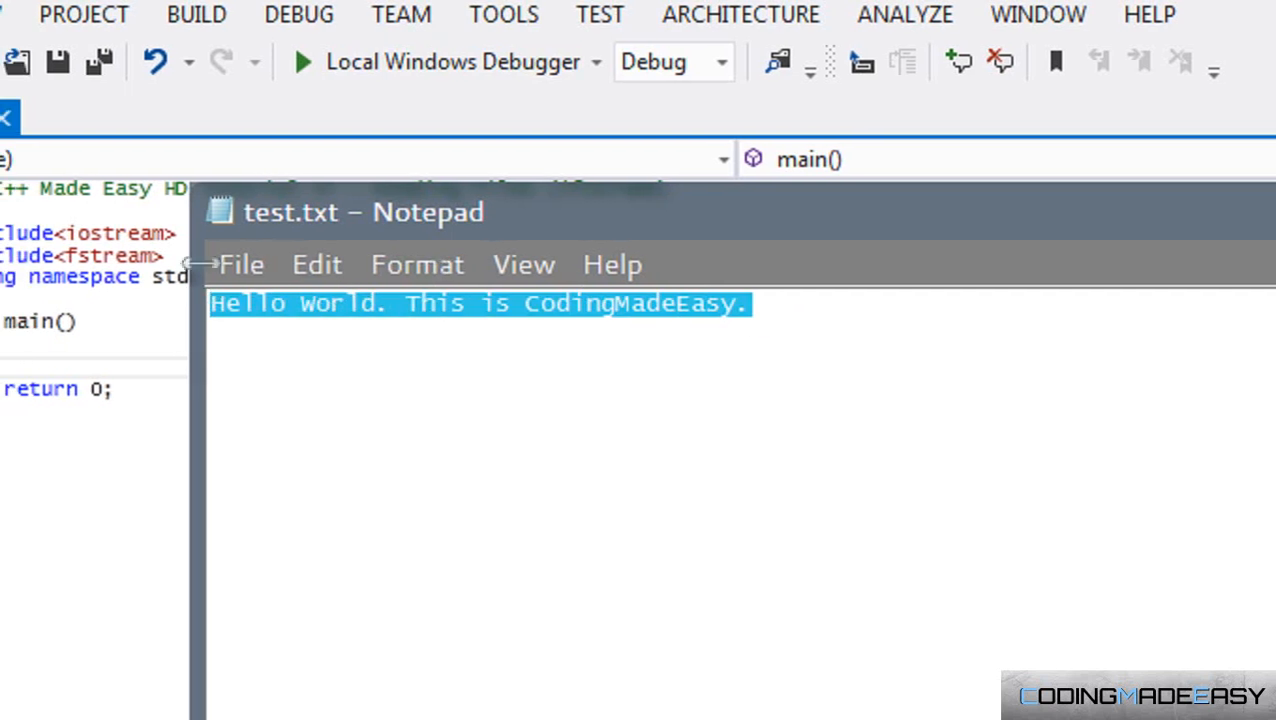
click(241, 264)
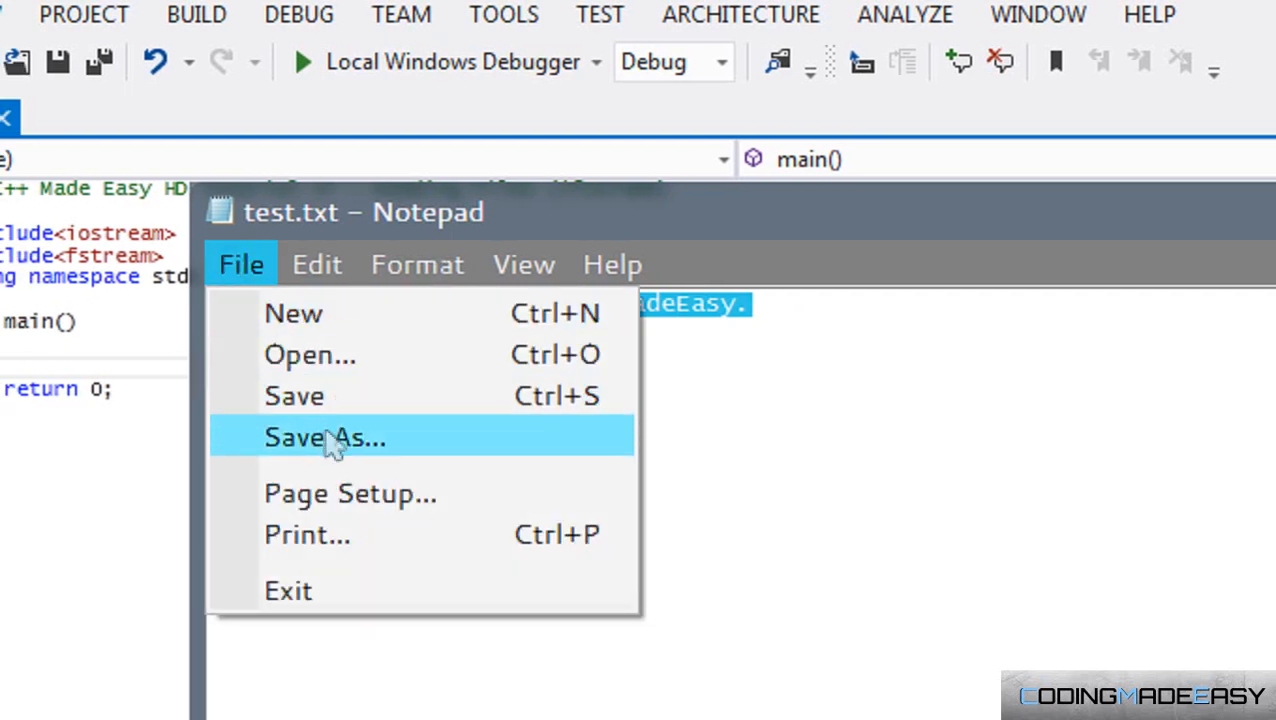
click(324, 438)
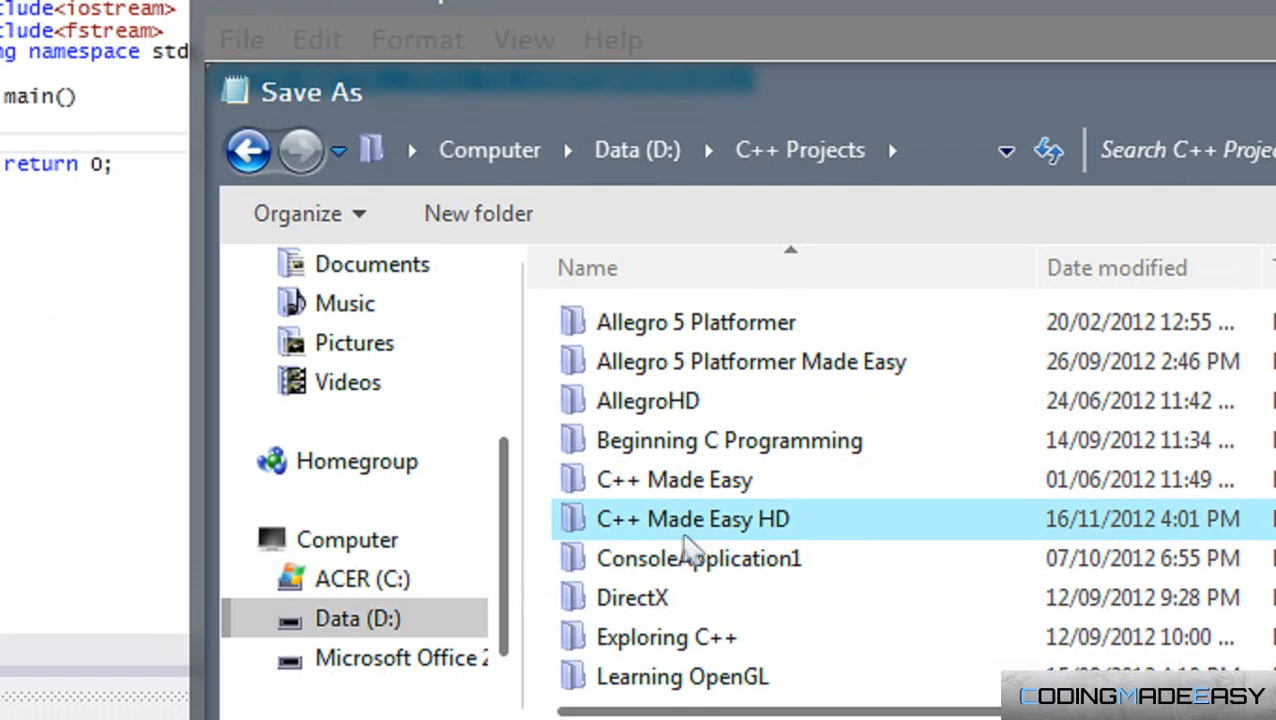
double_click(689, 519)
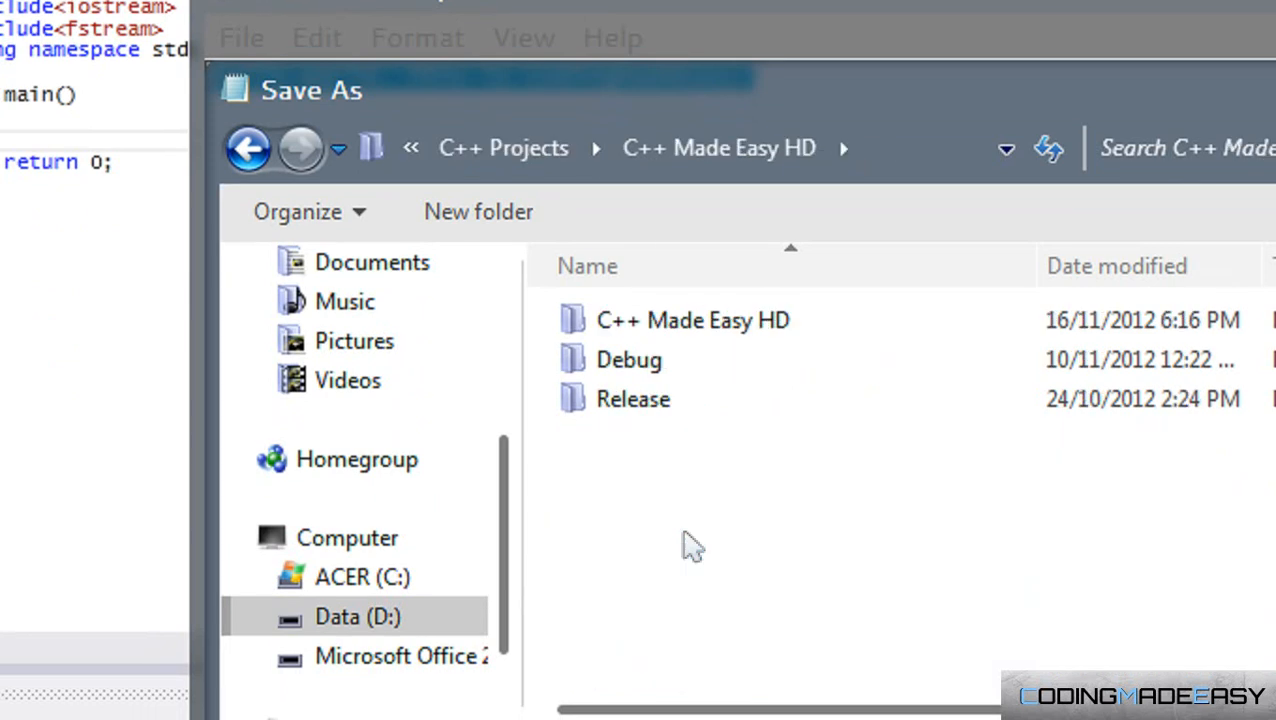
click(628, 360)
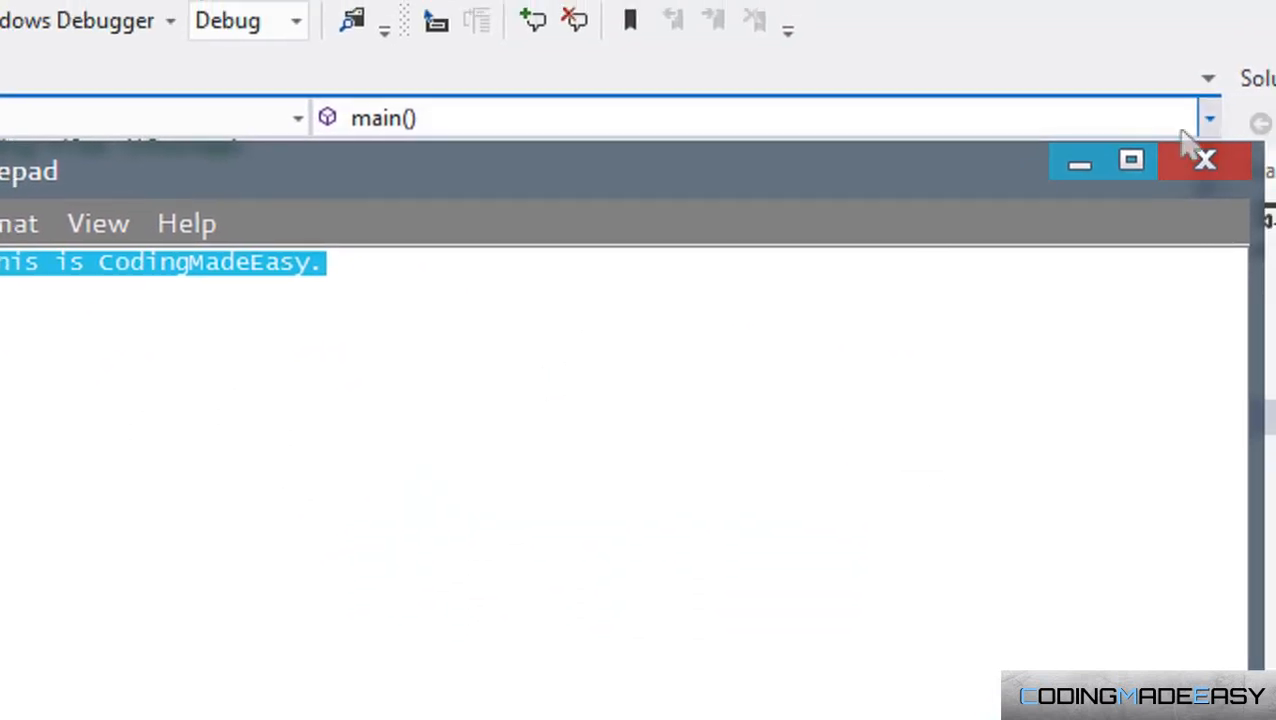
Close Notepad, type sample cout and cin lines in main, then delete them
click(1206, 165)
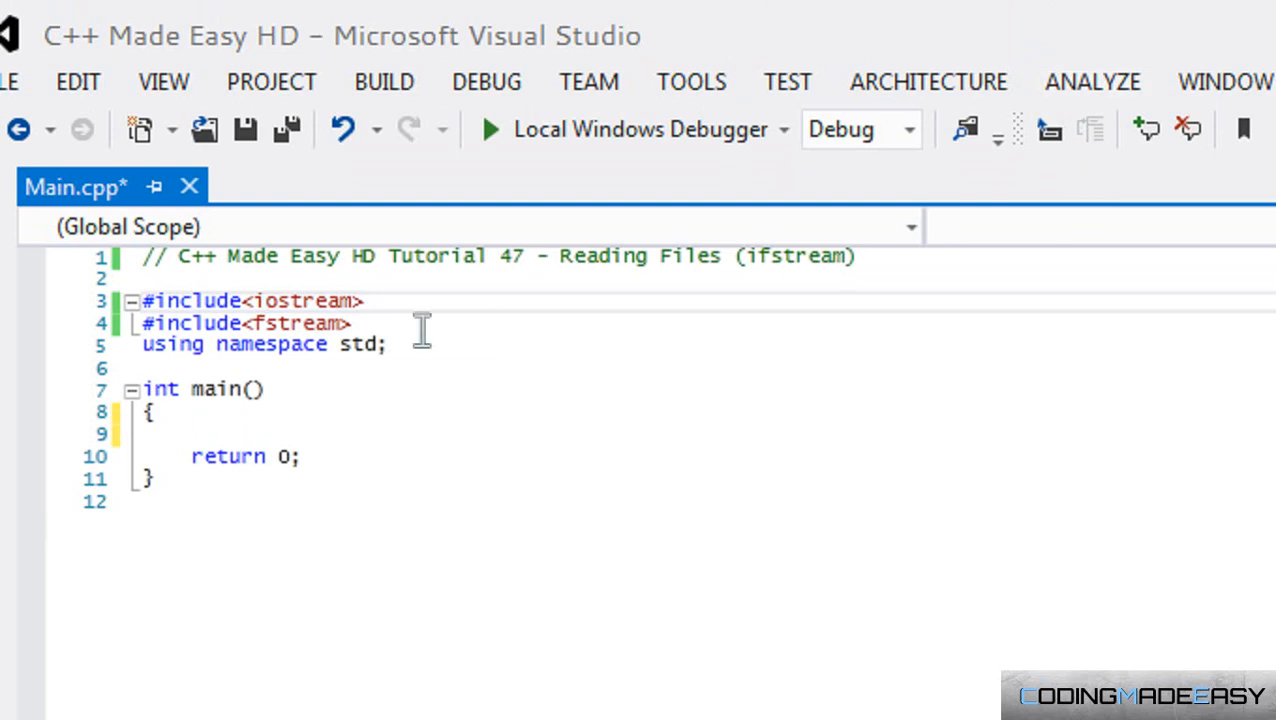
double_click(298, 323)
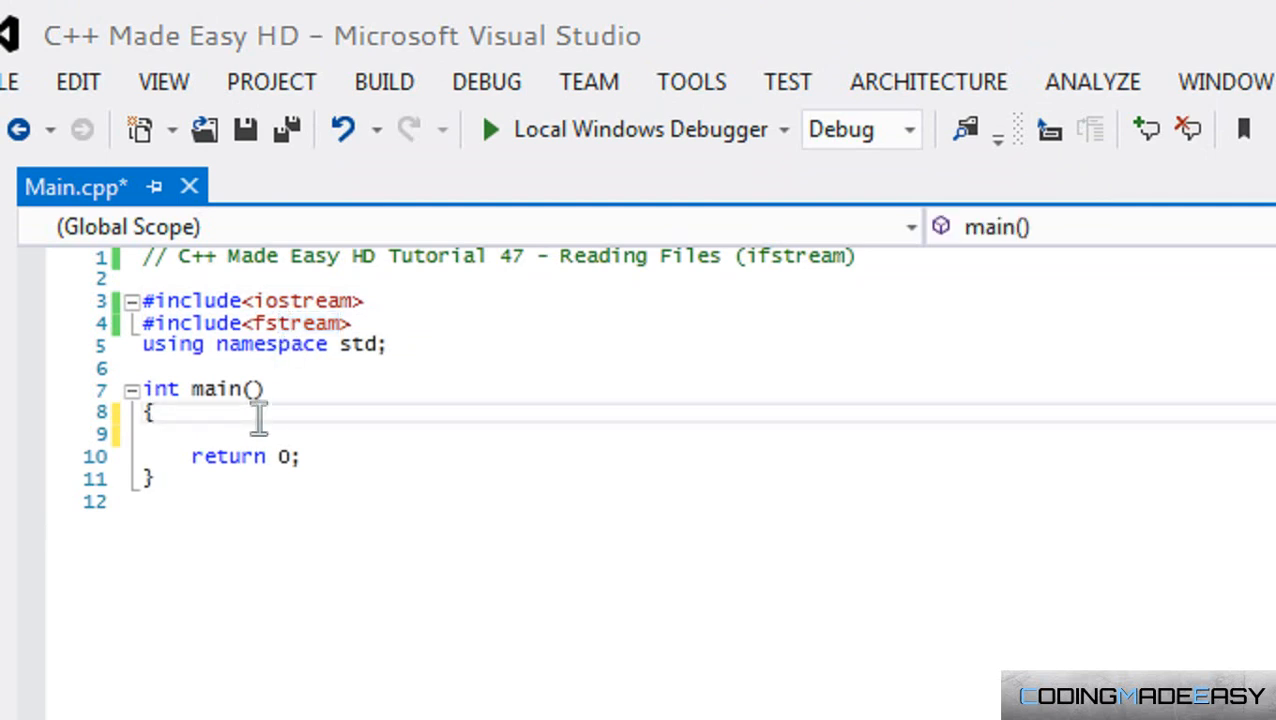
text(cout <<)
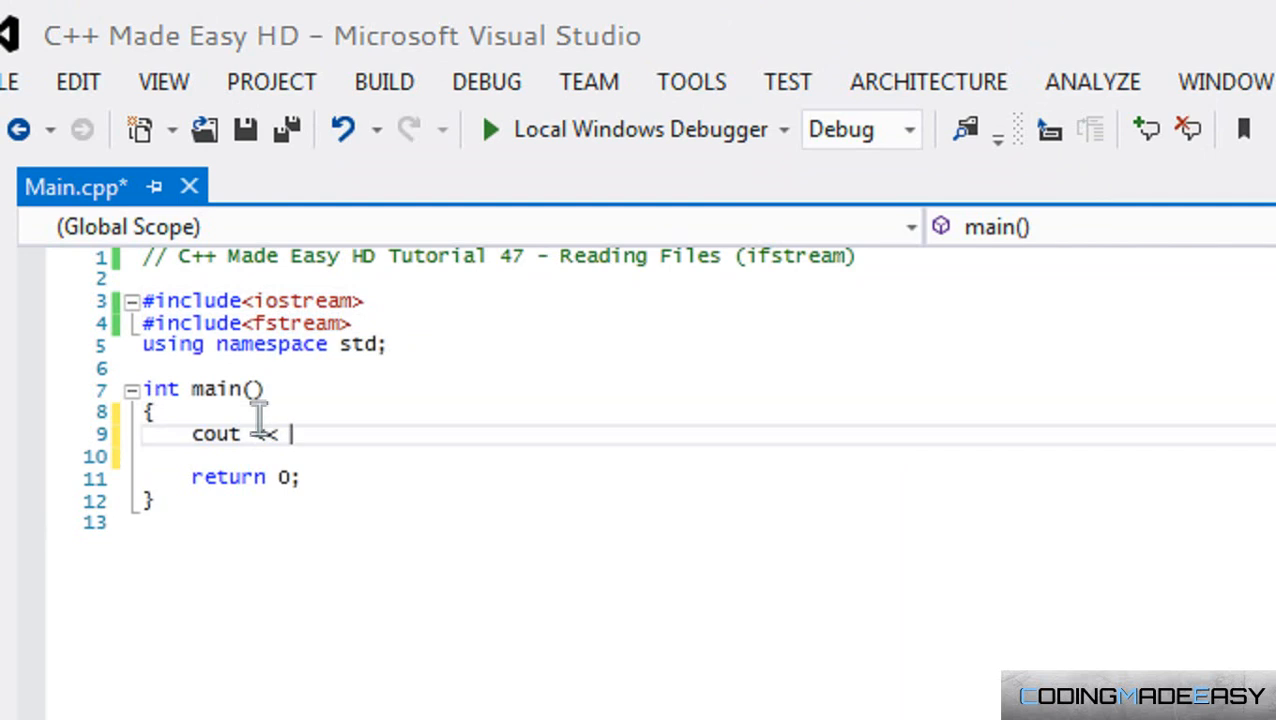
text("lkjaskd)
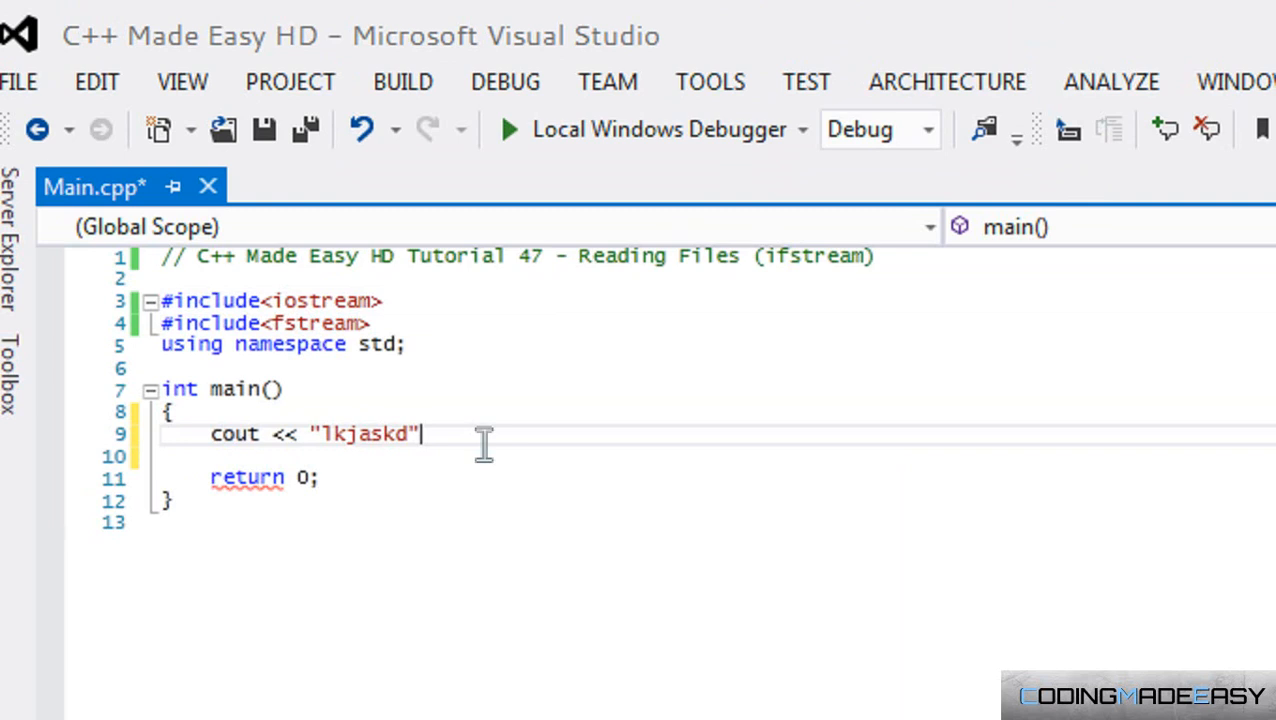
text(cin)
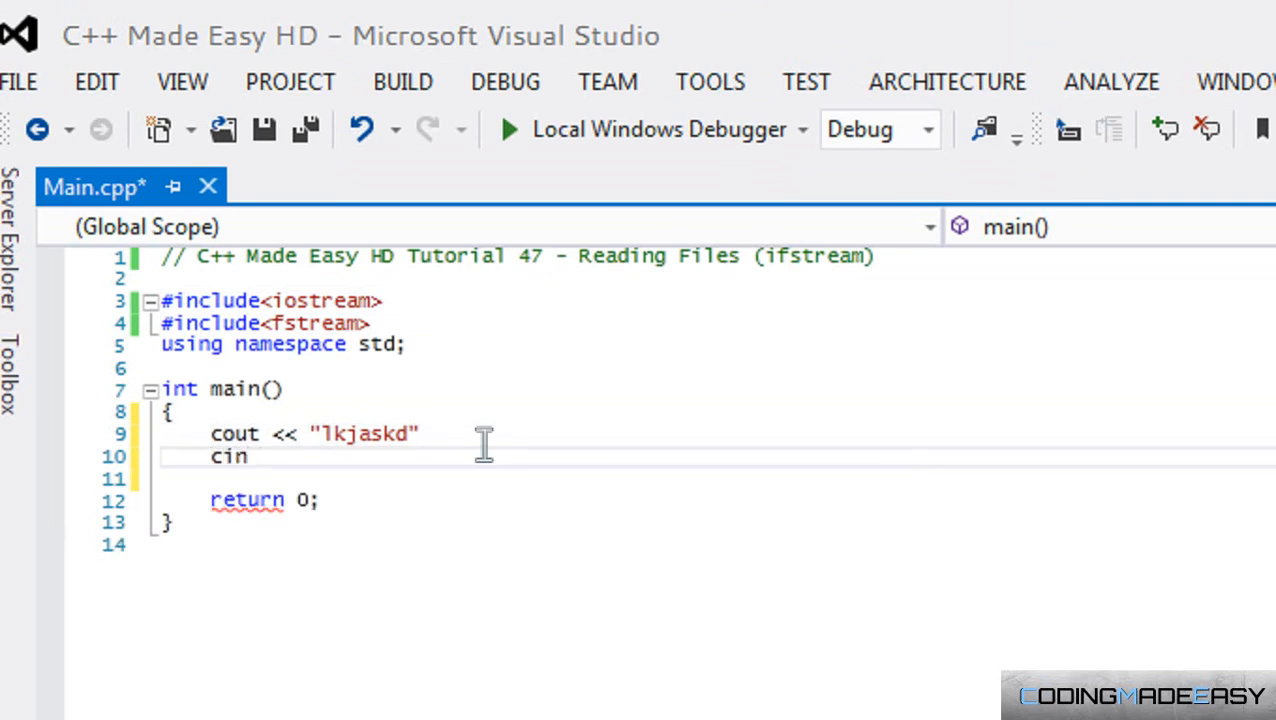
text(>> alka)
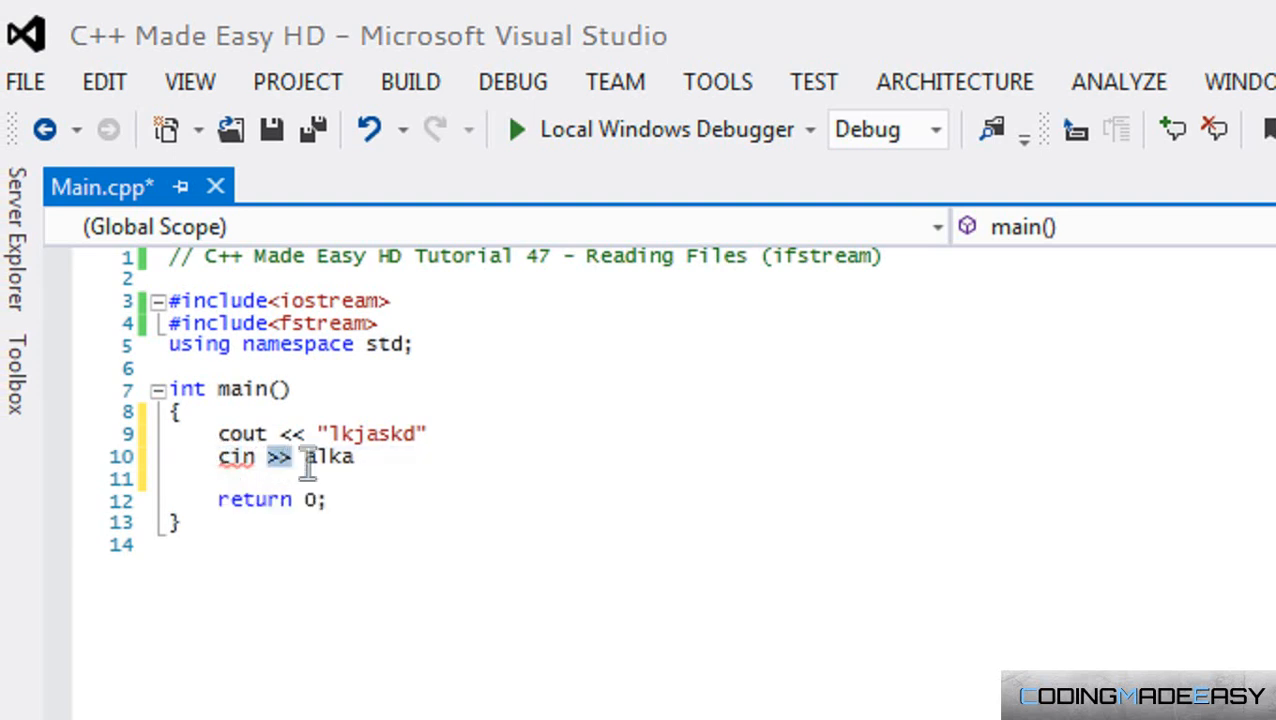
double_click(330, 457)
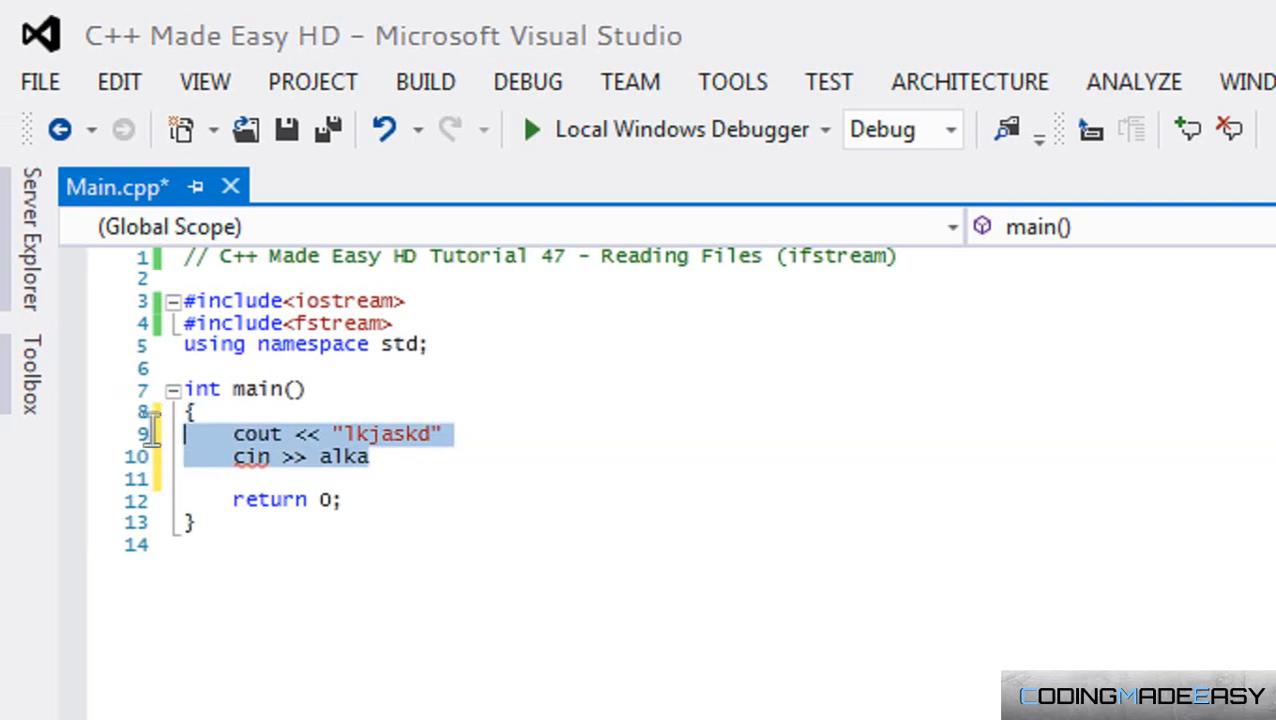
mouse_move(130, 449)
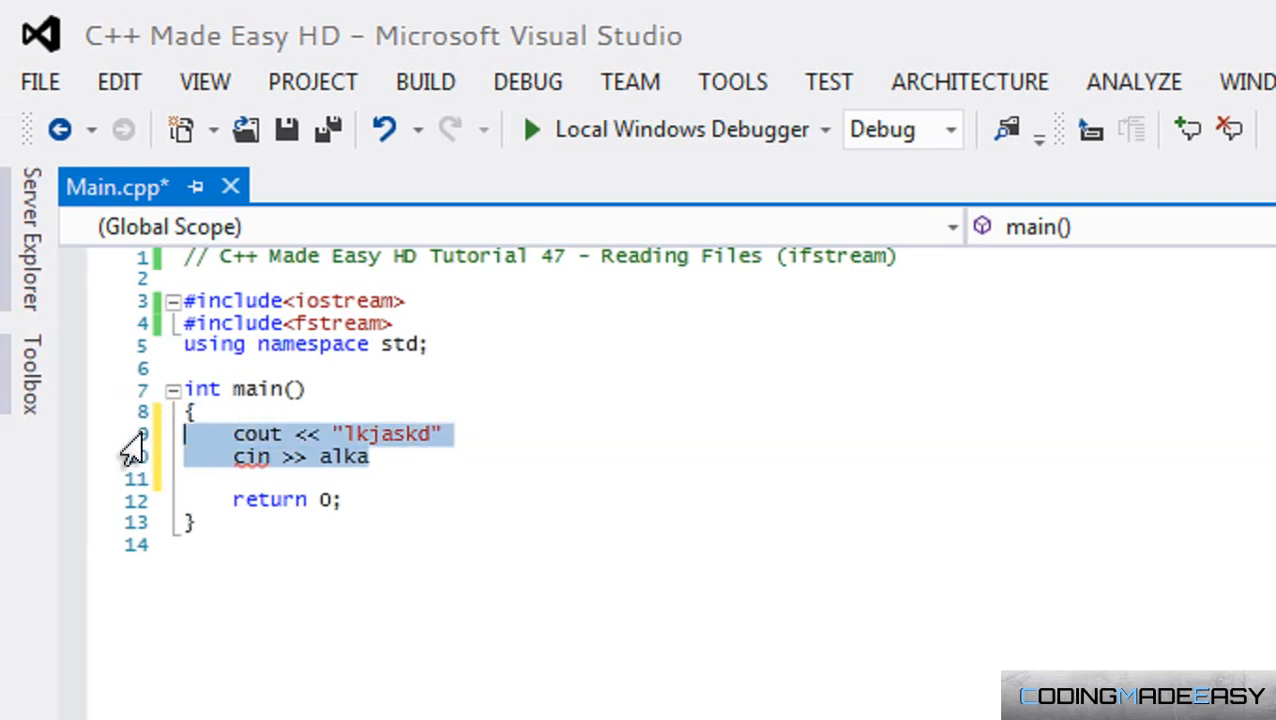
key(Delete)
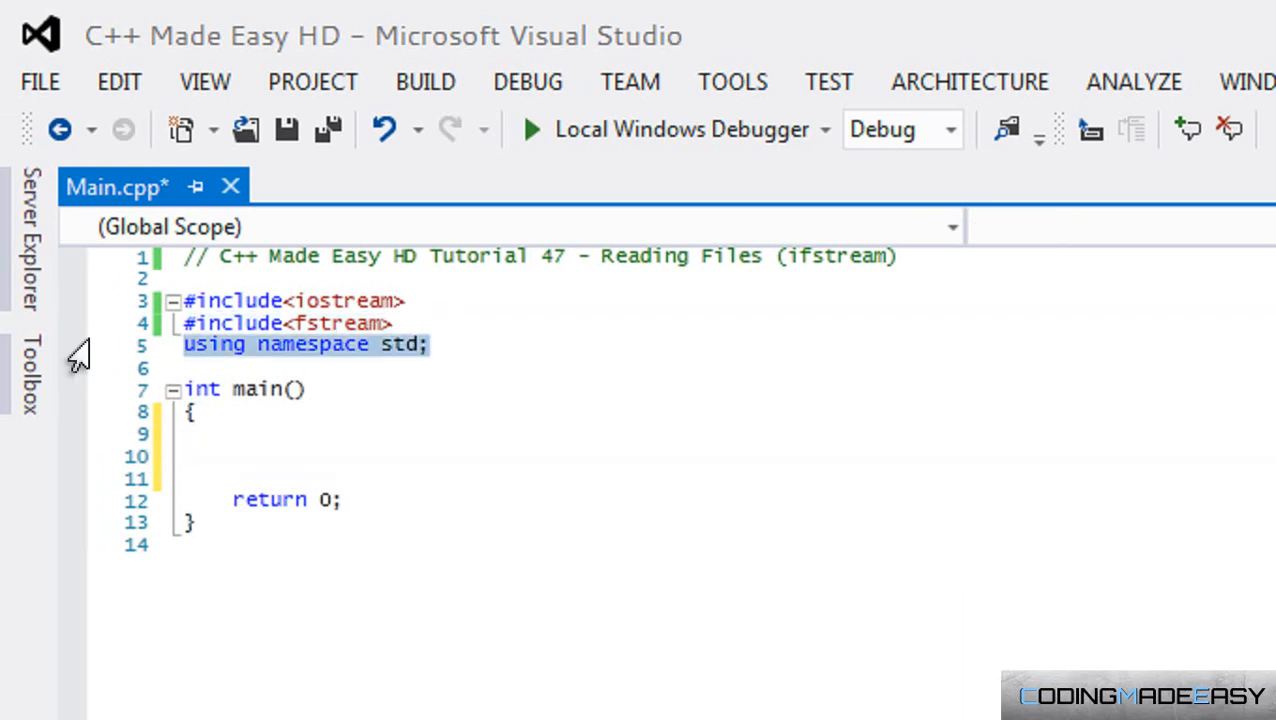
Declare 'ifstream openfile;' in main, correcting the initially typed fstream
click(234, 454)
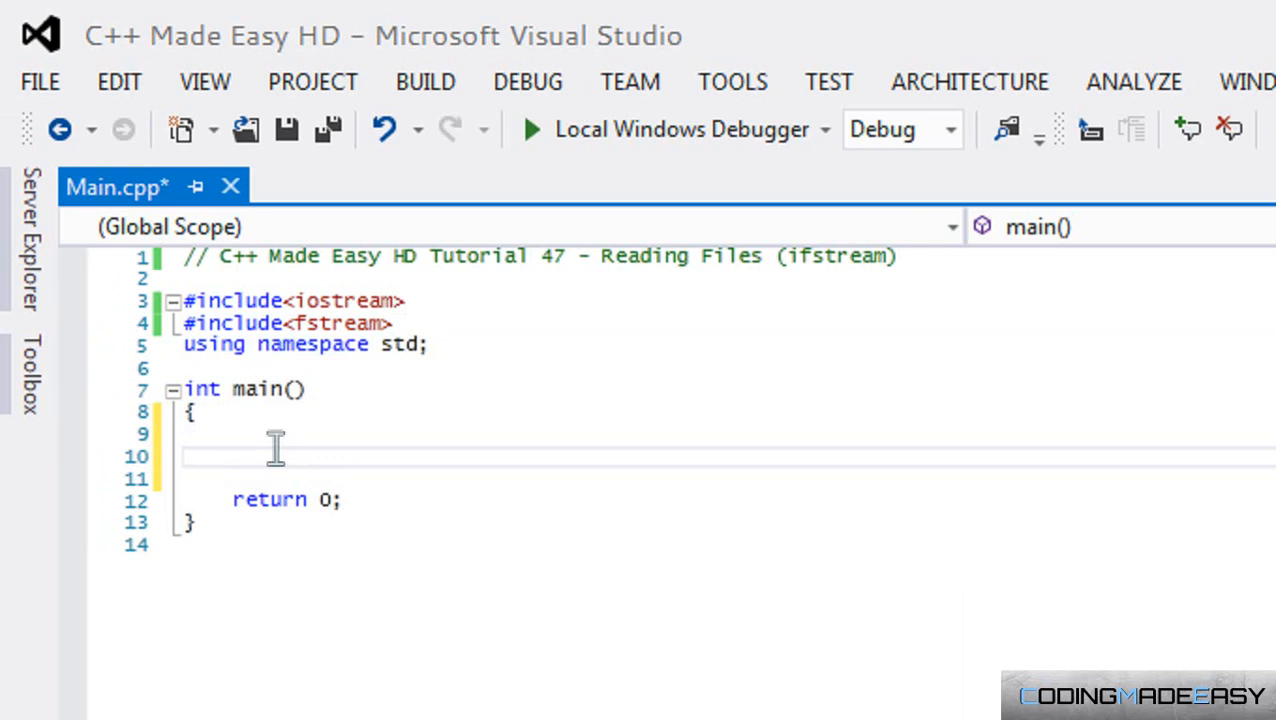
text(f)
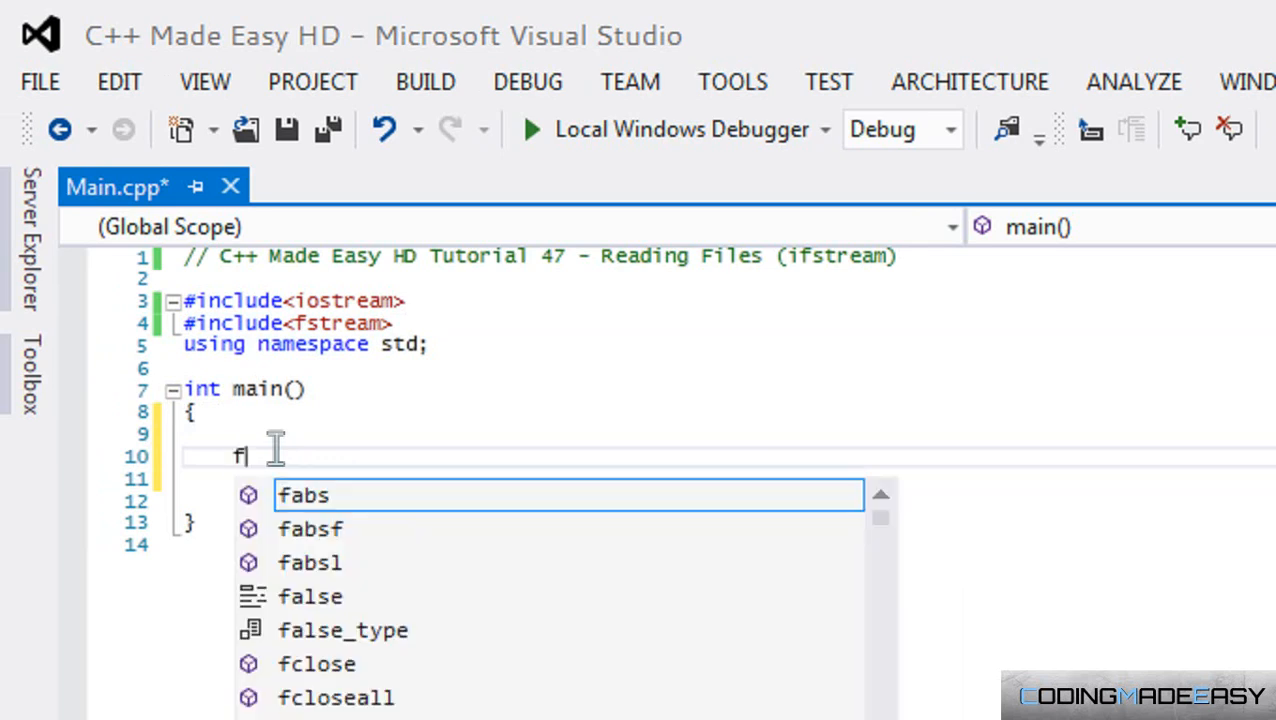
text(fstream)
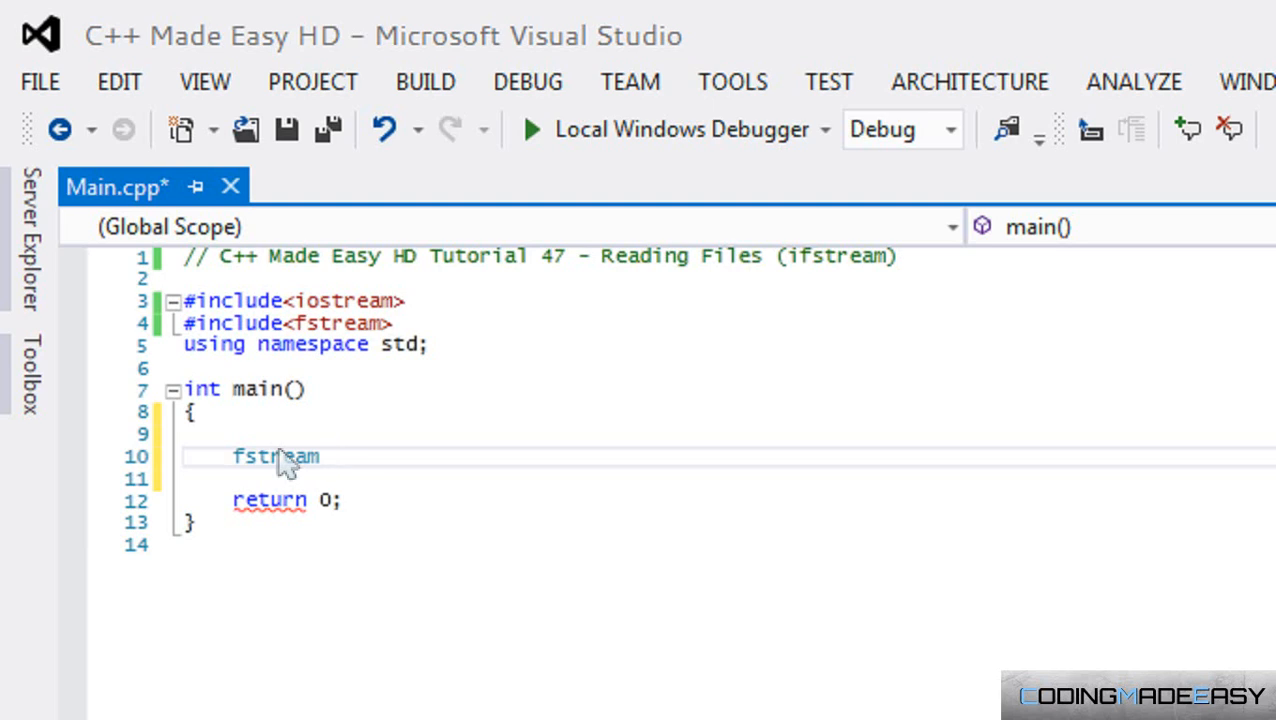
text(openfile;)
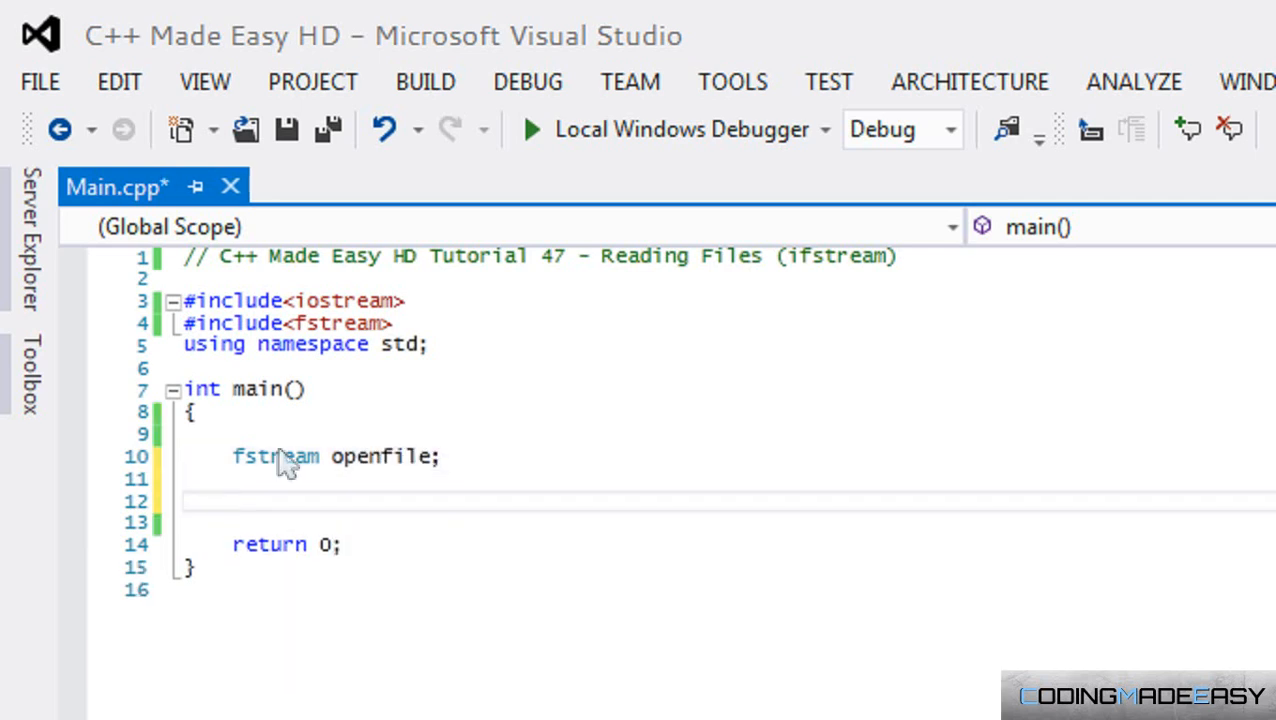
key(Backspace)
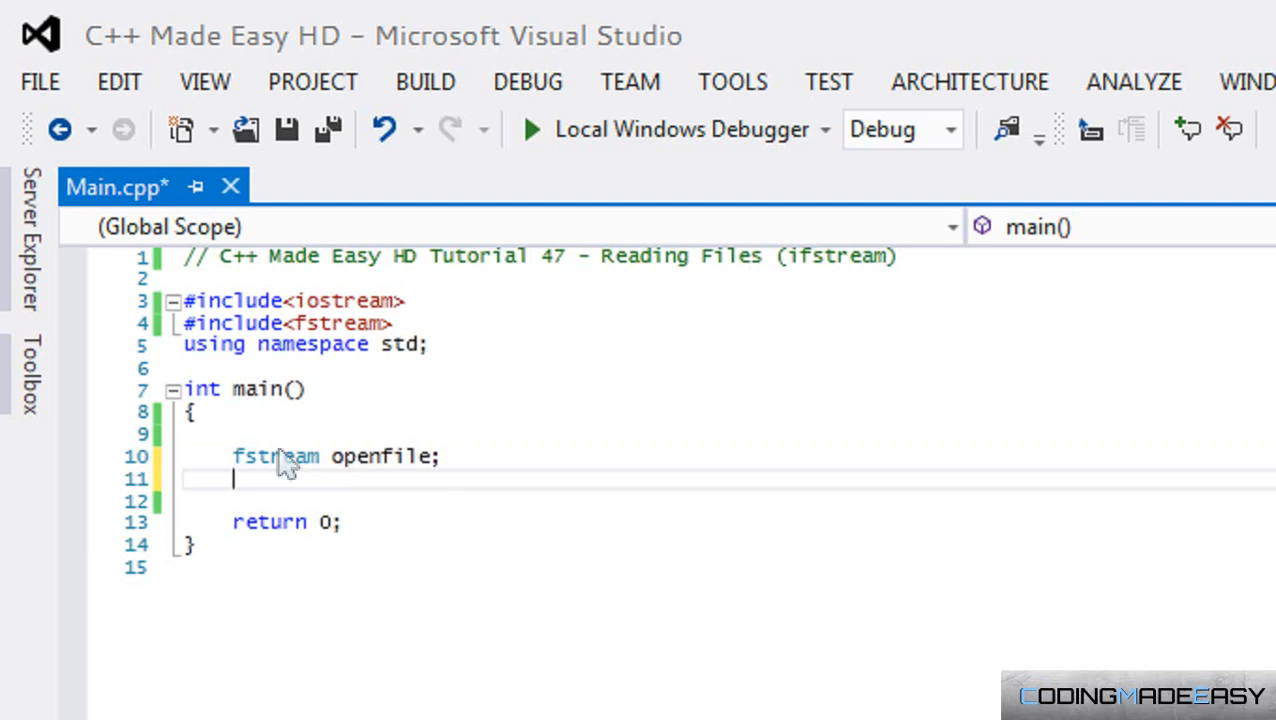
key(Enter)
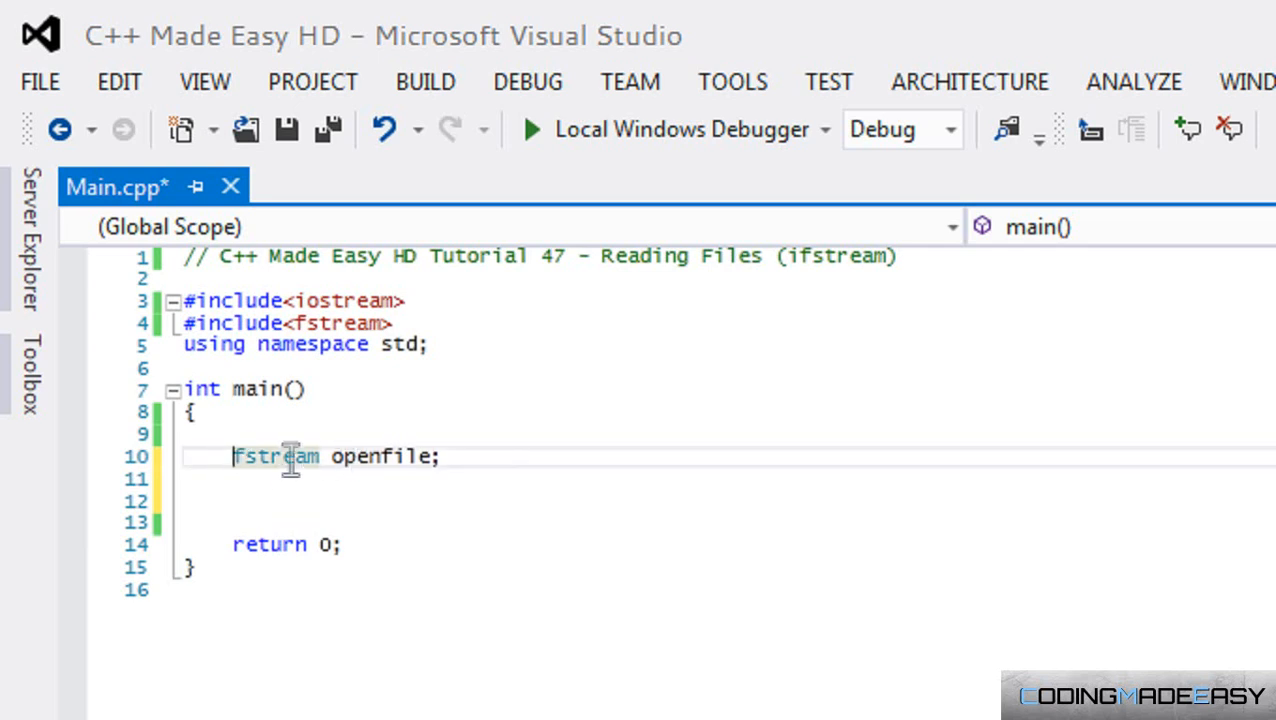
mouse_move(281, 479)
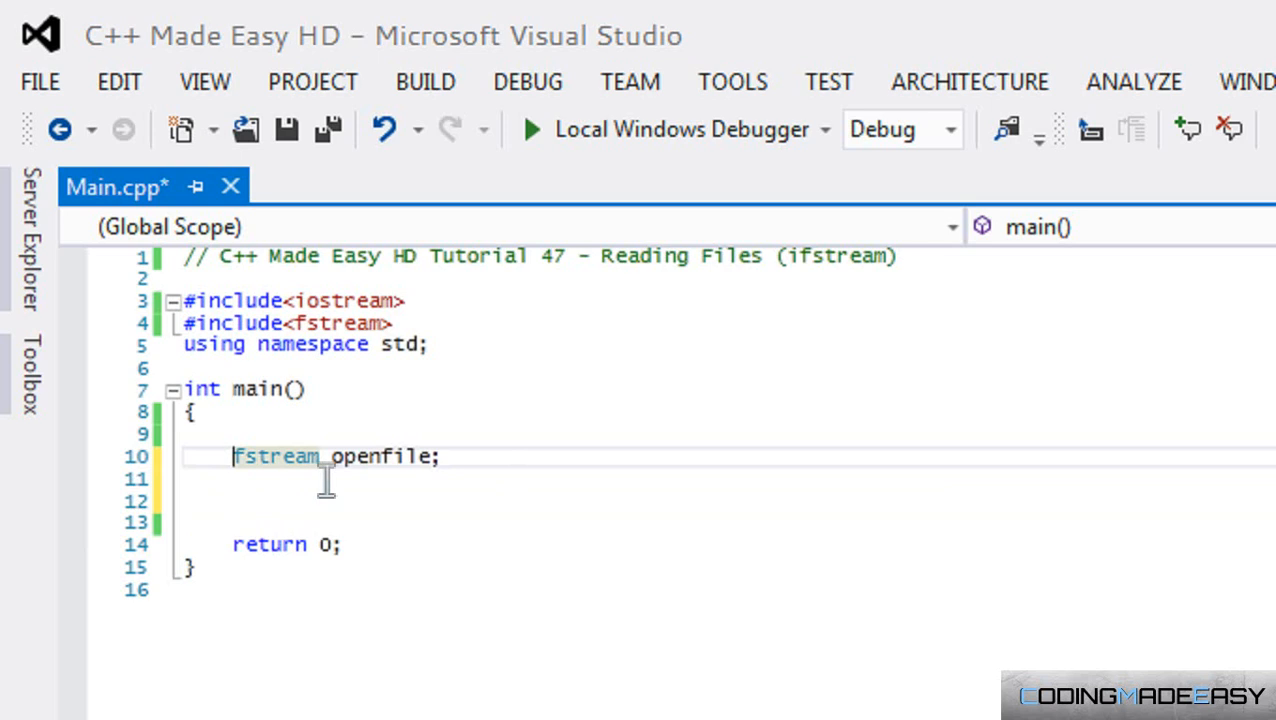
text(ifstream)
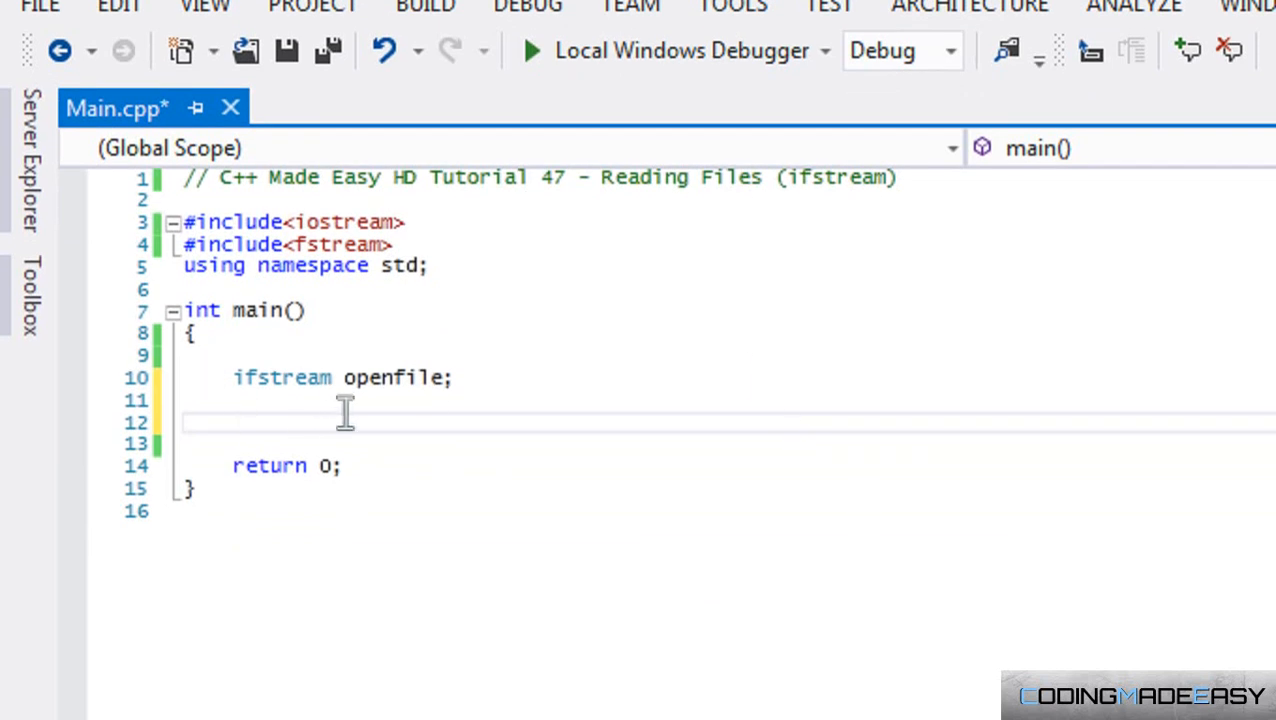
Add openfile.open("test.txt"); directly beneath the ifstream declaration
text(openfile.o)
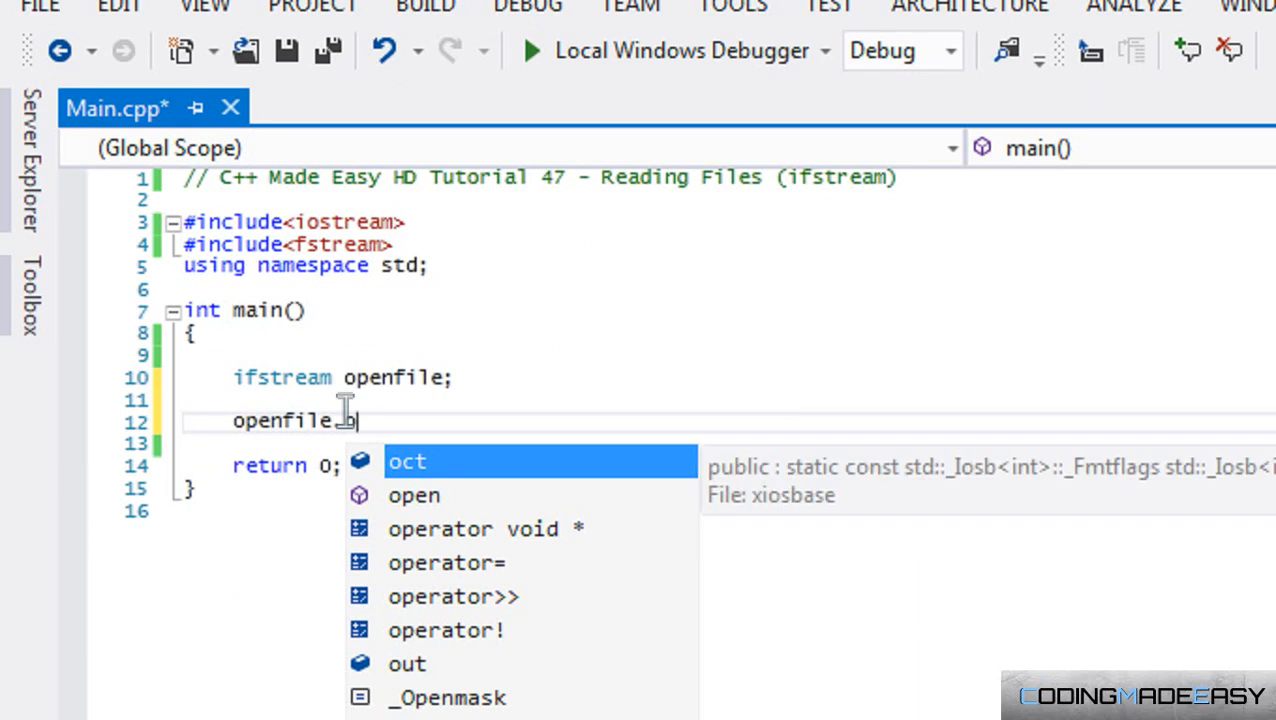
text(pen(")
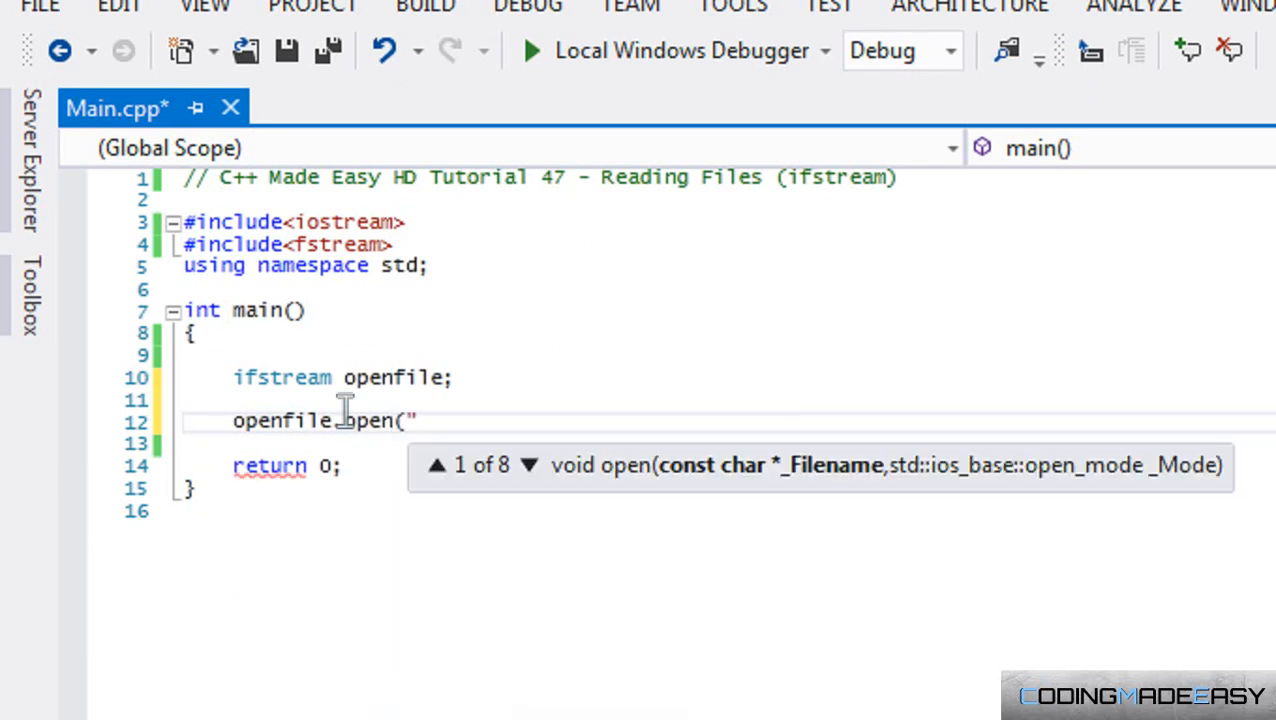
mouse_move(358, 427)
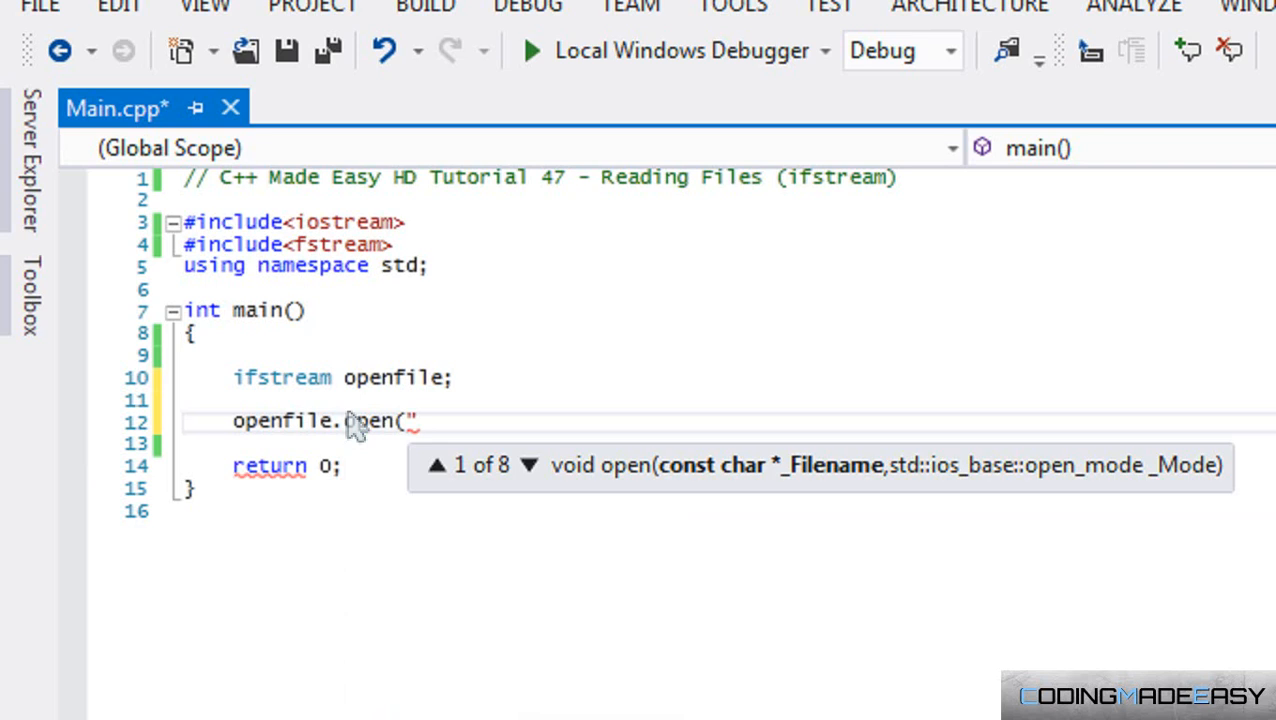
text(tes)
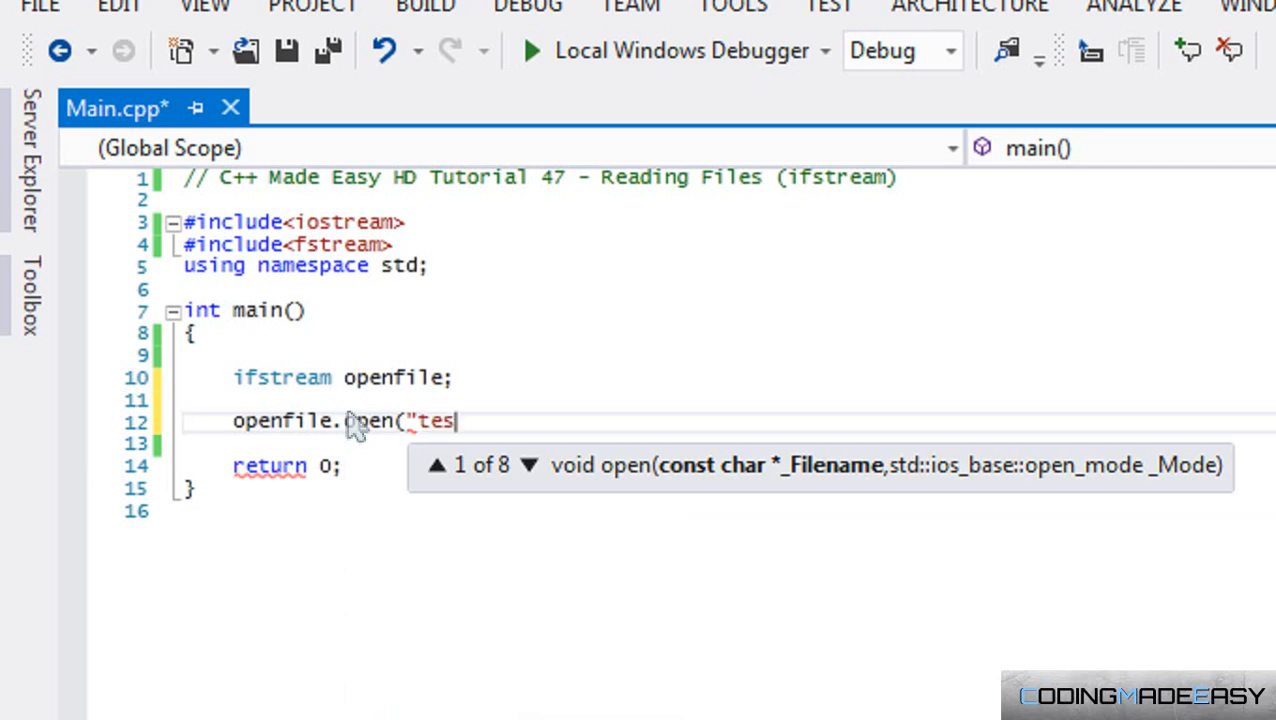
text(t.txt");)
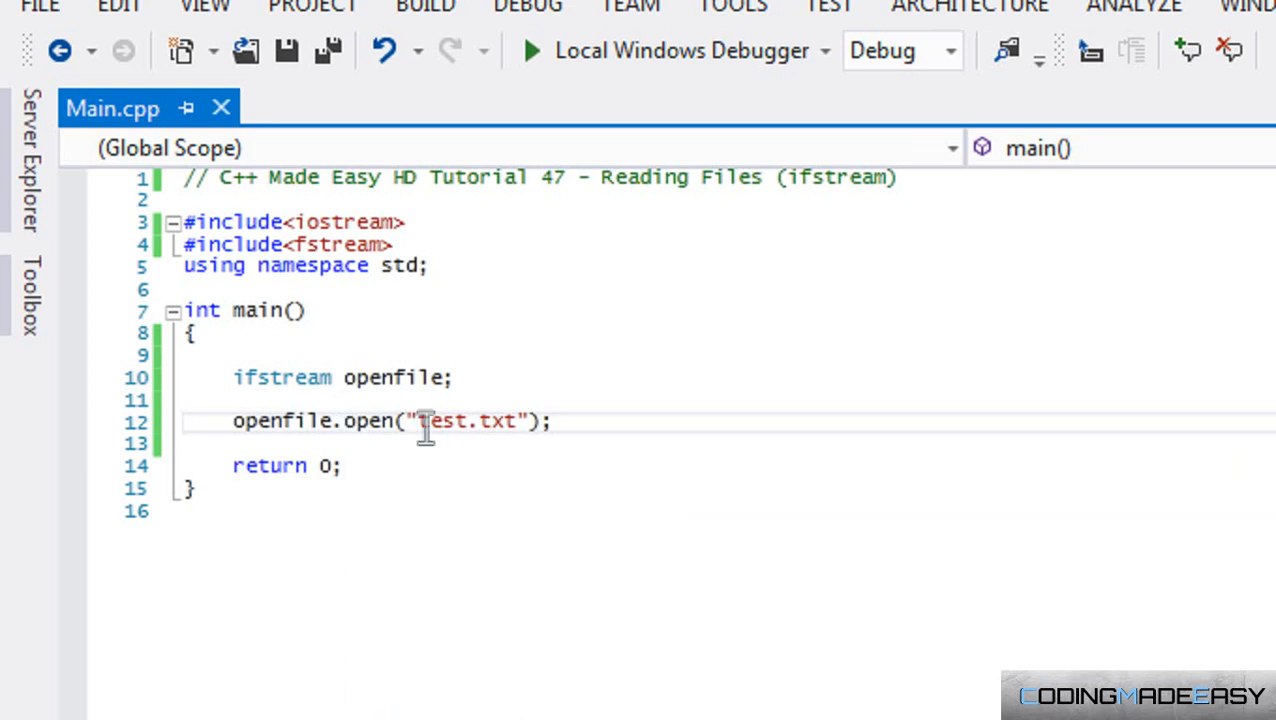
double_click(467, 422)
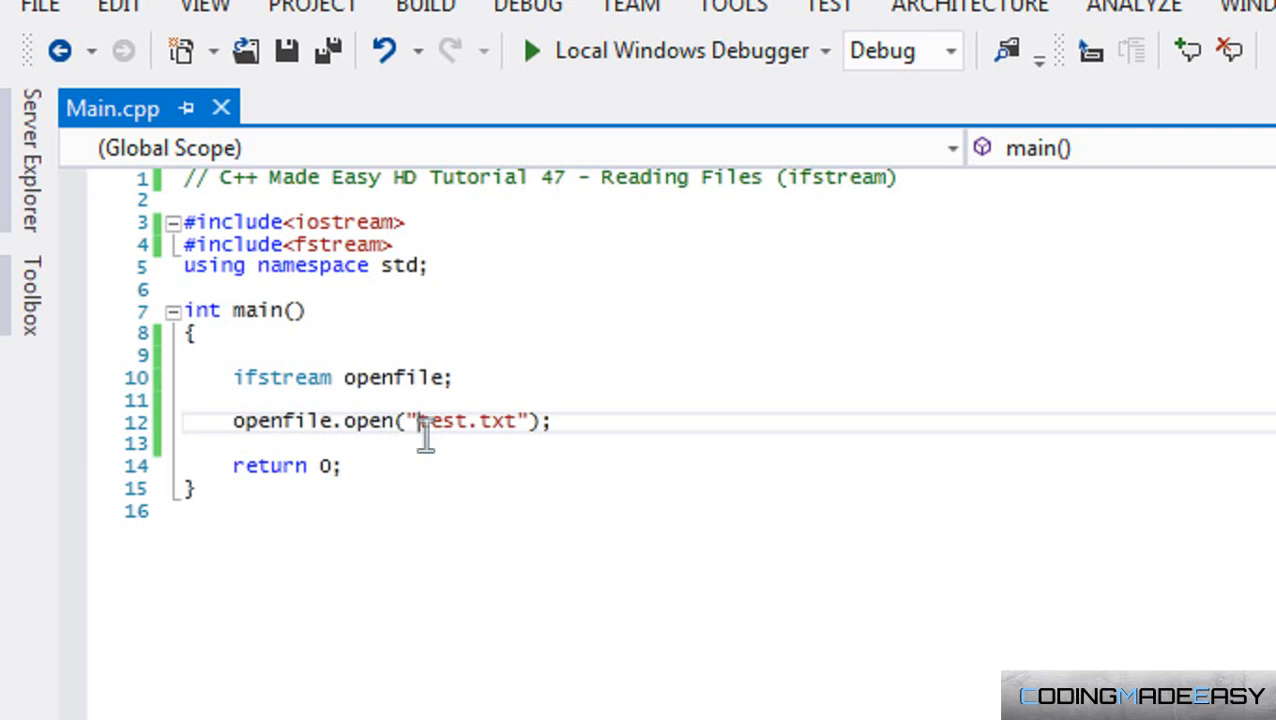
mouse_move(555, 400)
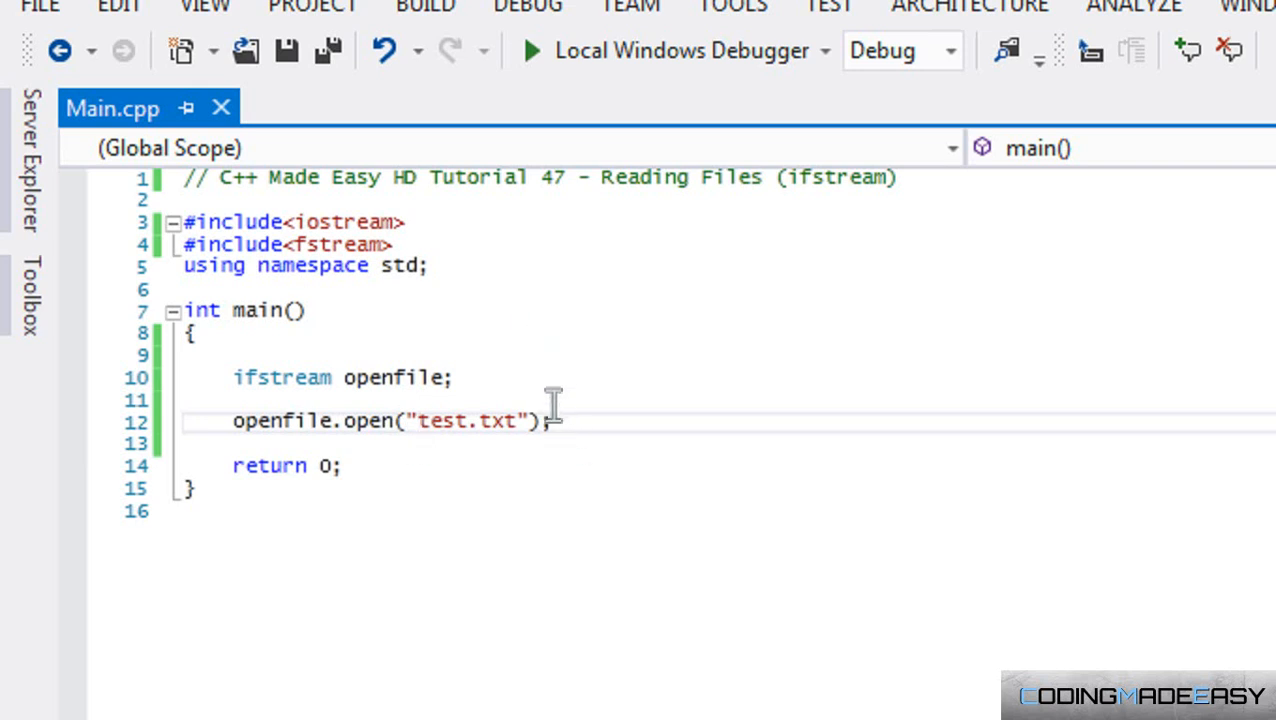
mouse_move(590, 421)
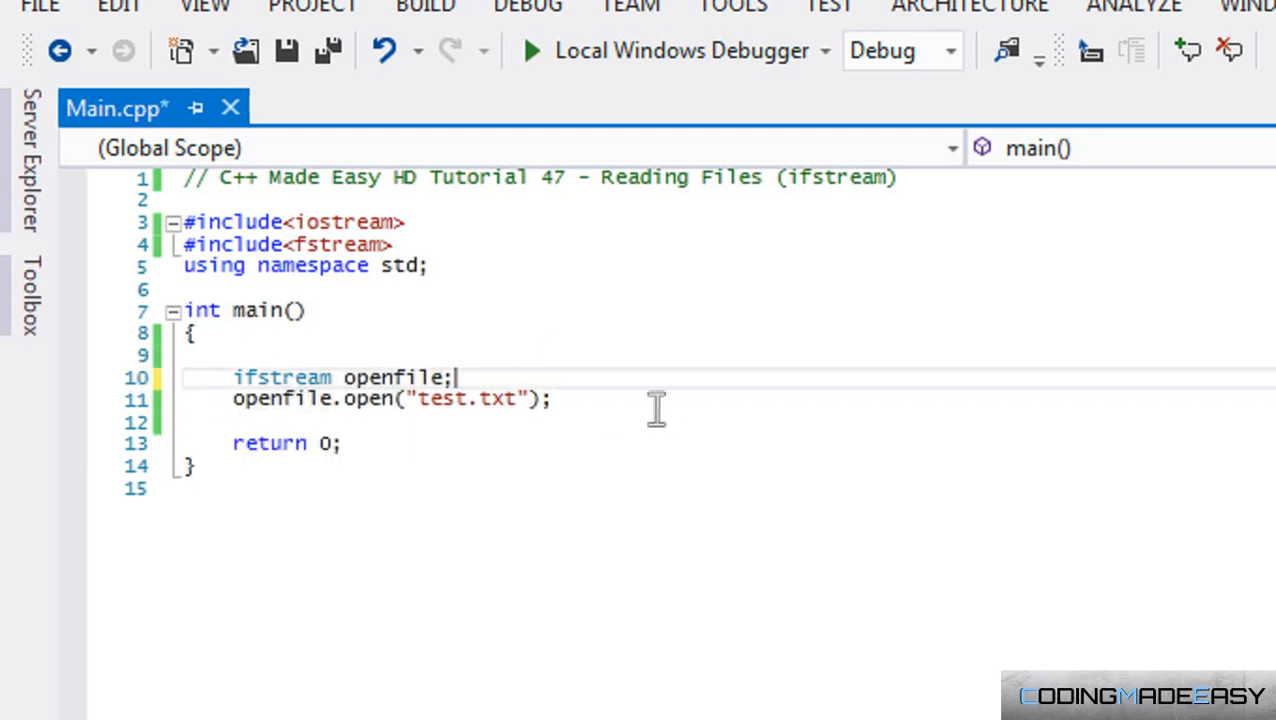
Type an 'int x; x = 5;' example to illustrate initializing in a declaration
text(int)
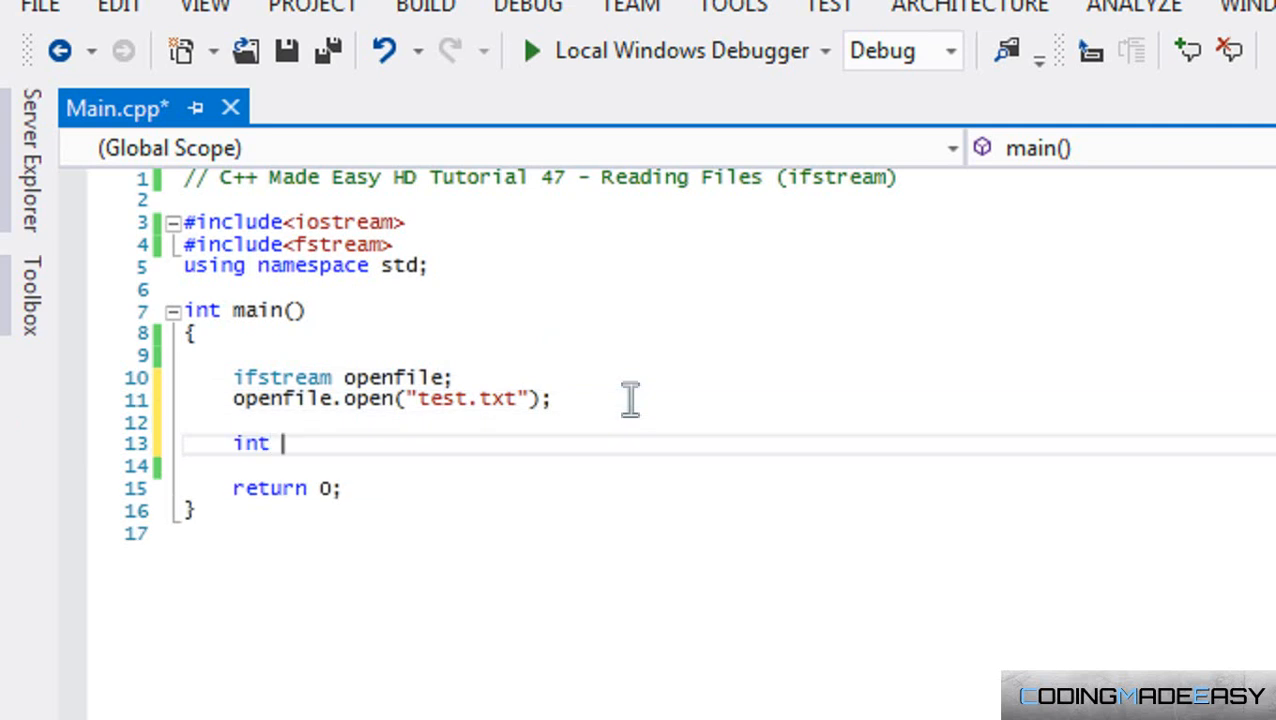
text(x;)
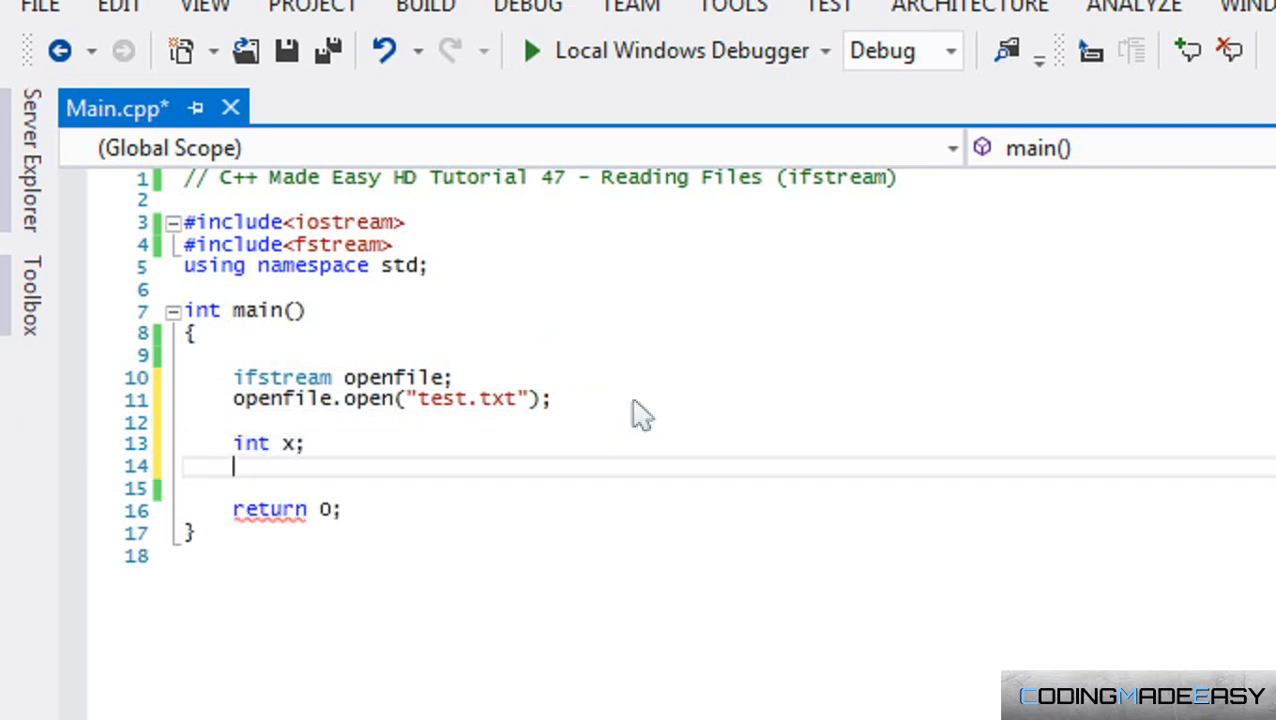
text(x = 5;)
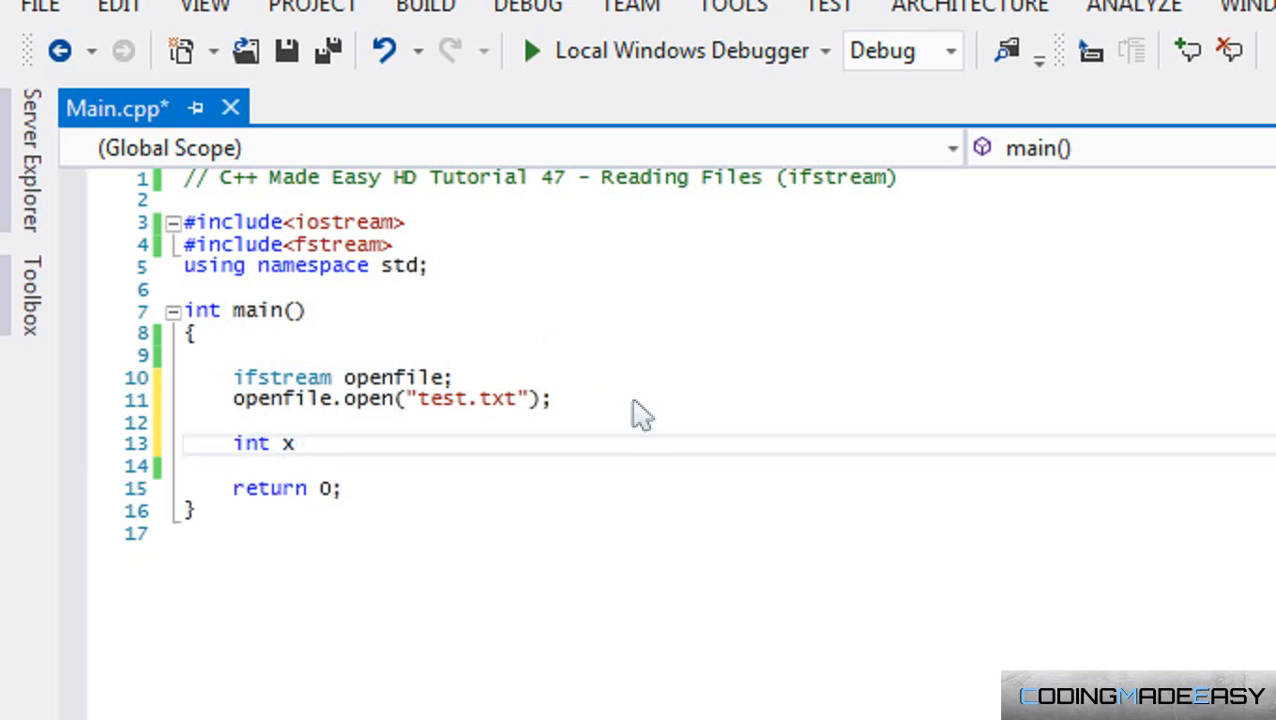
text(= 5;)
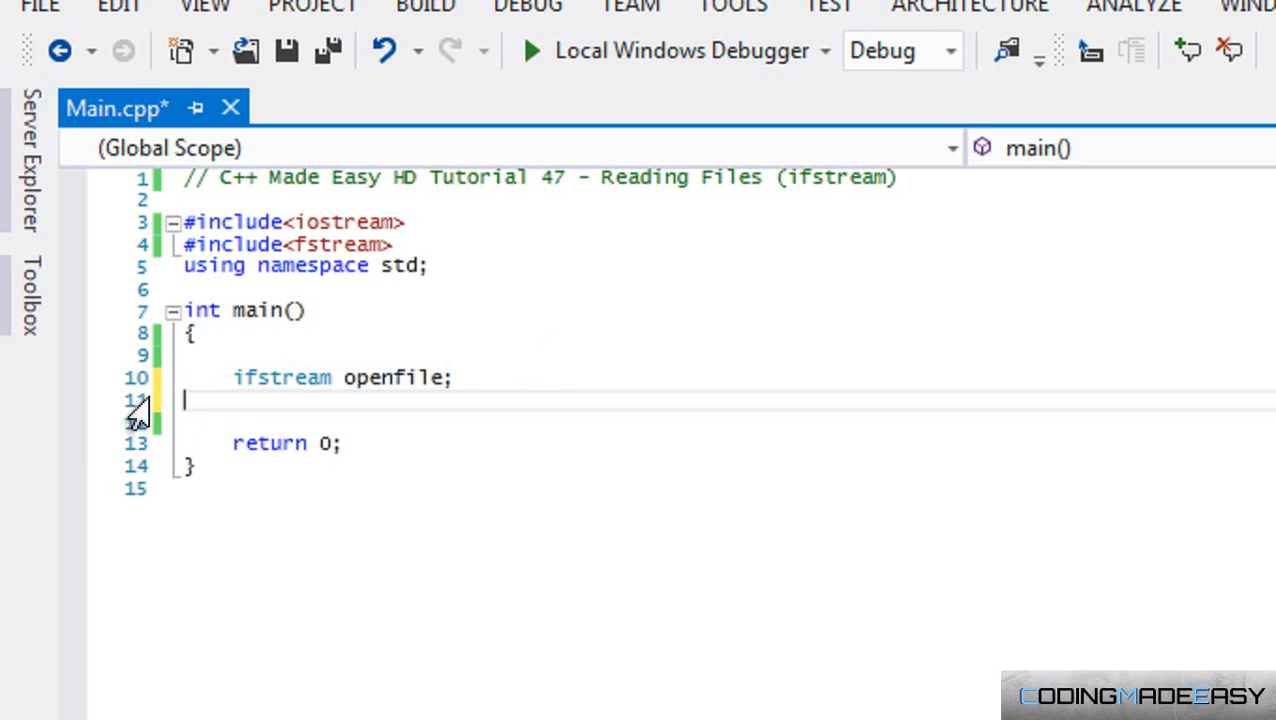
Change the declaration to ifstream openfile("test.txt"), replacing the separate open call
text(()
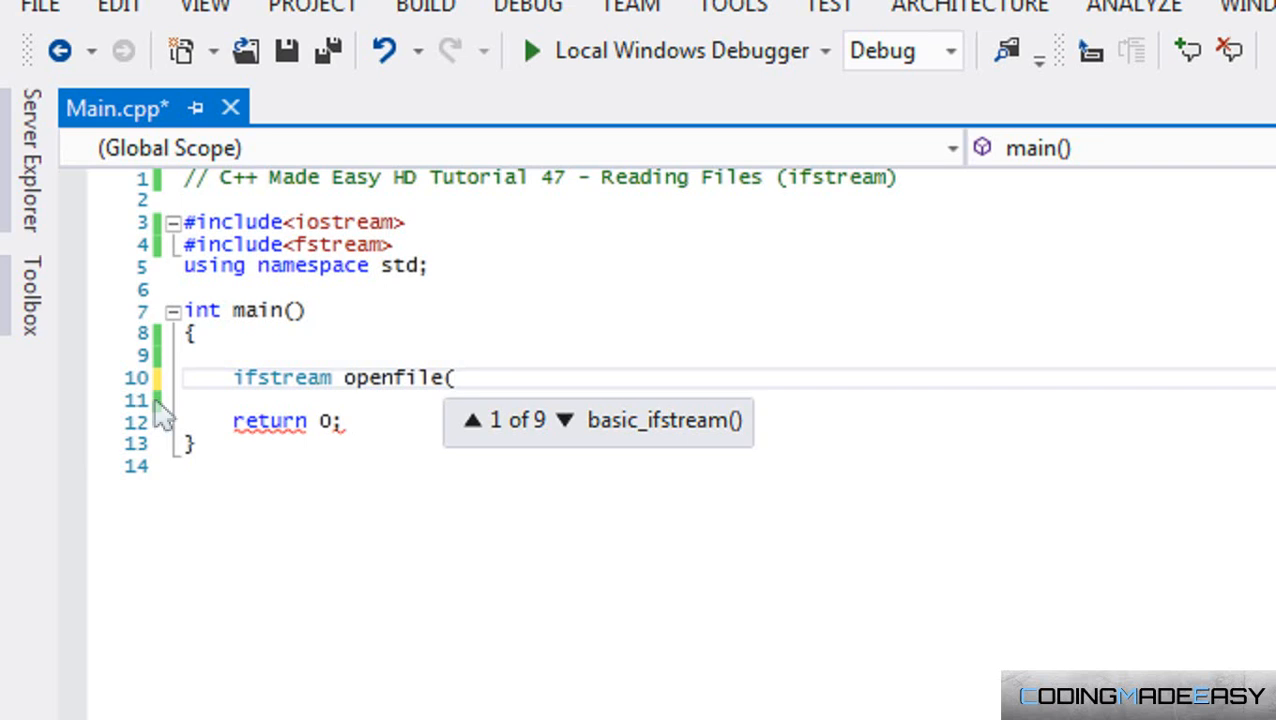
text("test")
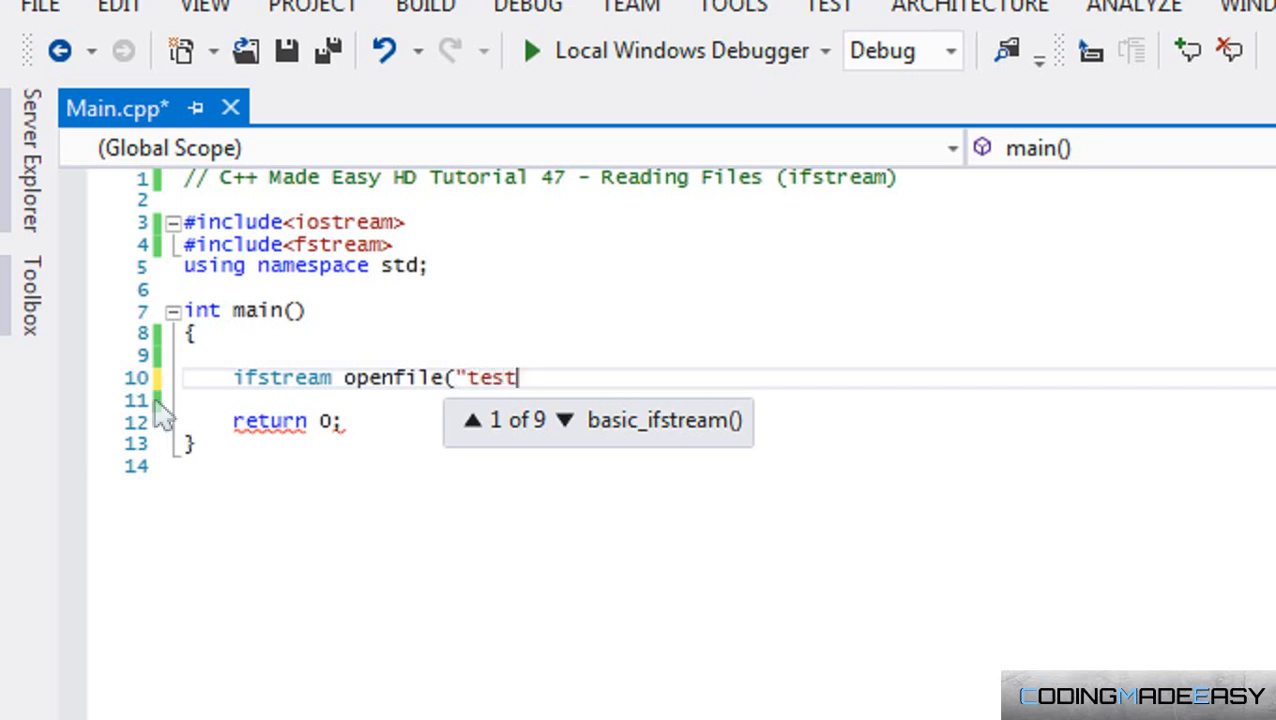
text(.txt");)
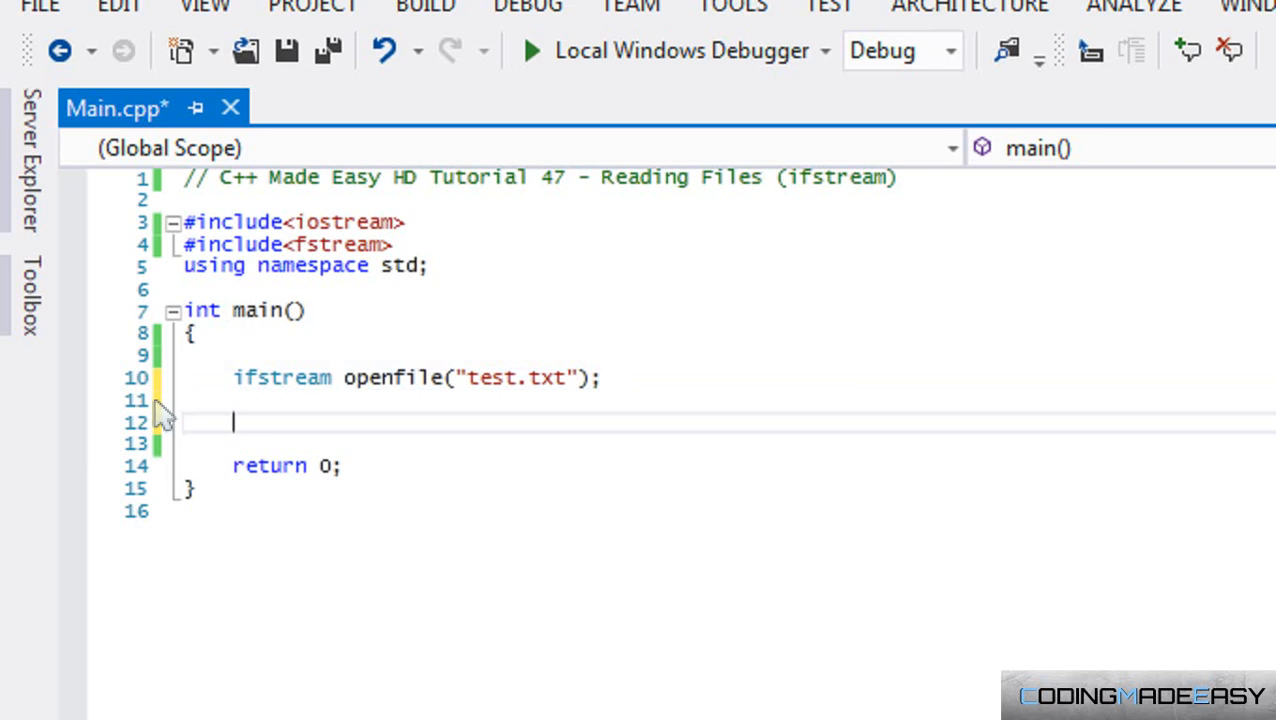
text(if)
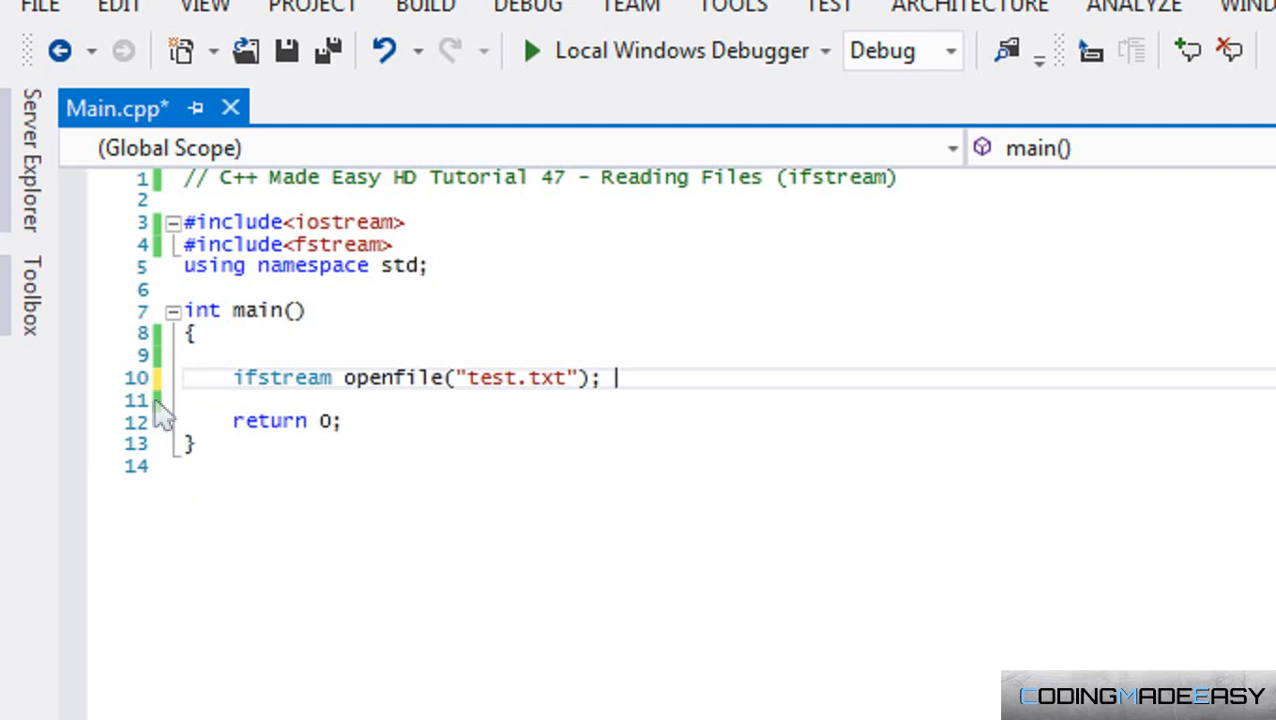
key(Enter)
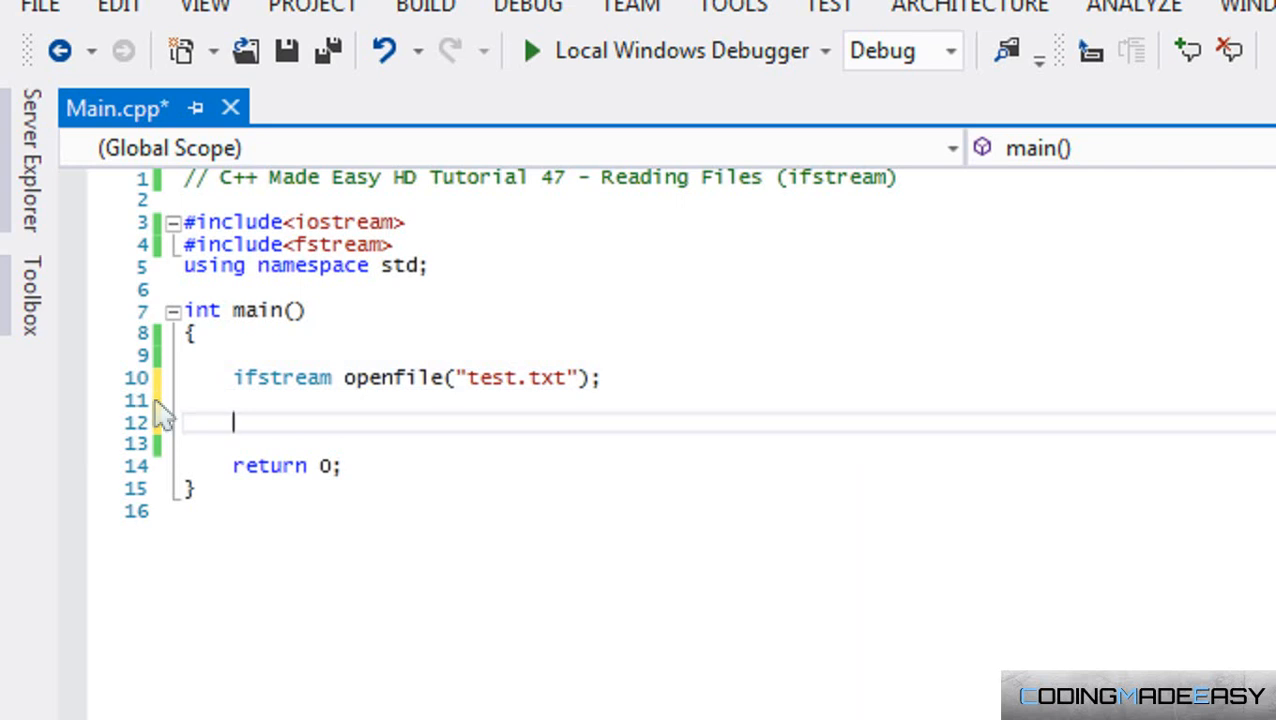
mouse_move(95, 497)
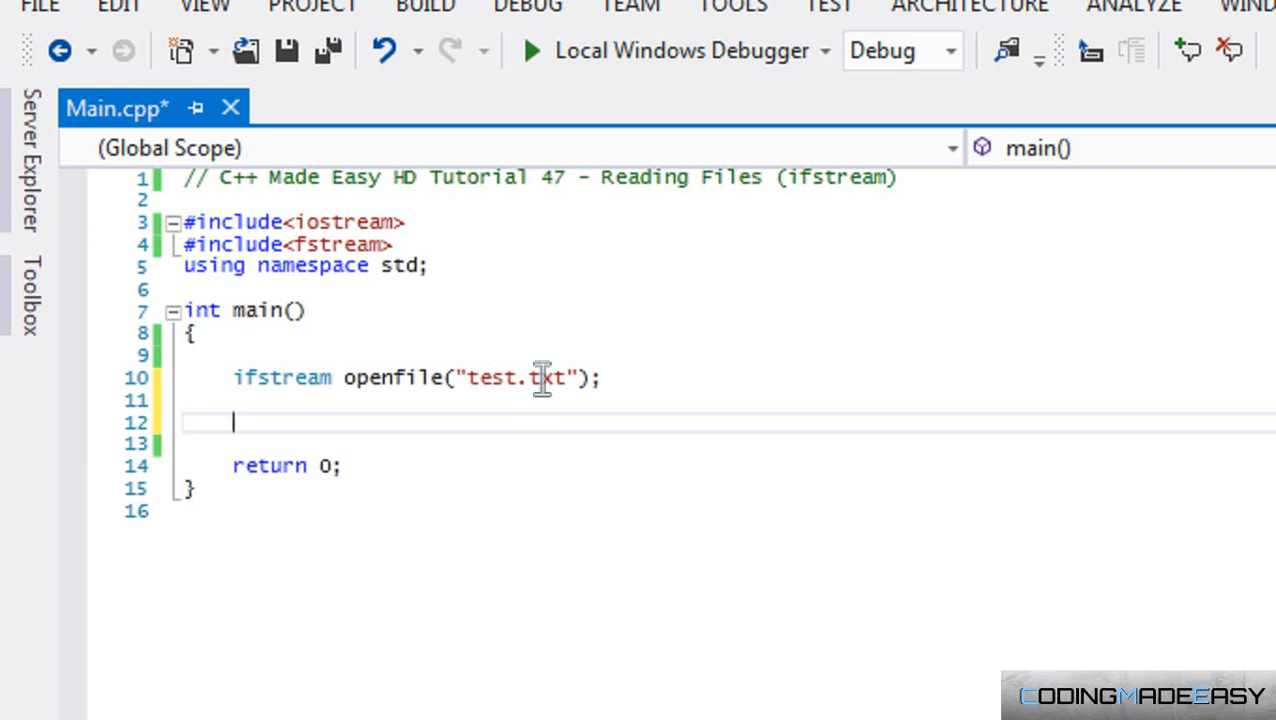
mouse_move(352, 397)
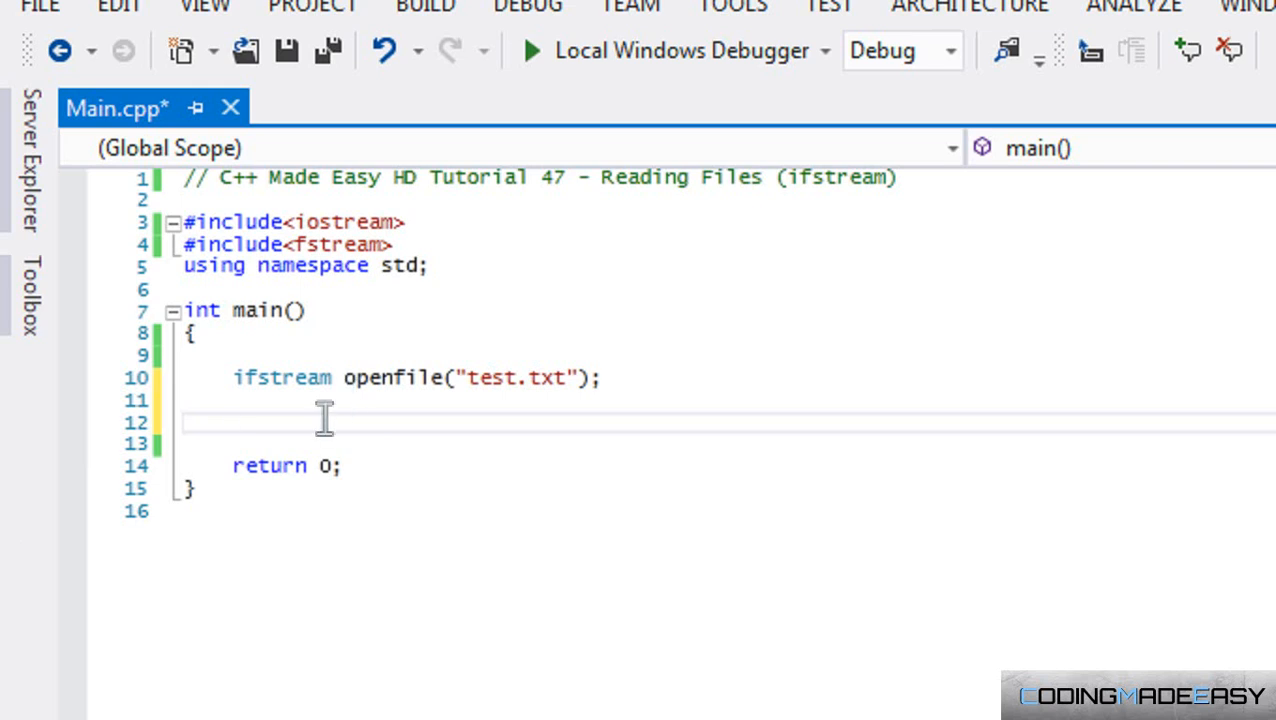
Write if (openfile.is_open()) with empty if and else blocks below the declaration
text(if(open)
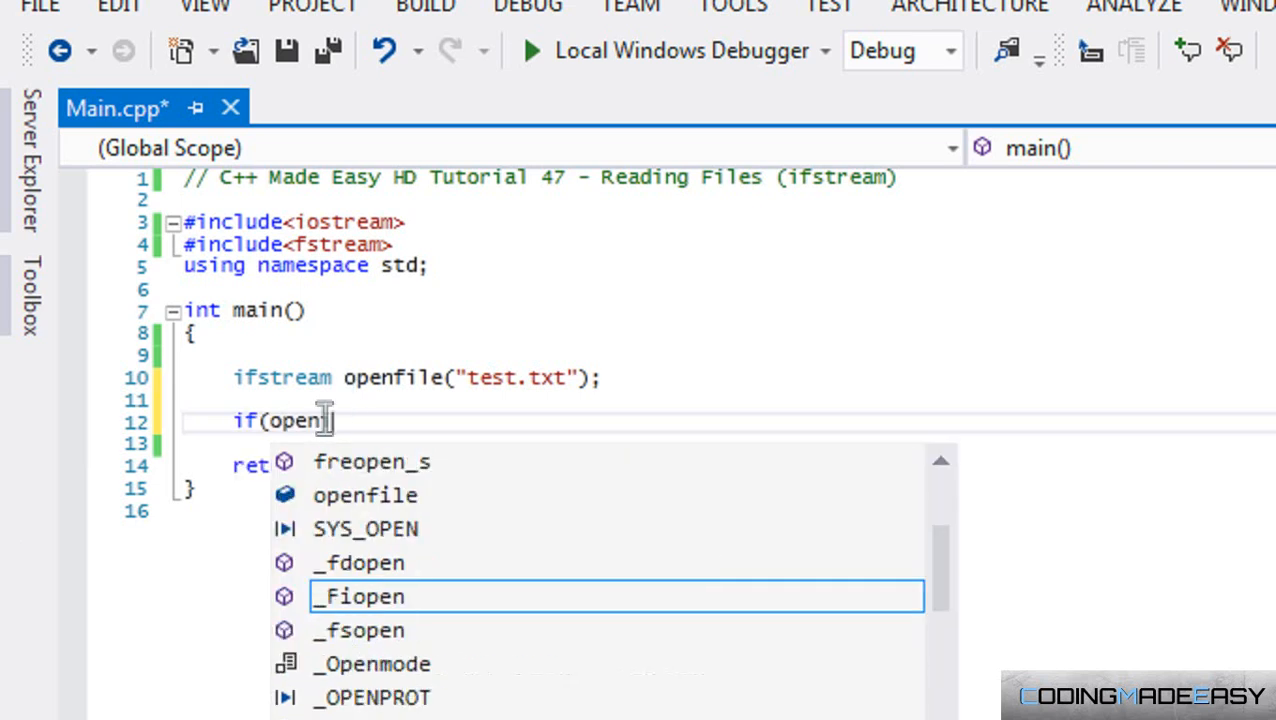
text(ile)
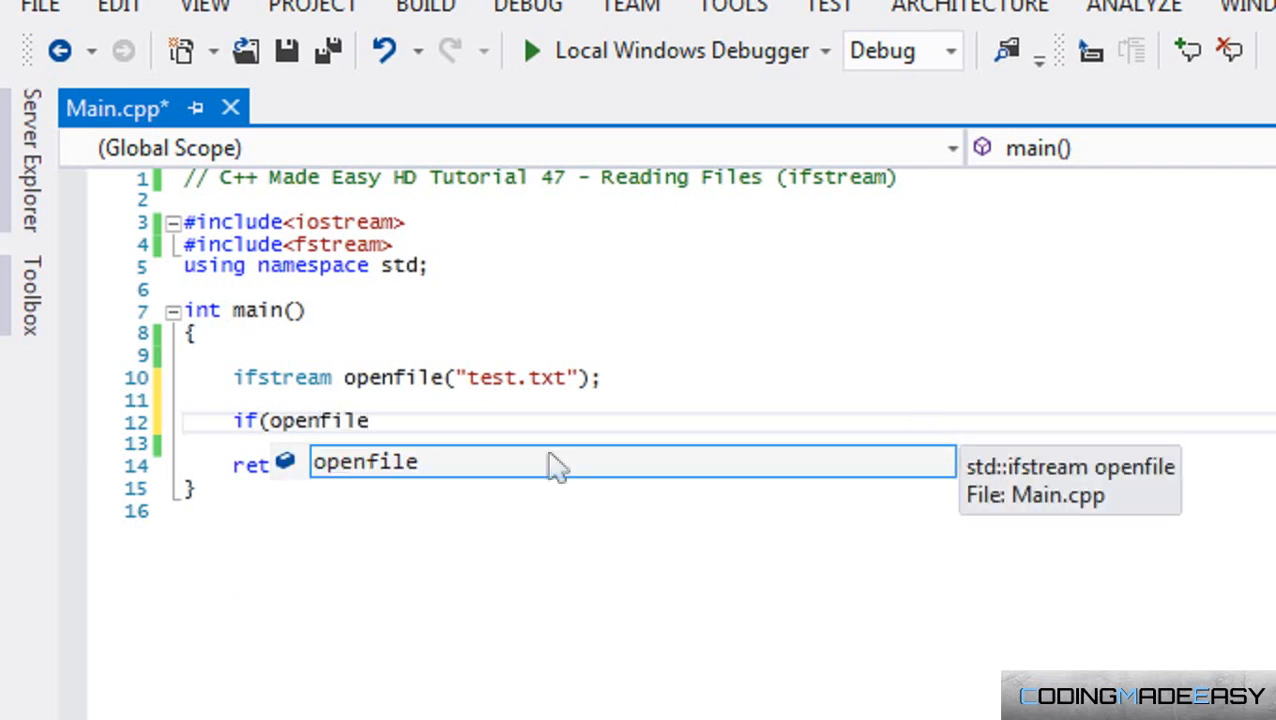
text(.is_open()
text(})
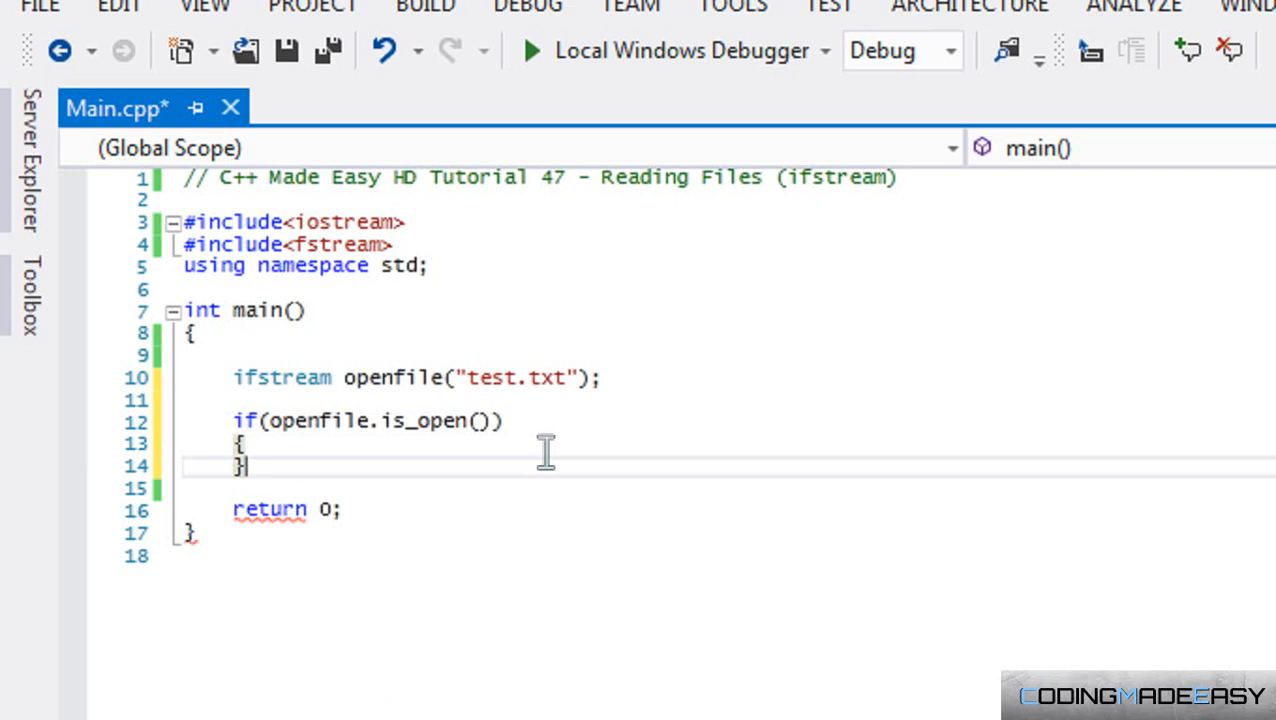
text(else\n{\n})
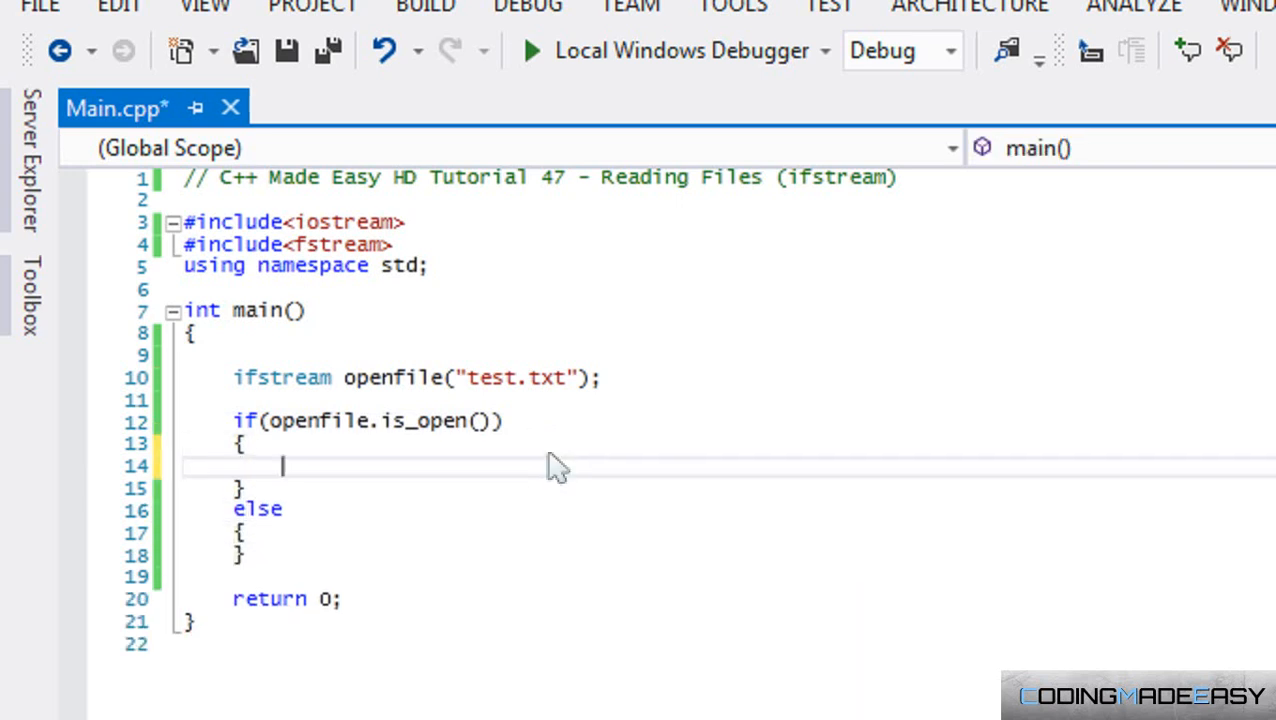
mouse_move(367, 445)
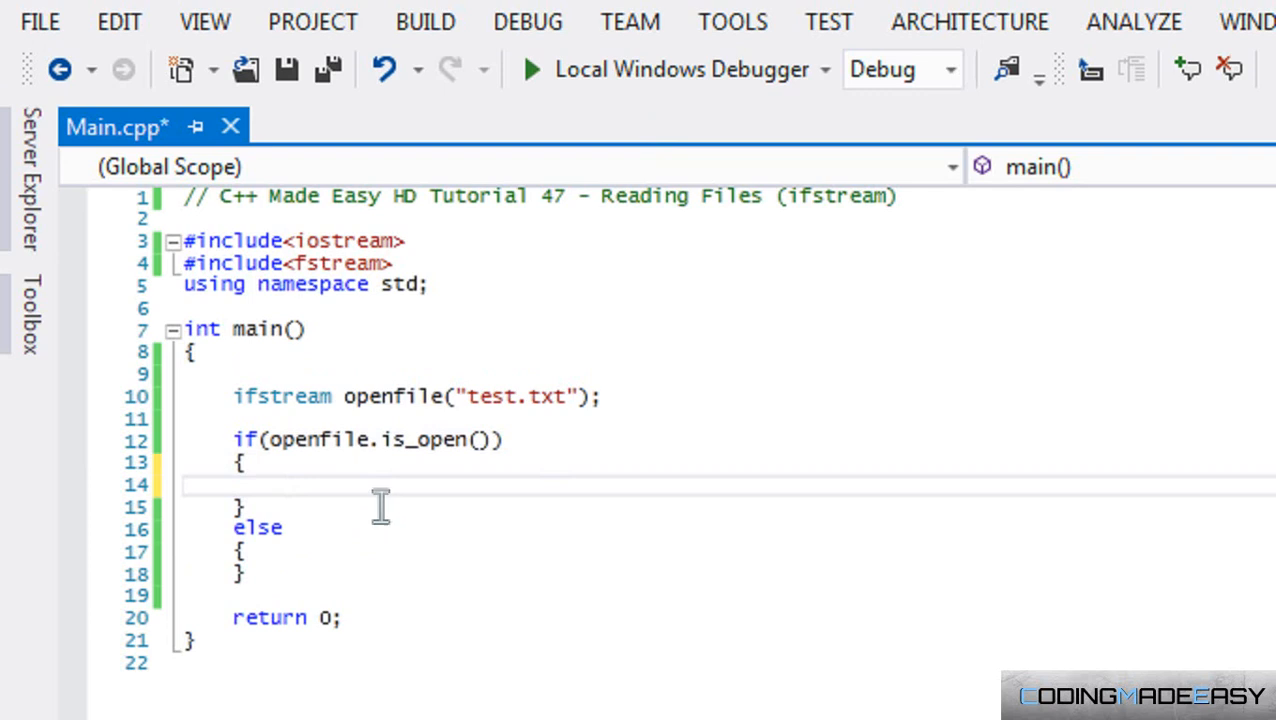
mouse_move(337, 495)
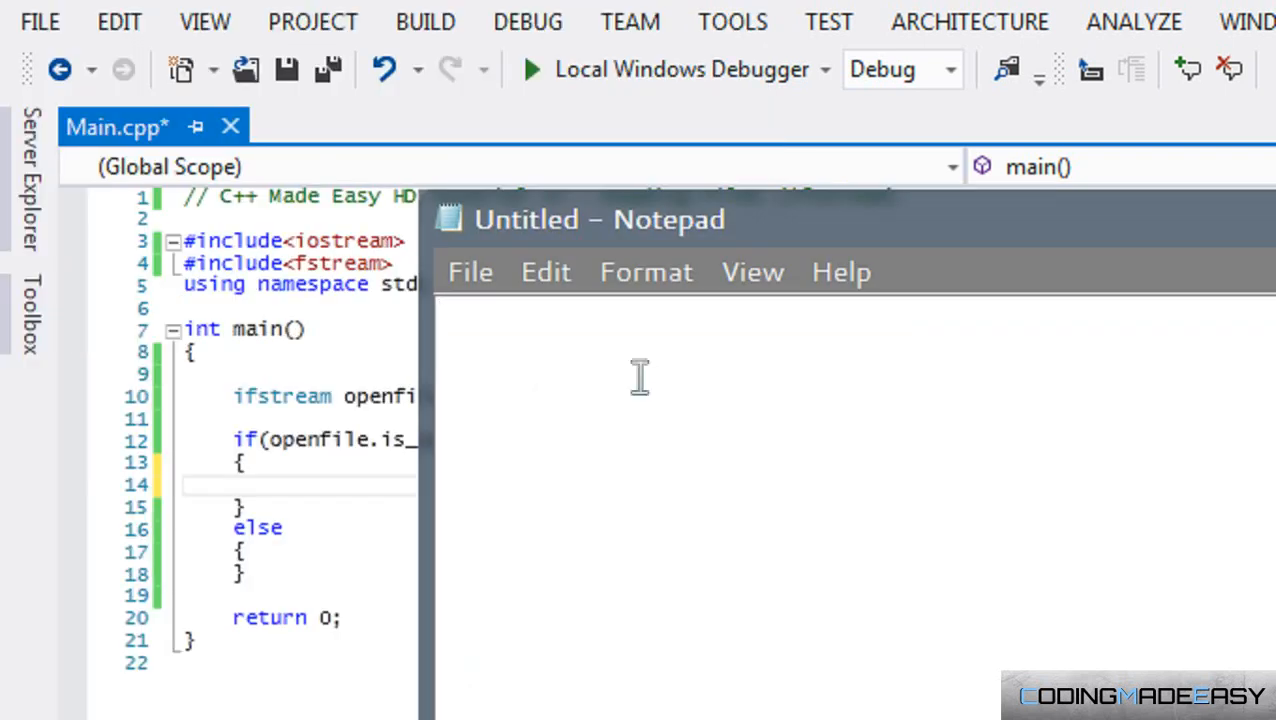
Clear the Notepad page, type scratch text 'alksdjk lkjaskdjad' and select a word
text(cin >>)
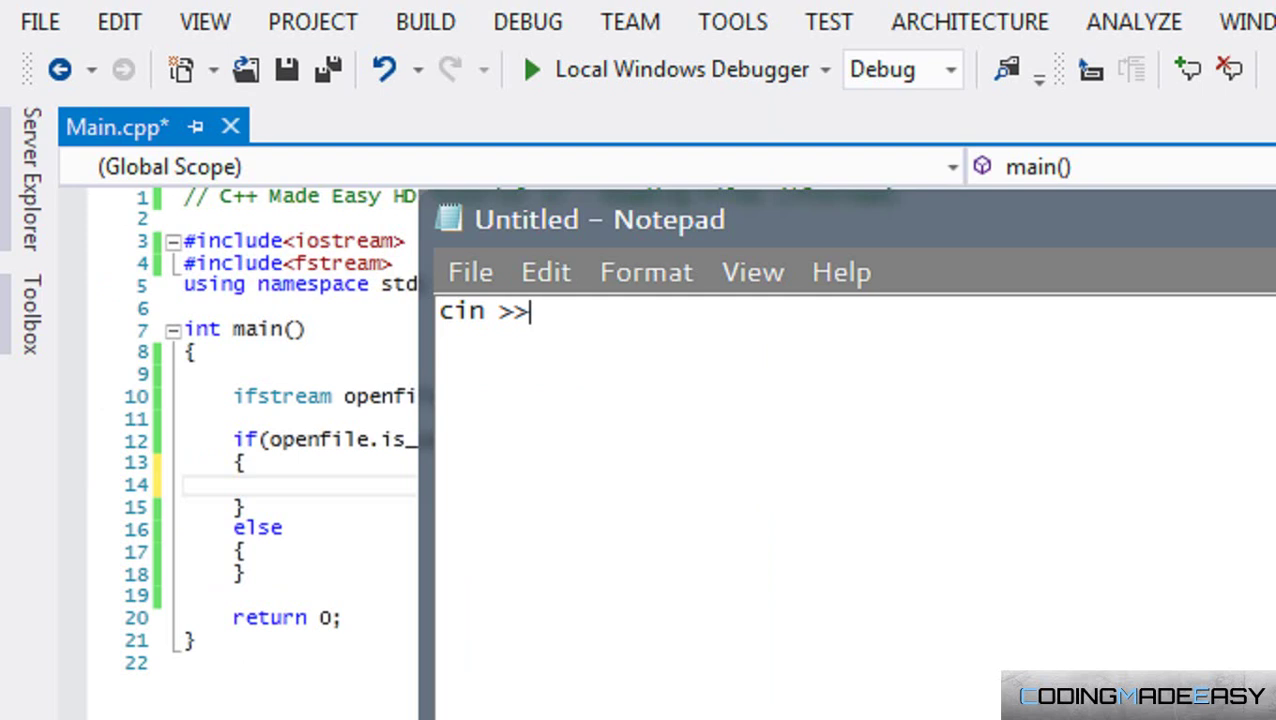
key(ctrl+a)
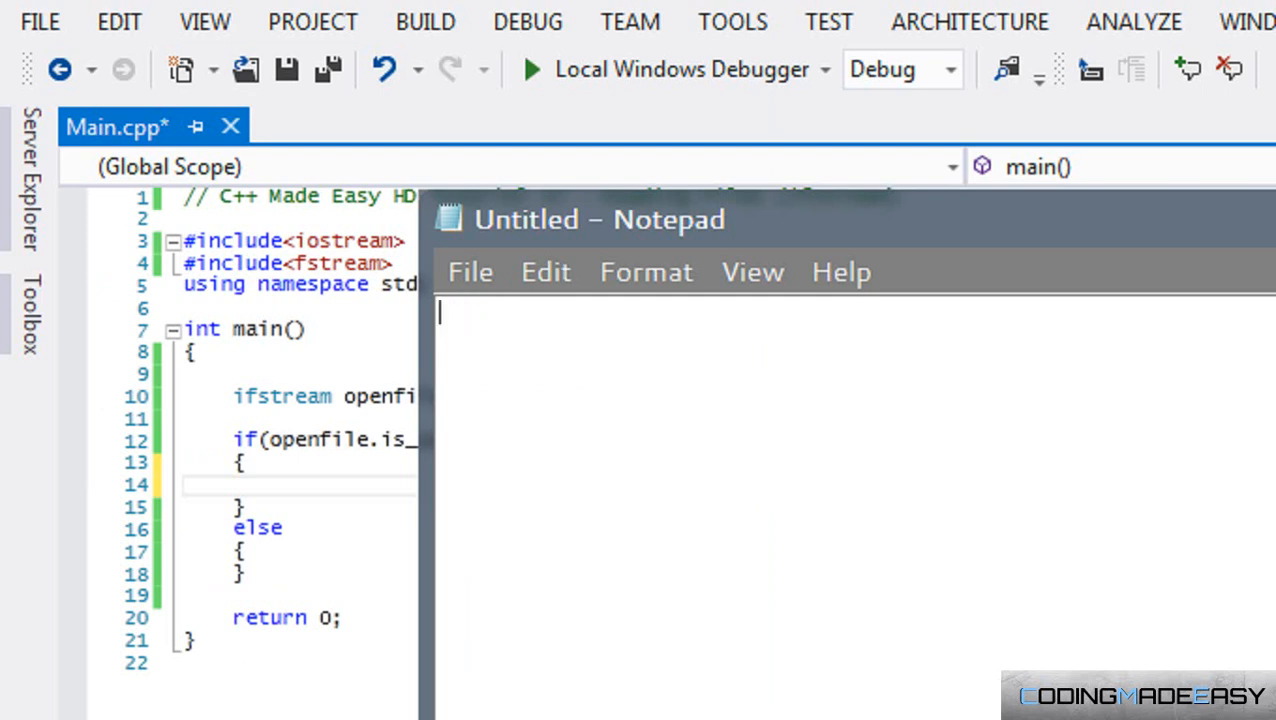
text(alksdjk)
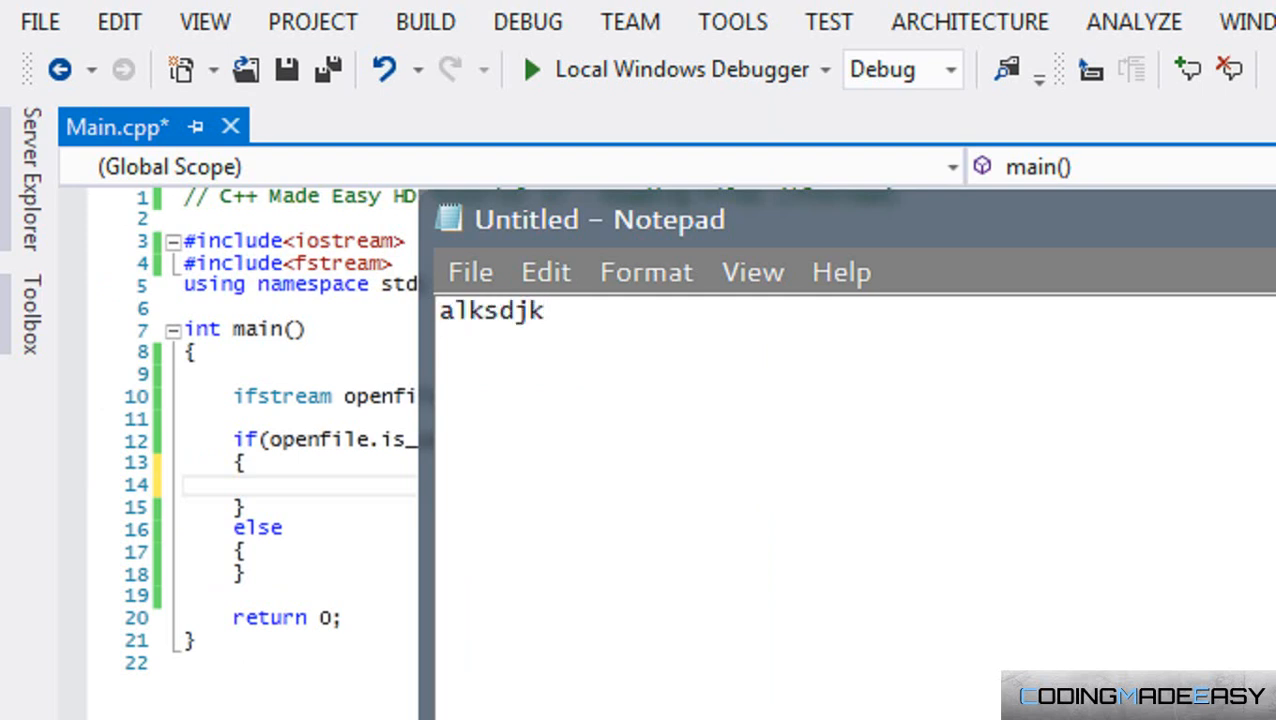
text(lkjaskdjad)
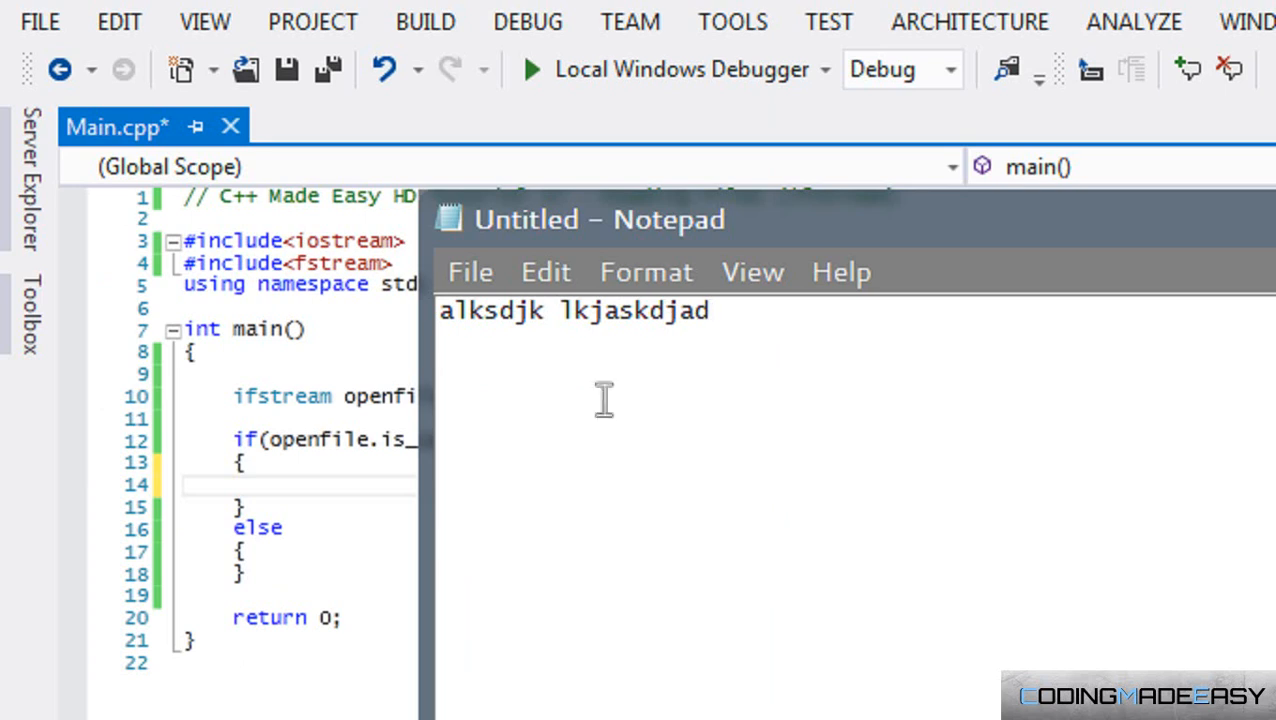
double_click(494, 310)
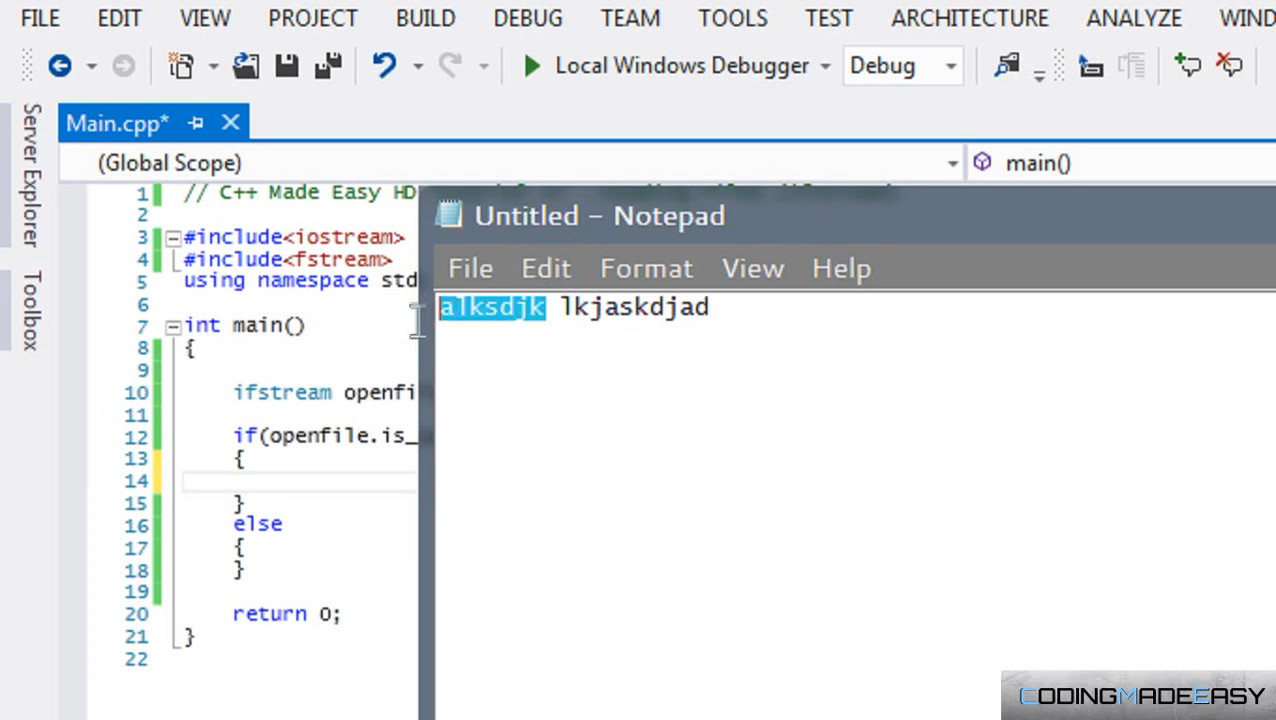
mouse_move(557, 316)
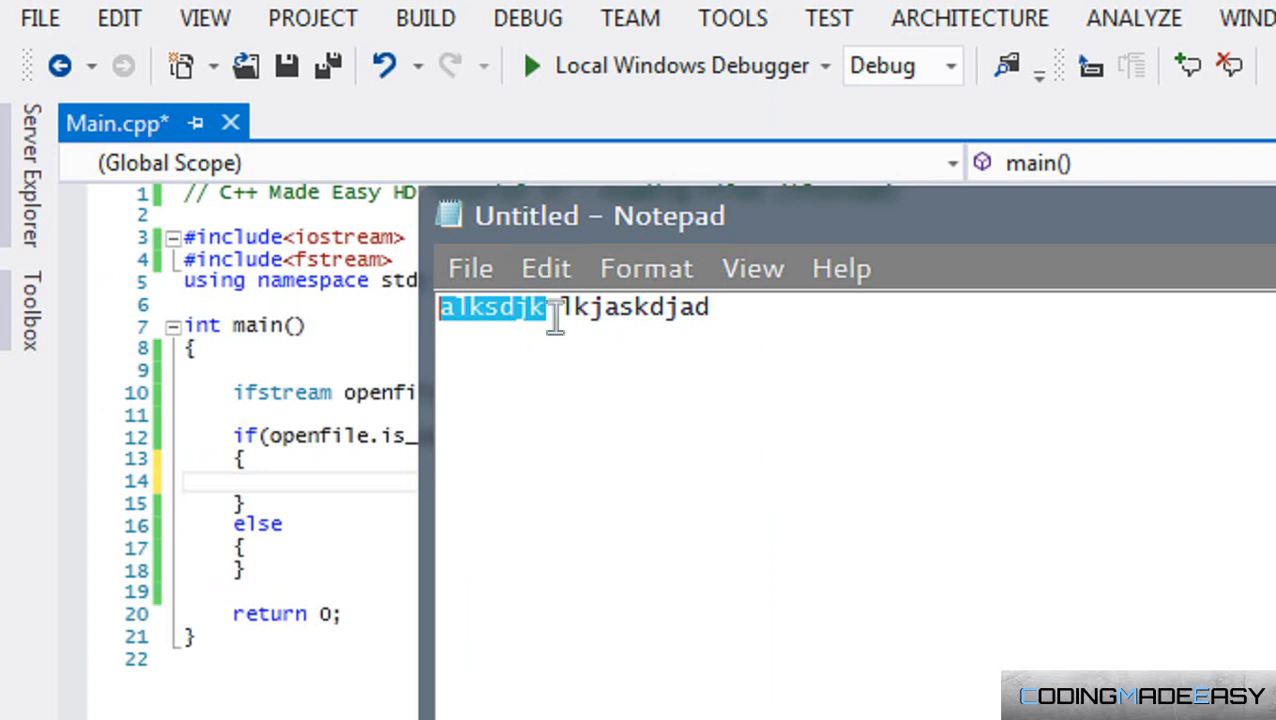
Type 'this is peter', select a word and the line, then close without saving
click(551, 307)
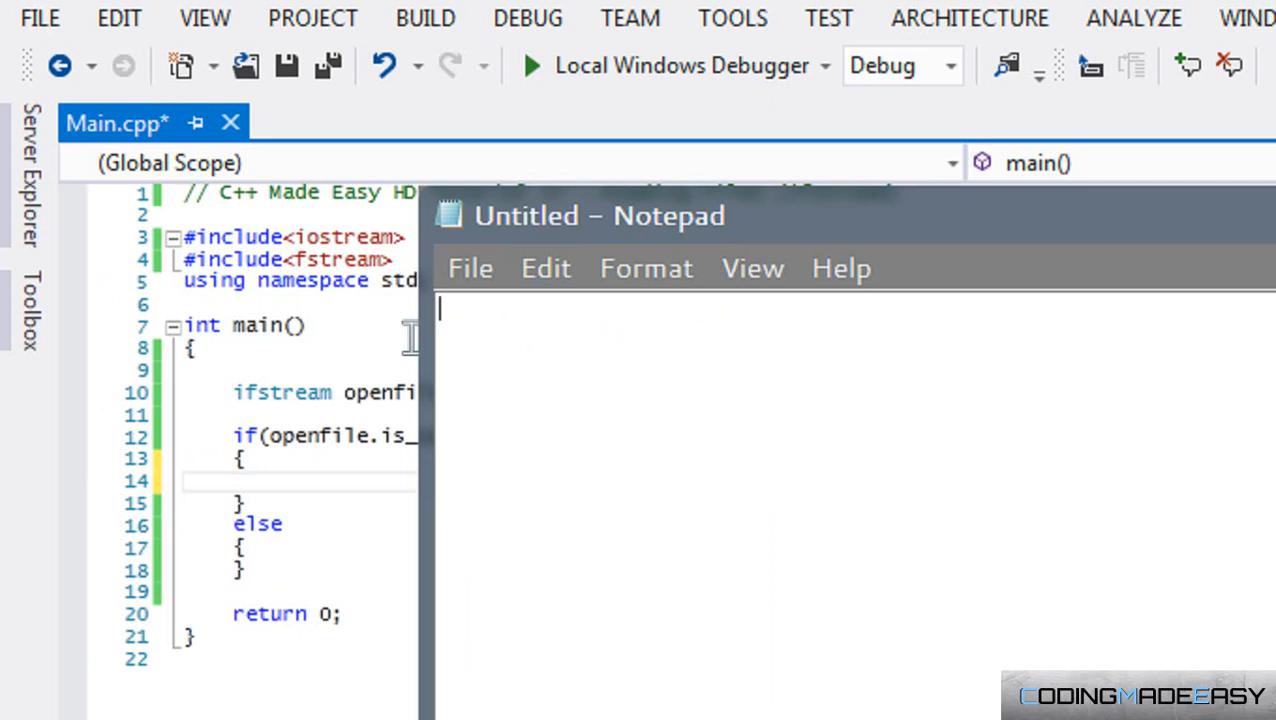
text(this is)
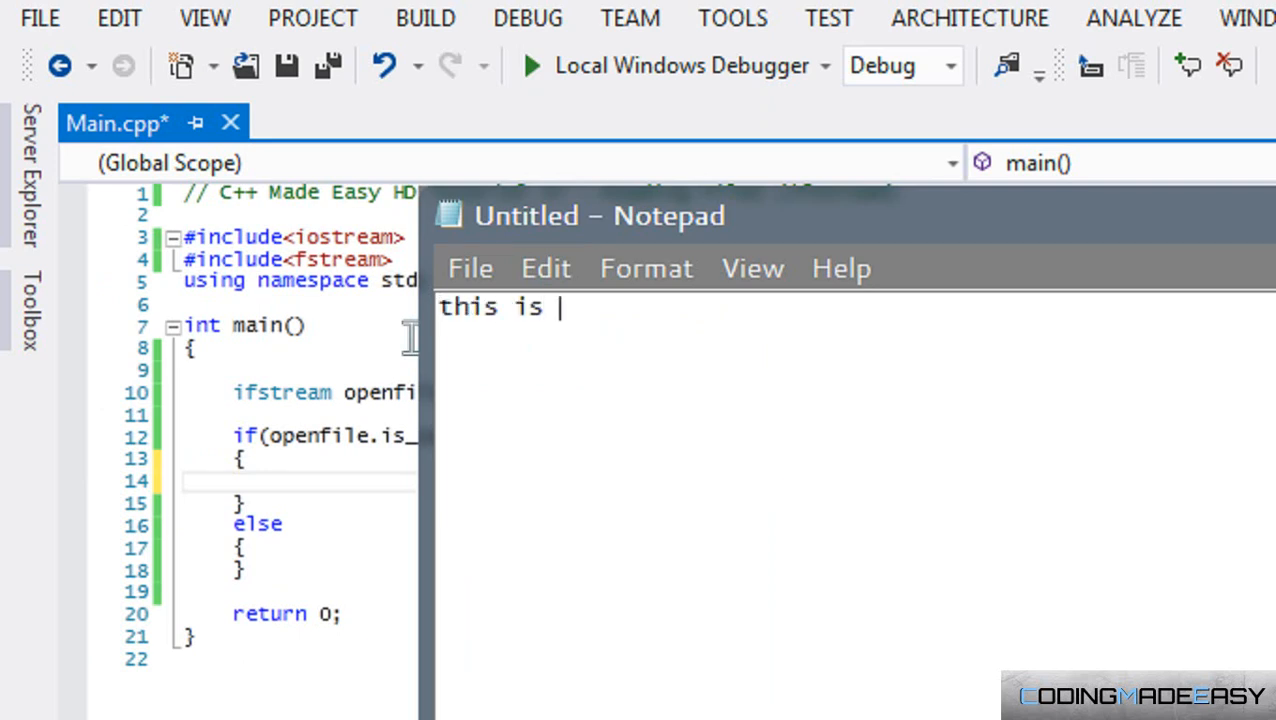
text(peter)
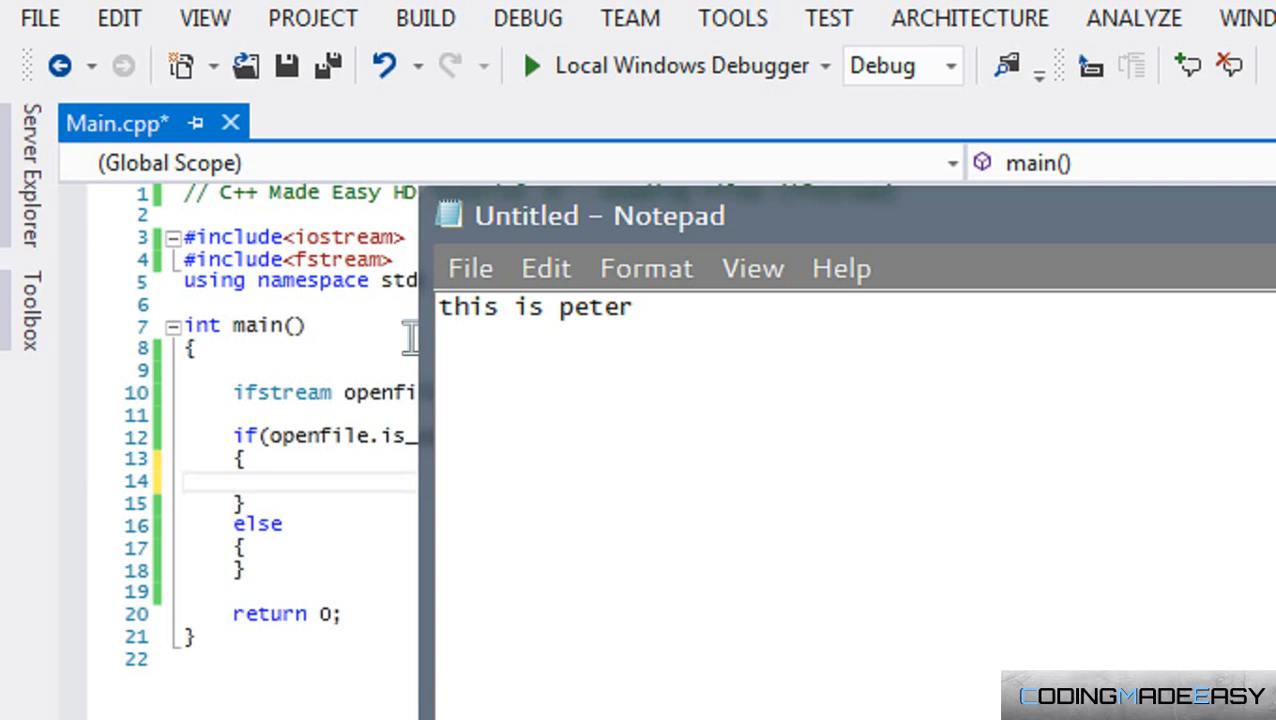
double_click(469, 307)
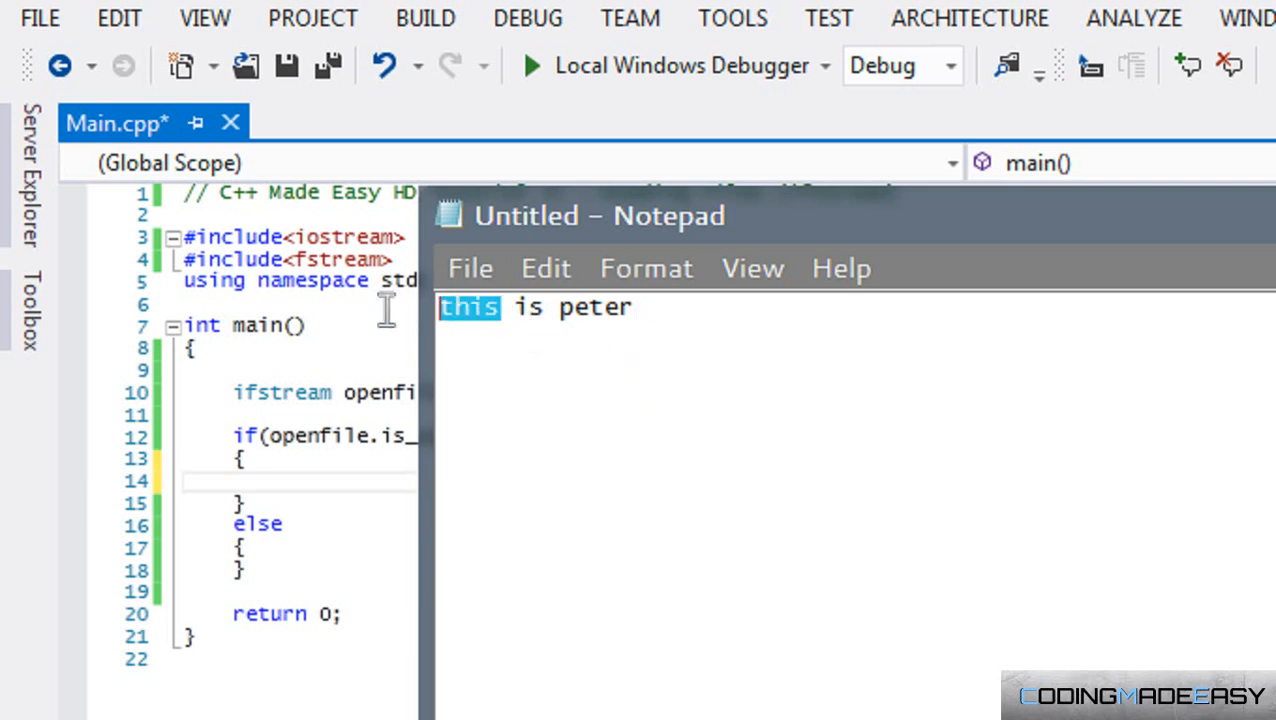
mouse_move(492, 369)
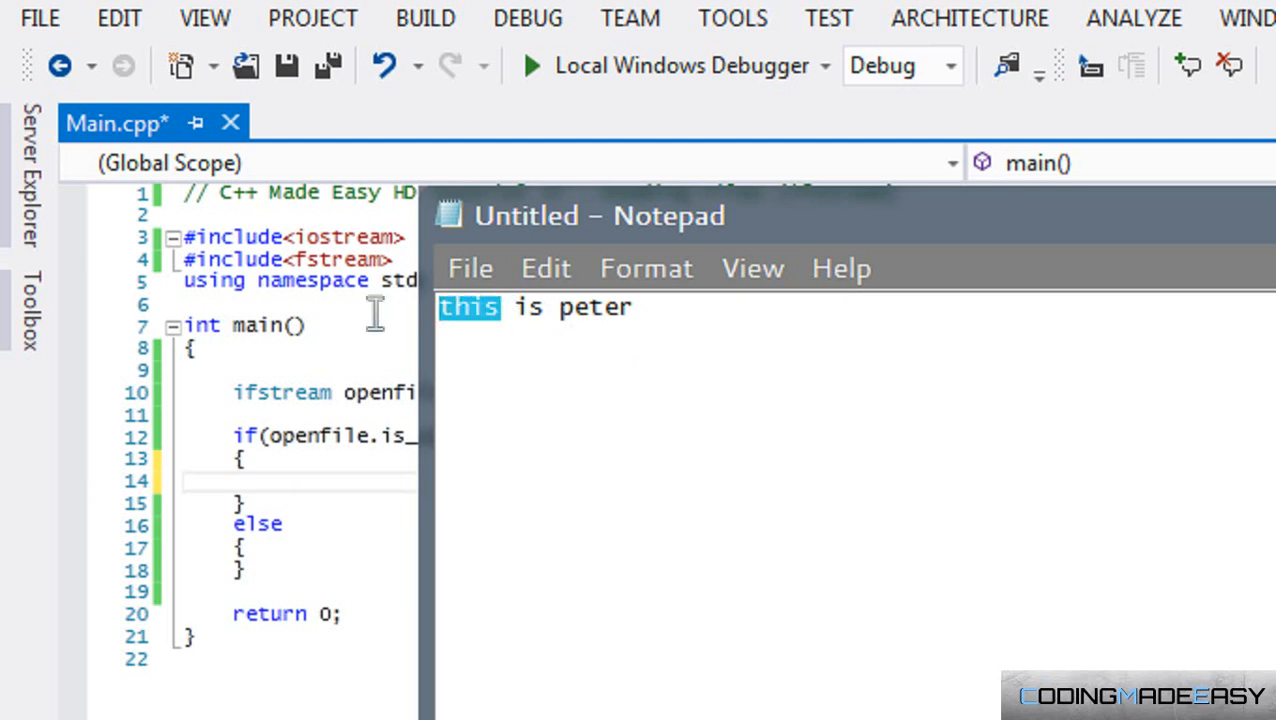
triple_click(535, 307)
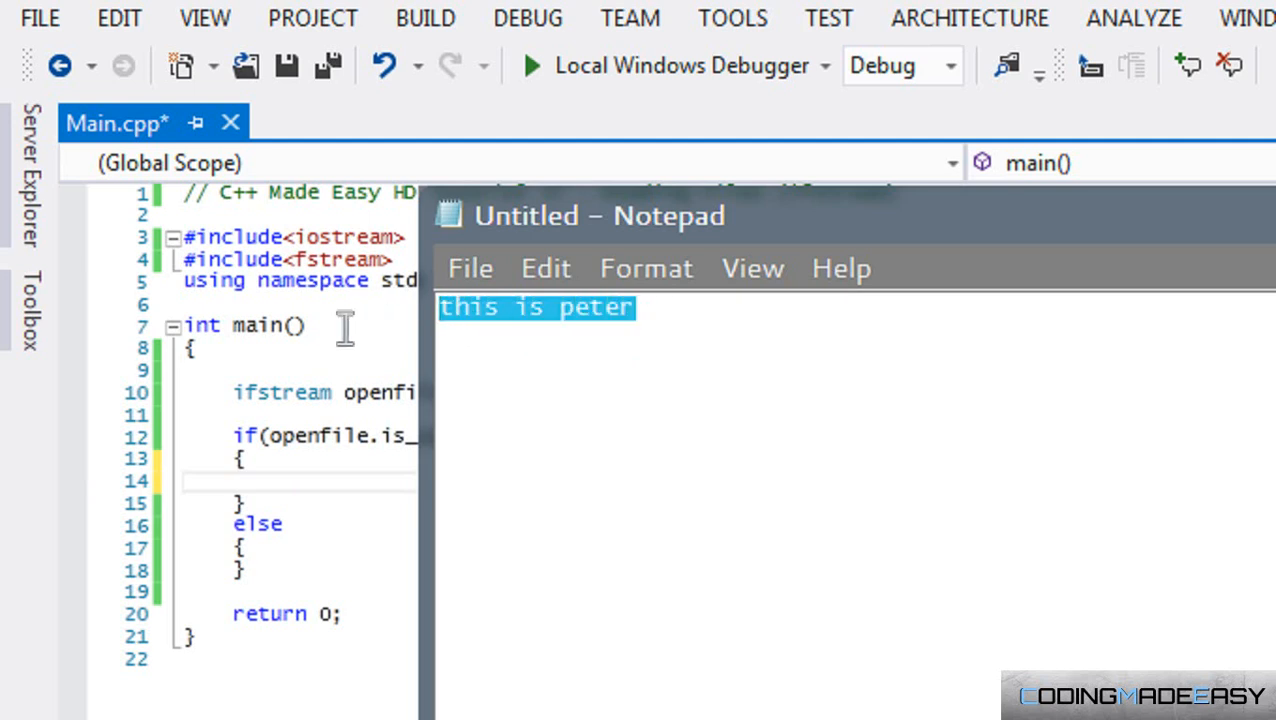
mouse_move(388, 325)
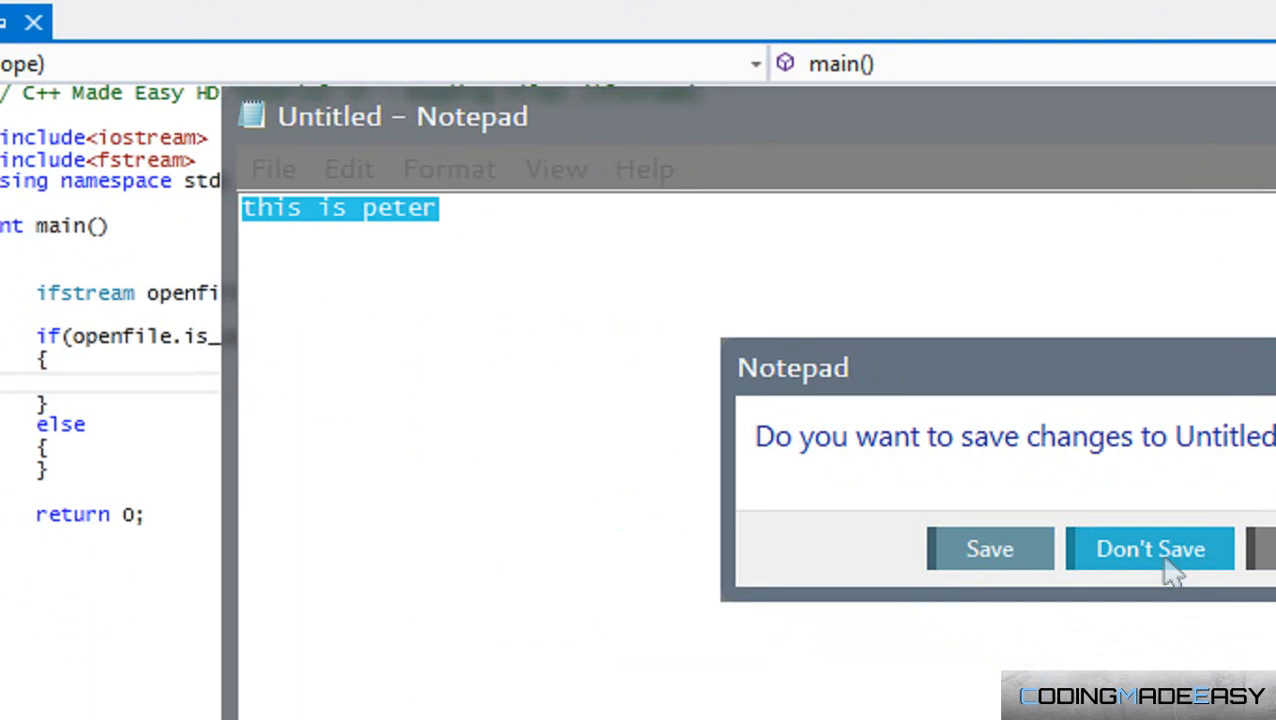
click(1150, 548)
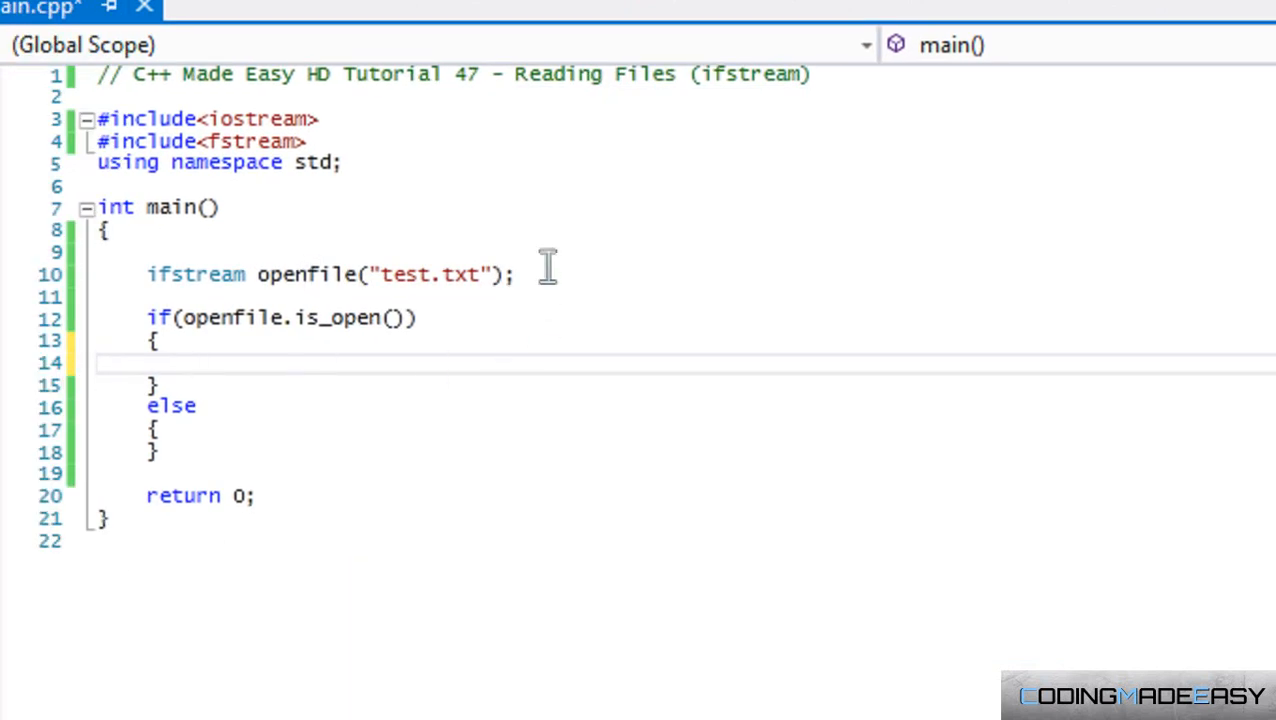
Include <string> and declare string text = ""; in main
text(#include<s)
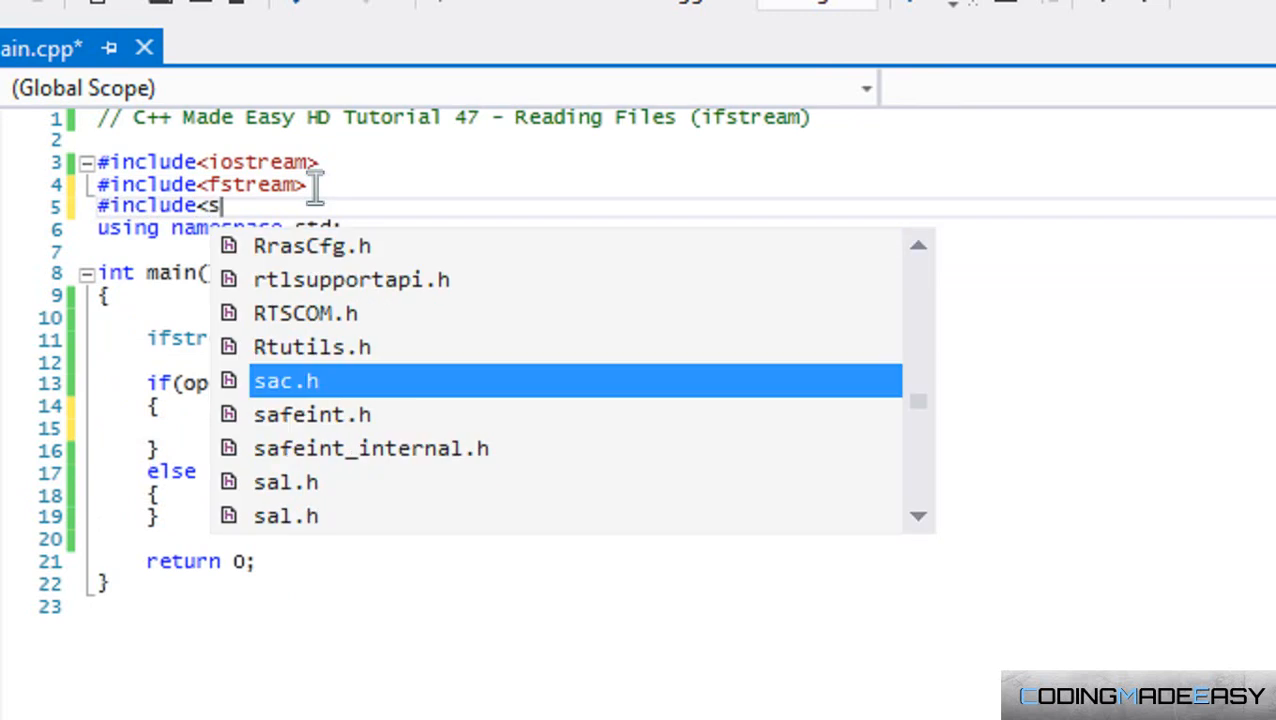
text(tring>)
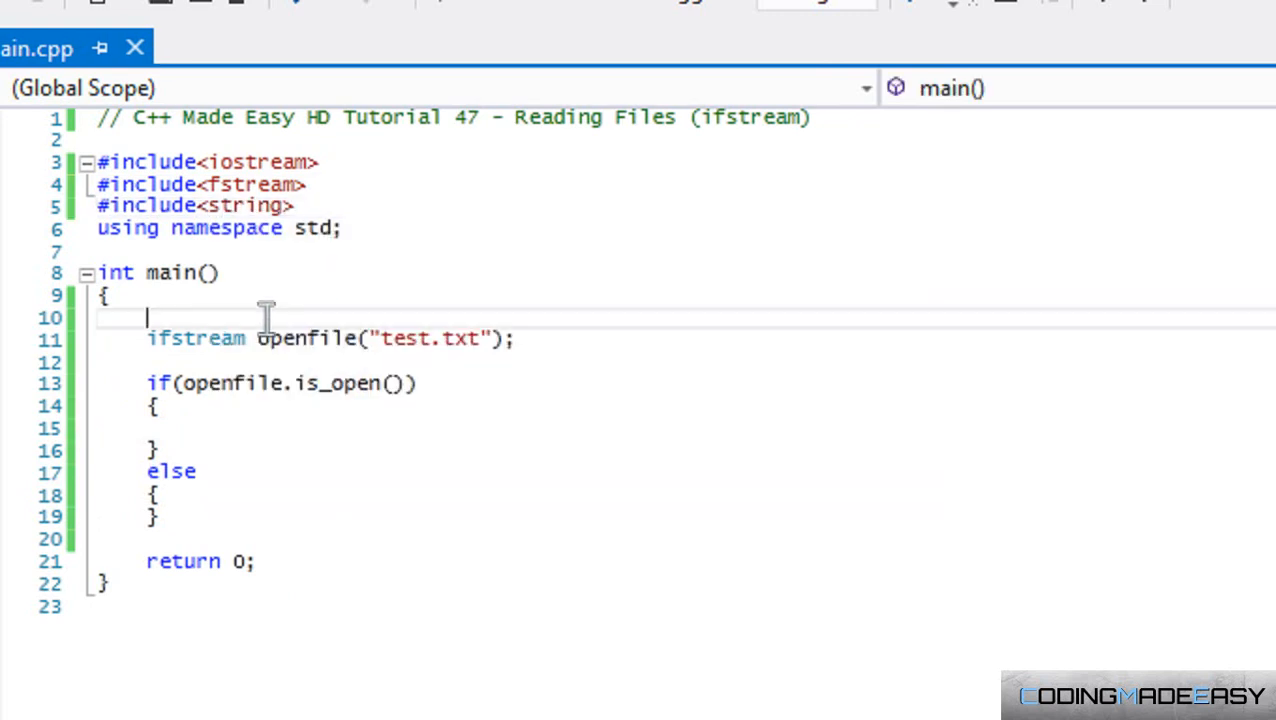
text(string)
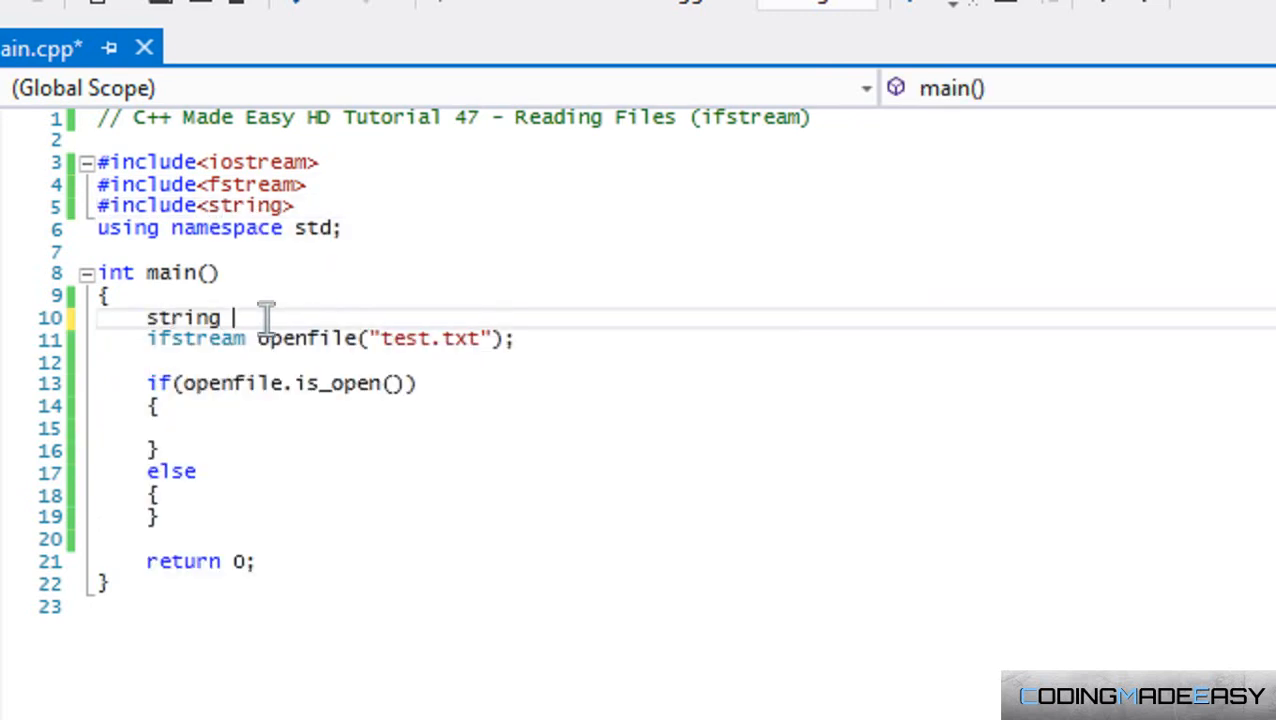
text(text;)
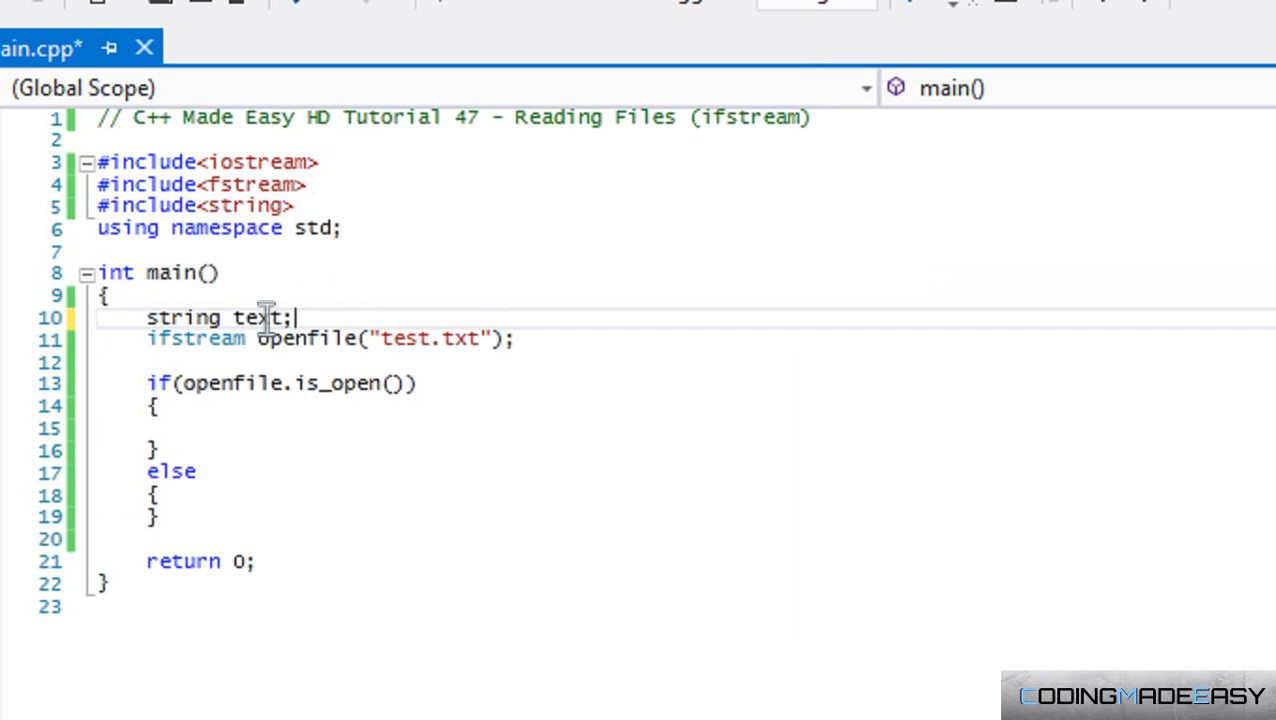
text(=)
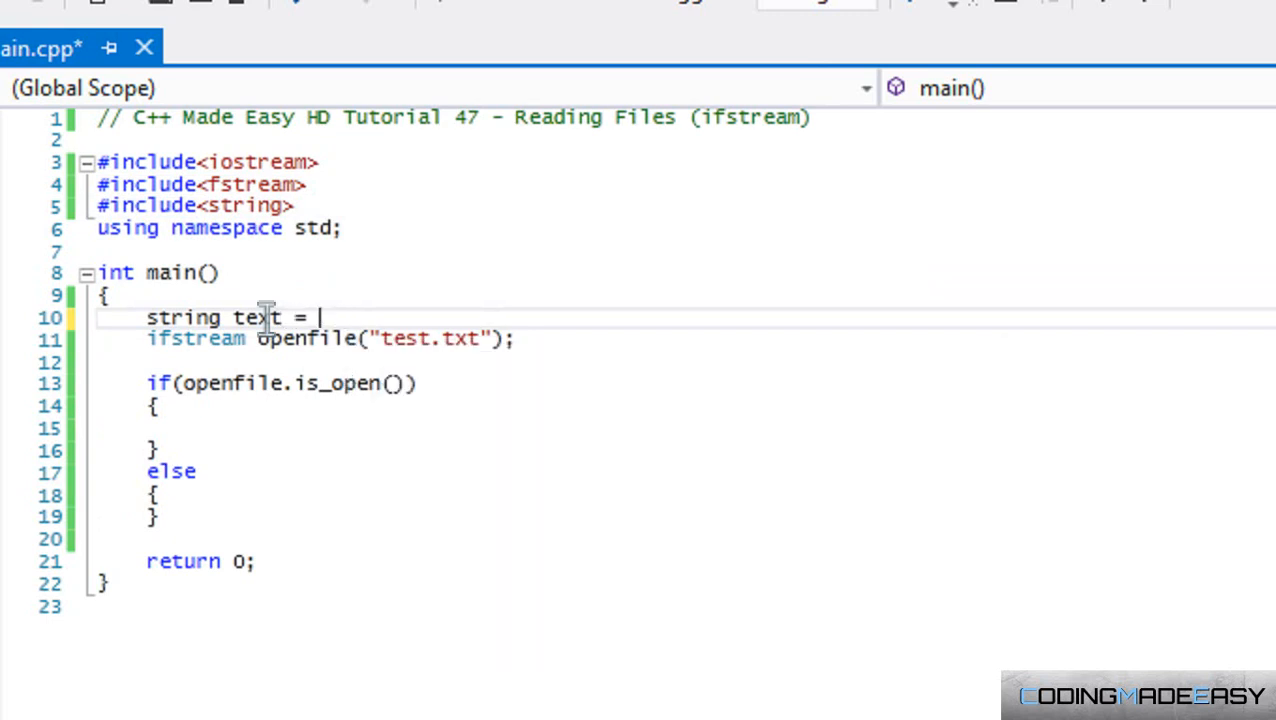
text("";)
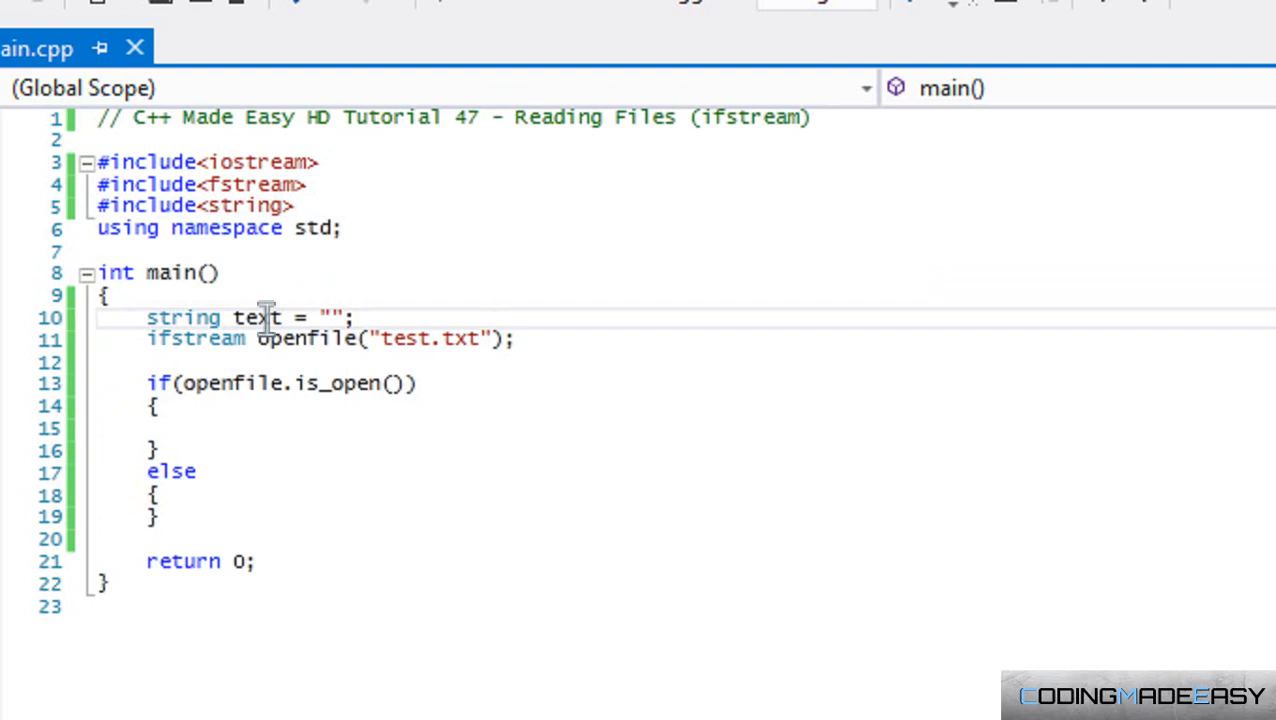
Add a while(!openfile.eof()) loop
text(whil)
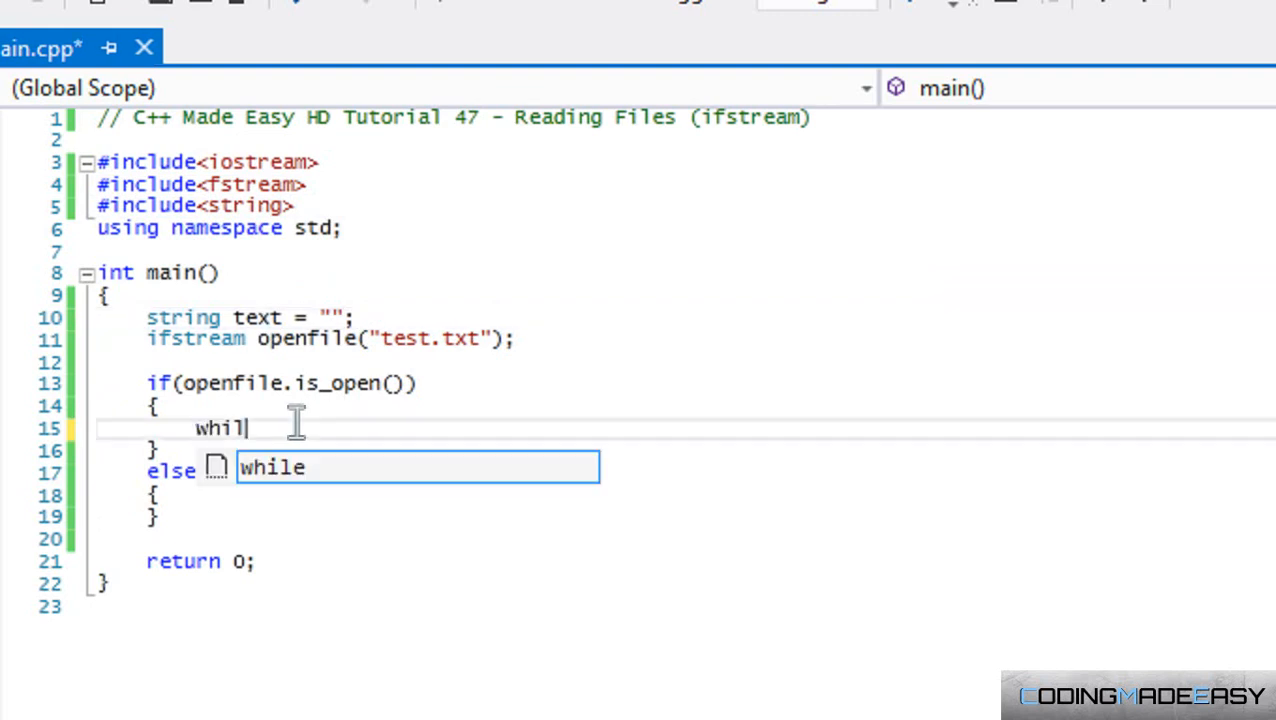
text(e(!)
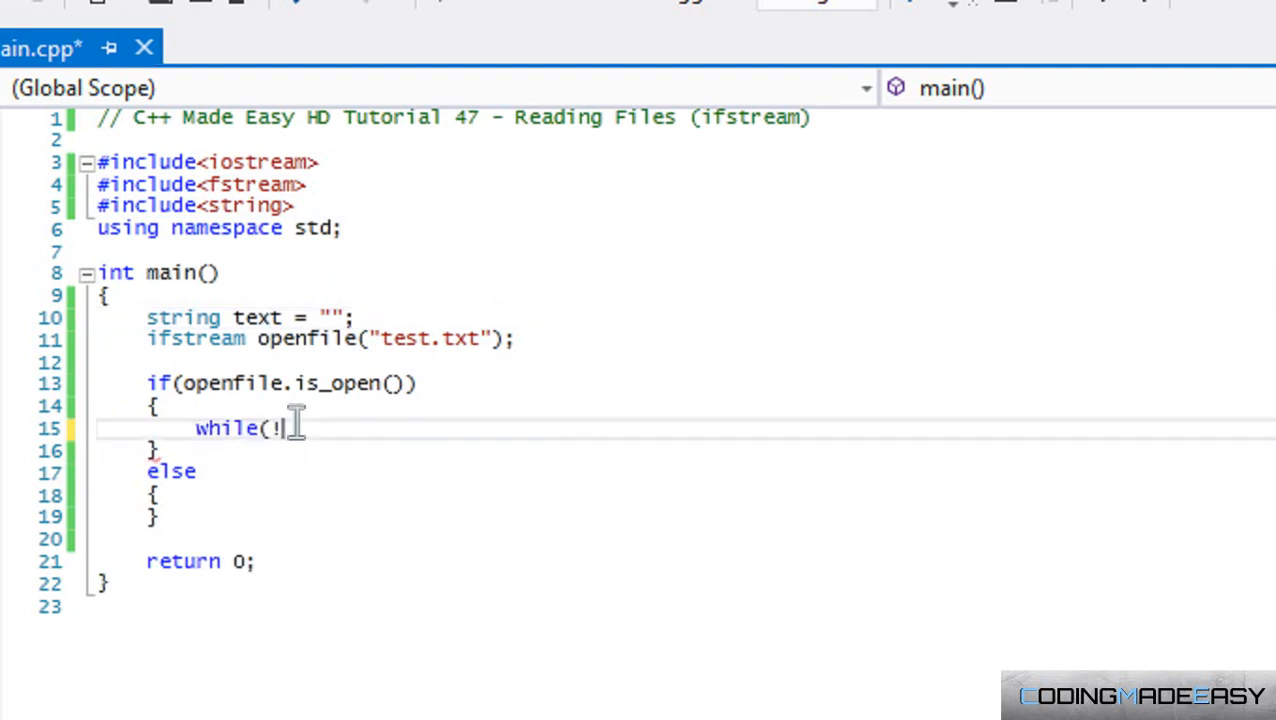
text(open)
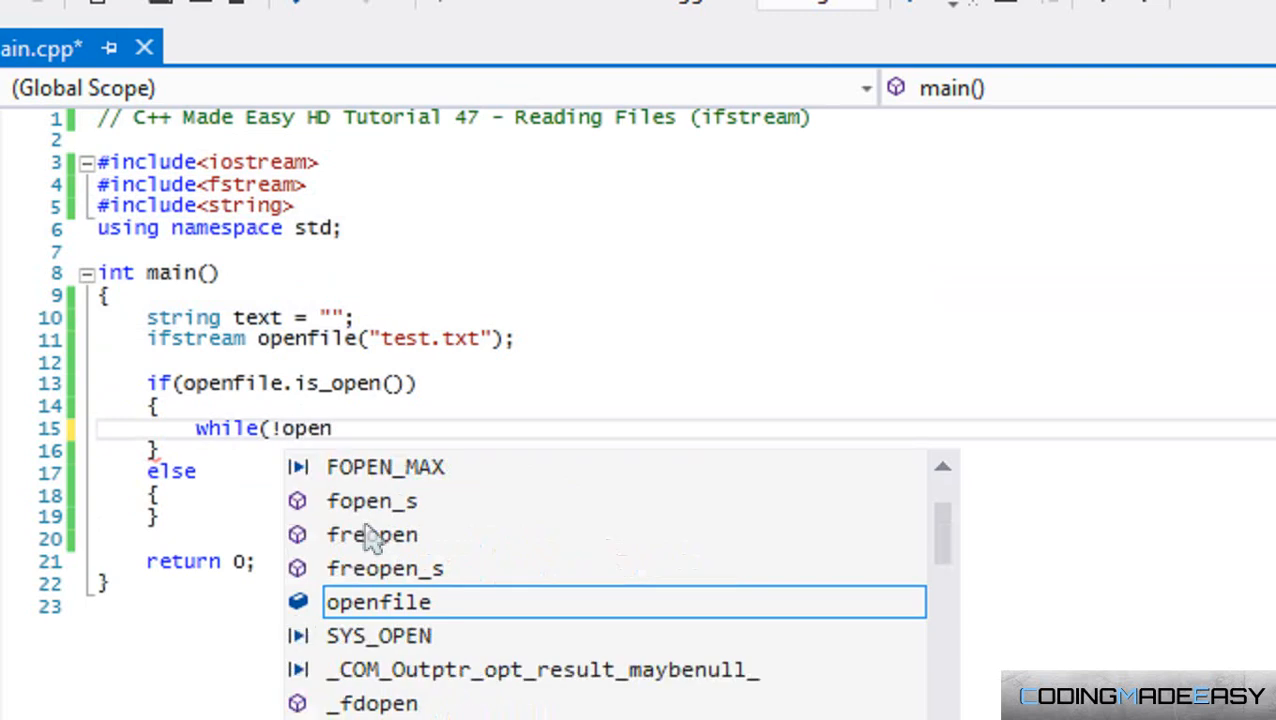
text(file.eof)
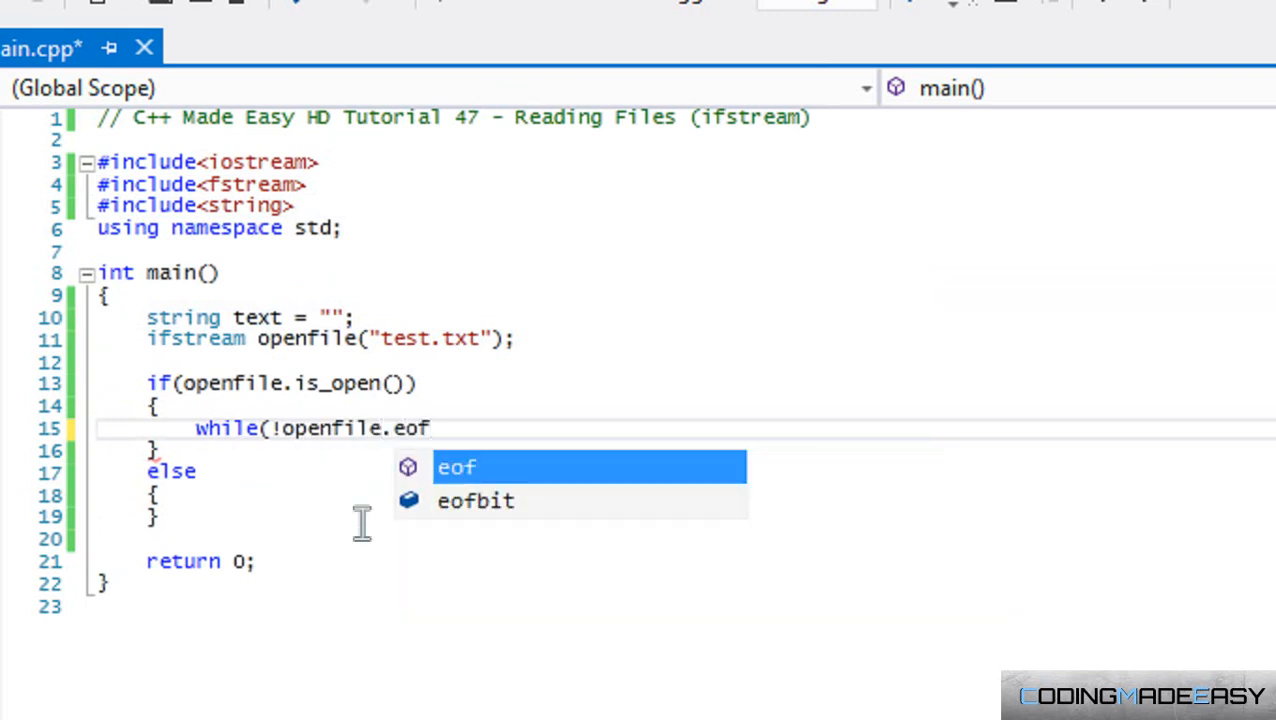
key(Enter)
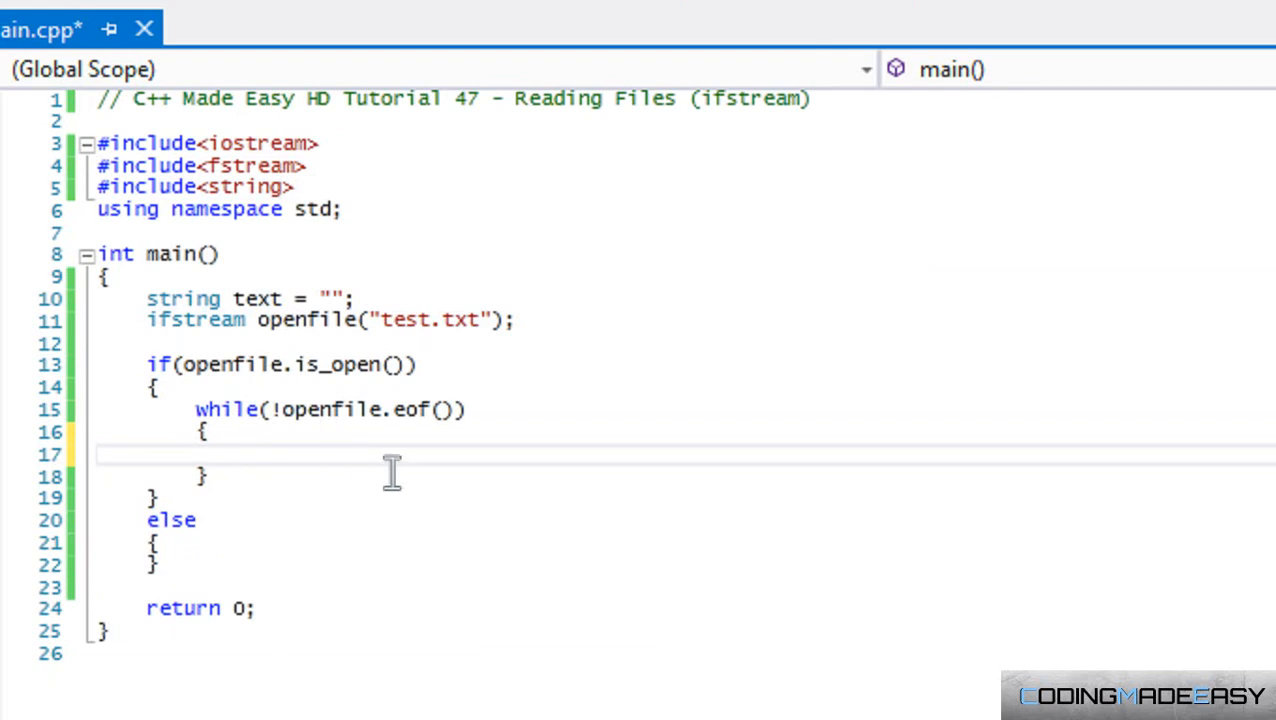
mouse_move(389, 465)
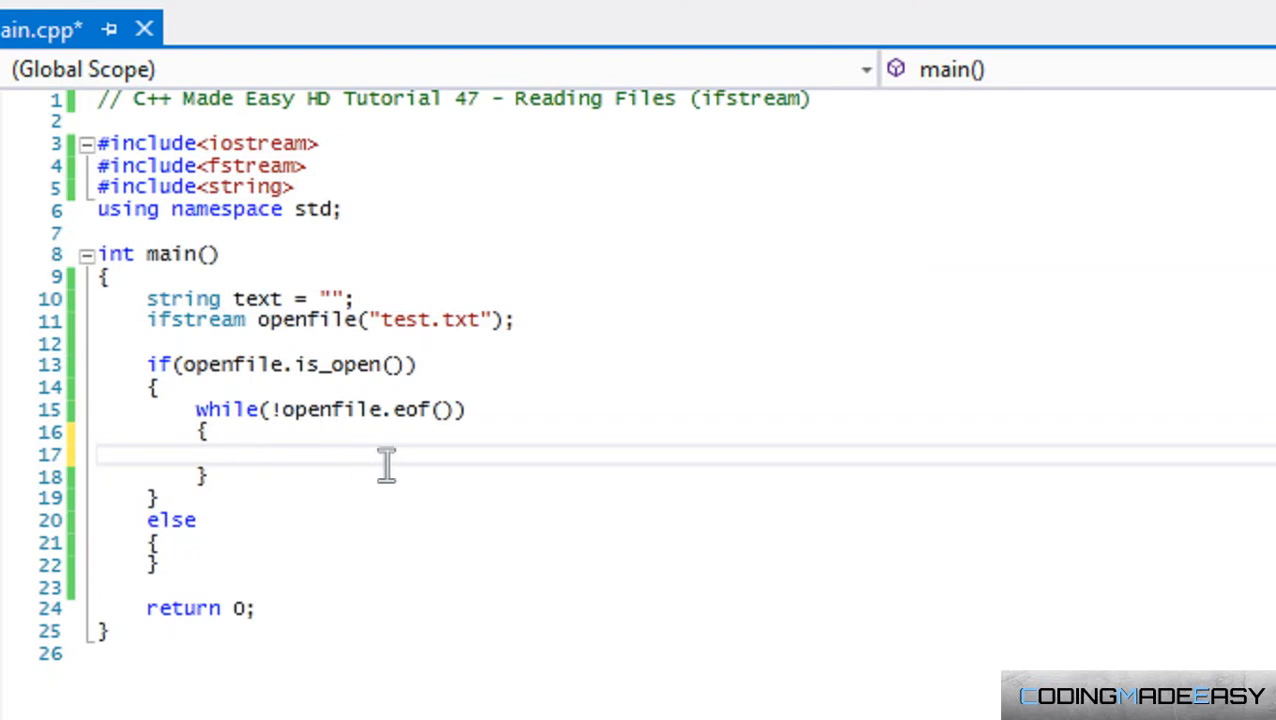
mouse_move(382, 463)
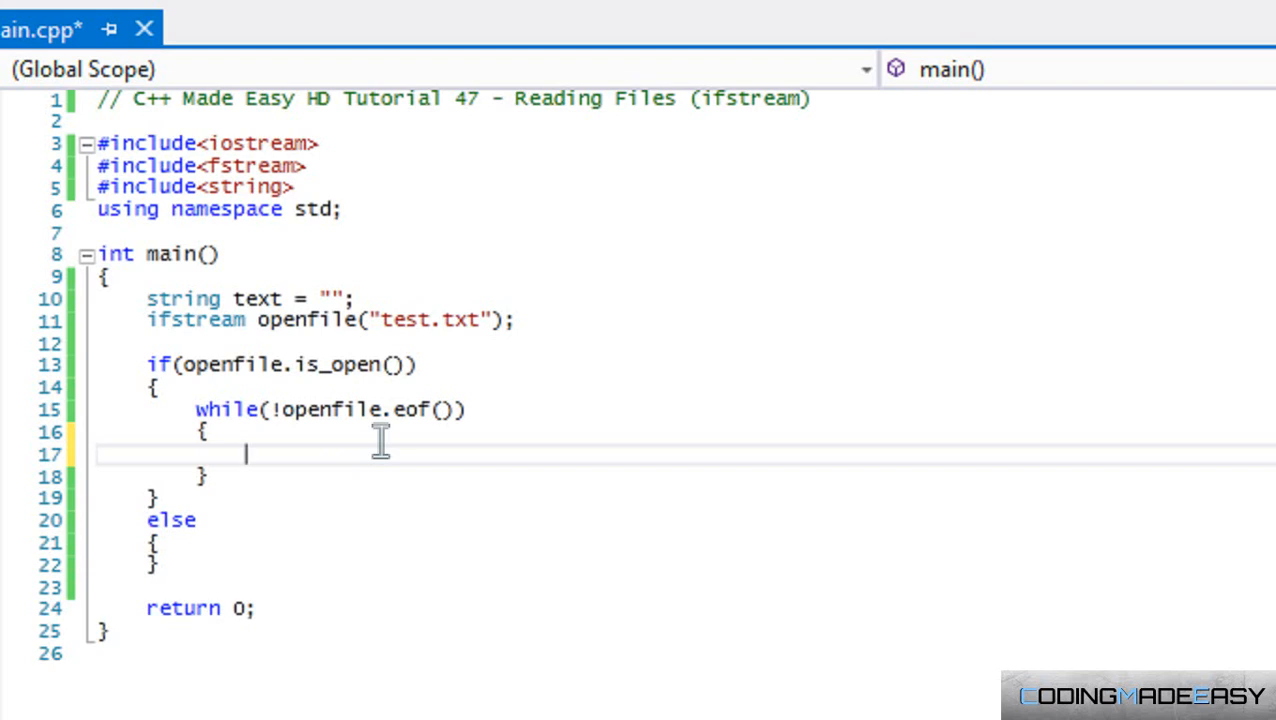
In the loop, read each word into tempString and append it to text
text(string)
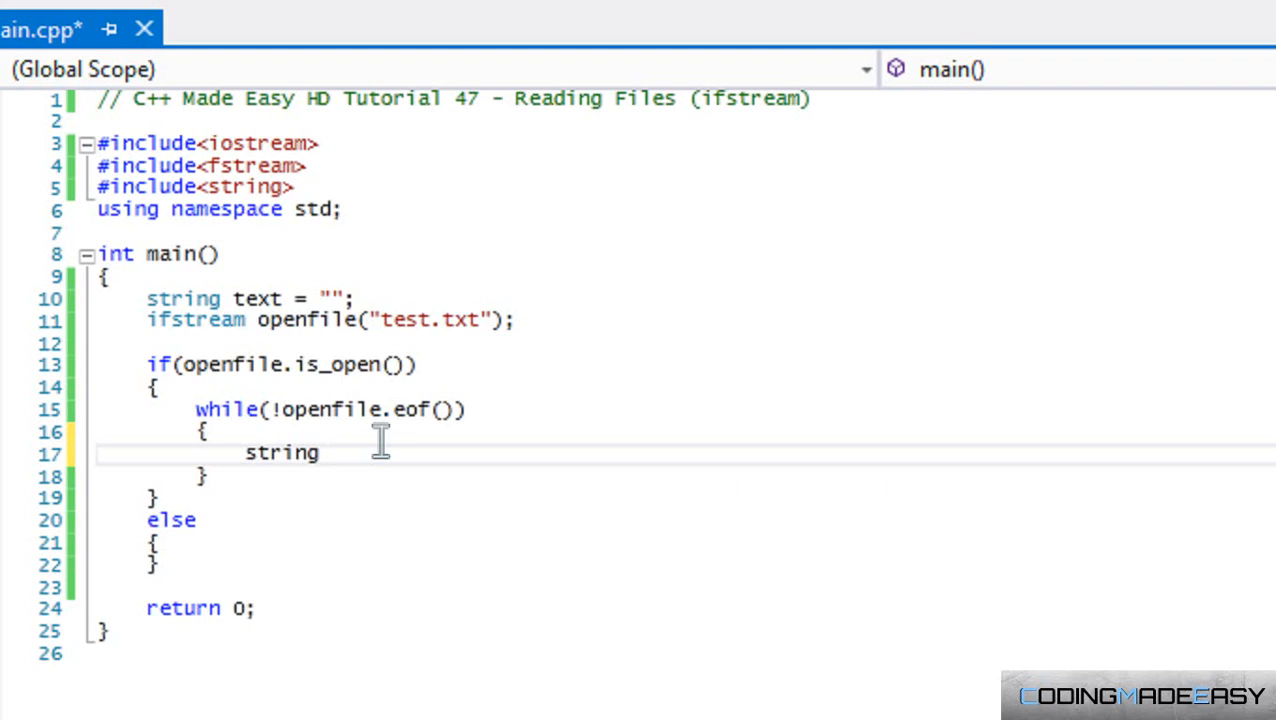
text(tempsstr)
text(openfile )
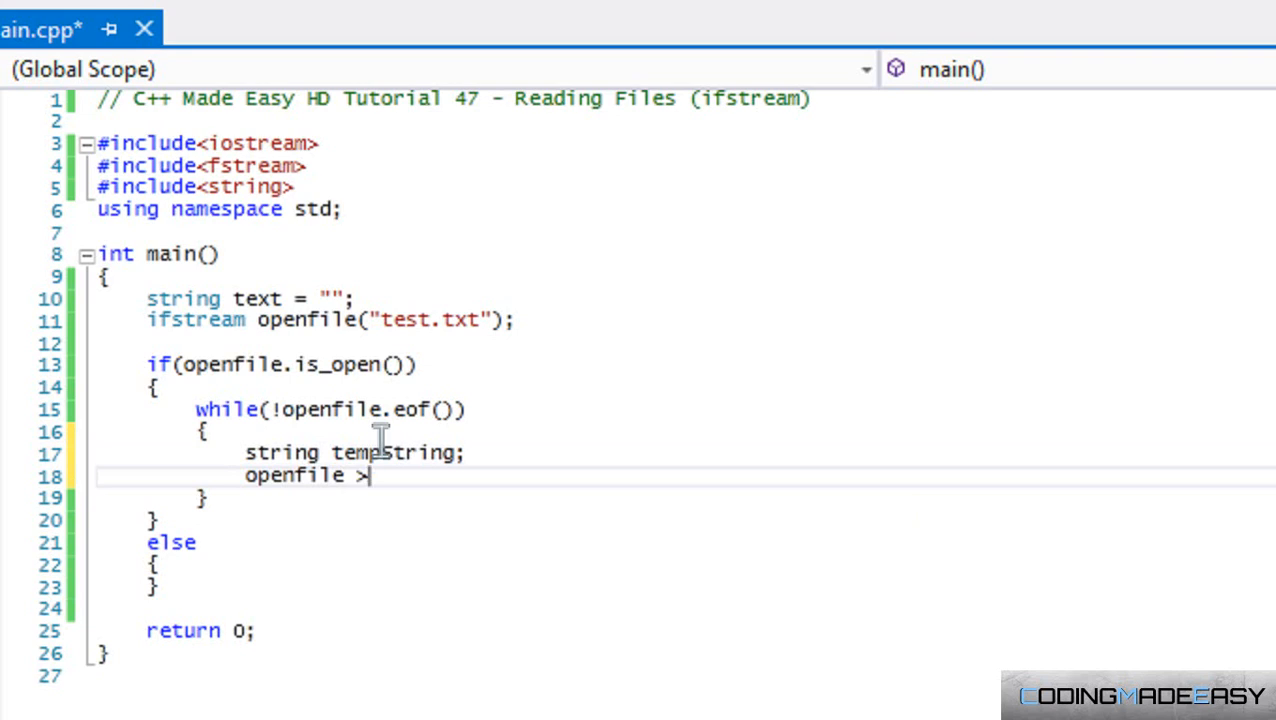
text(> tempString;)
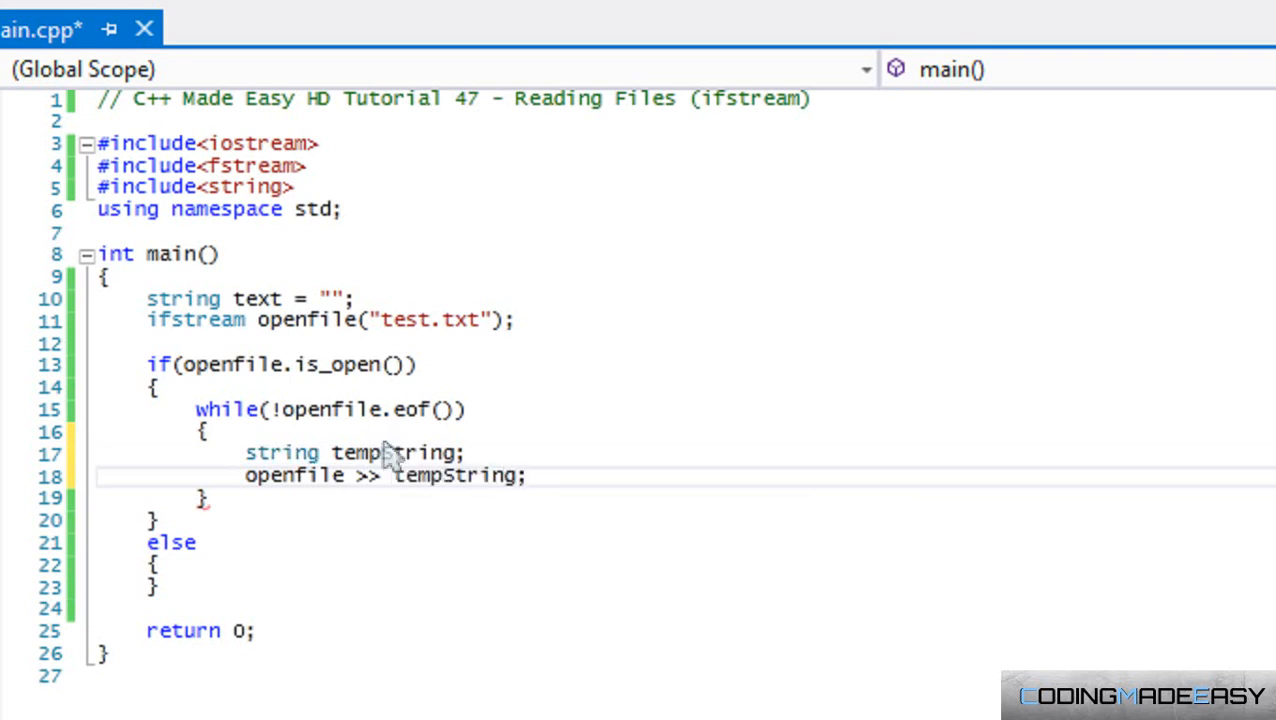
text(text += tempString;)
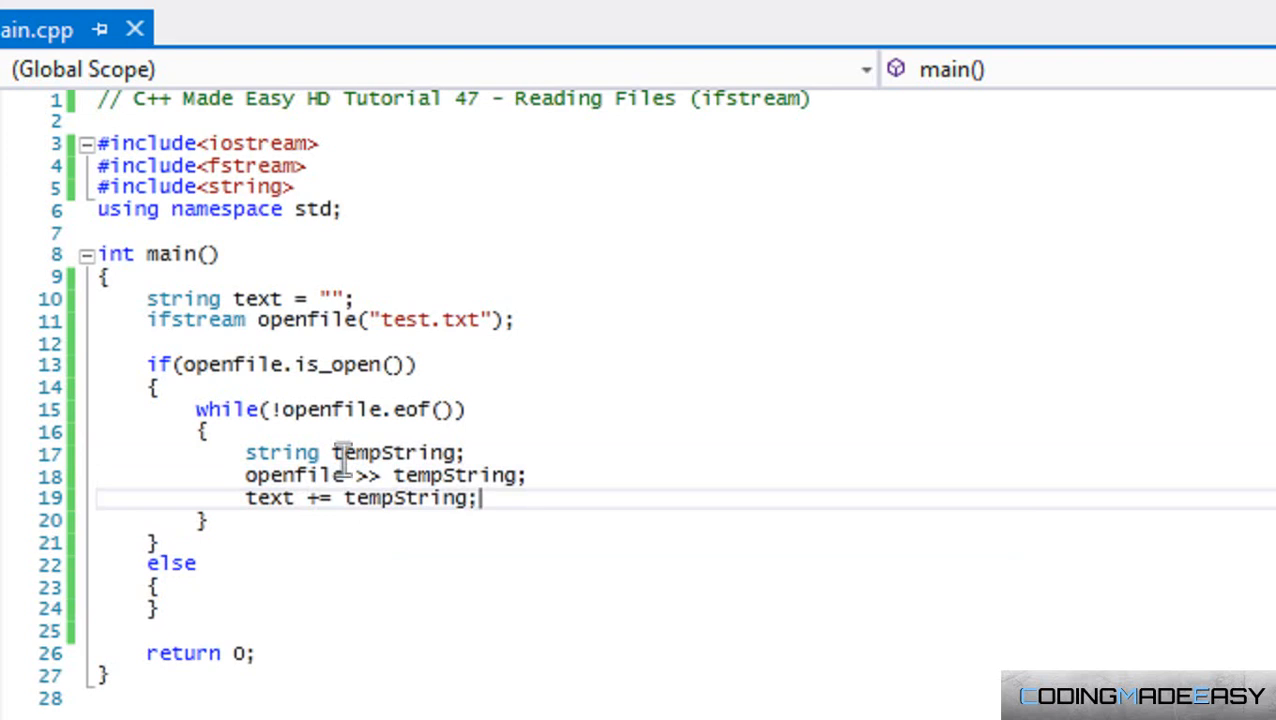
mouse_move(530, 452)
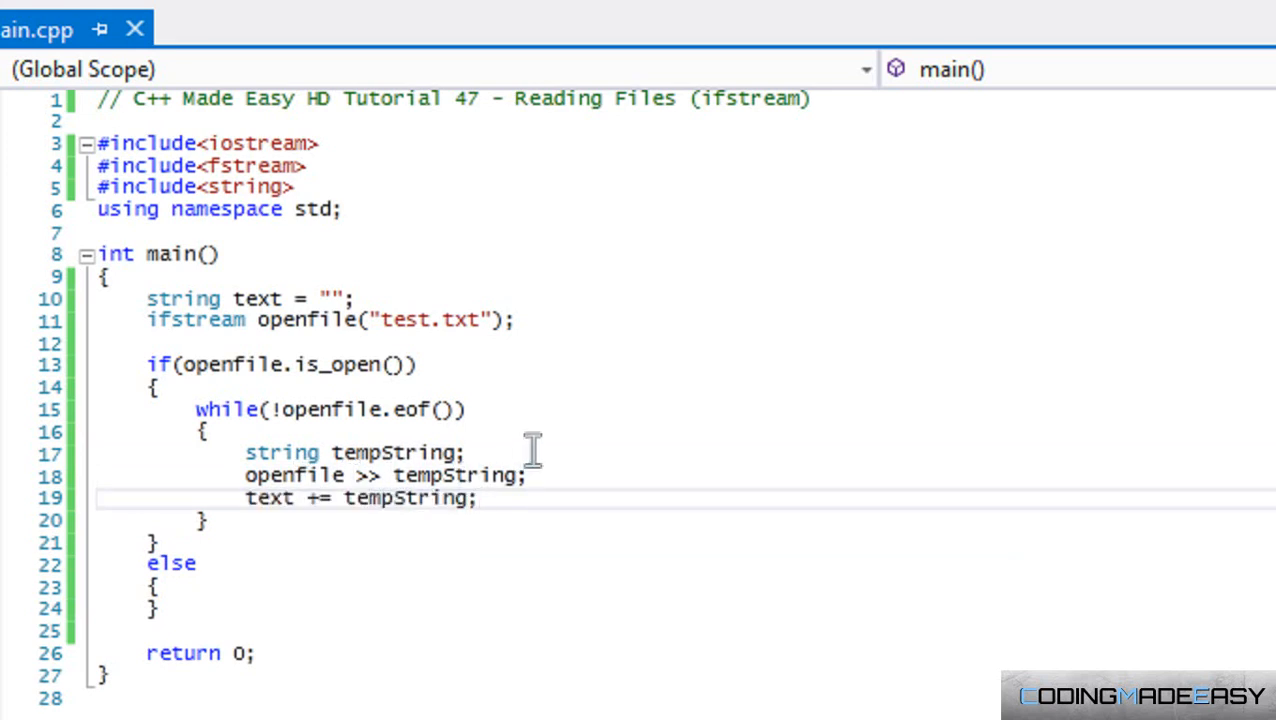
mouse_move(338, 497)
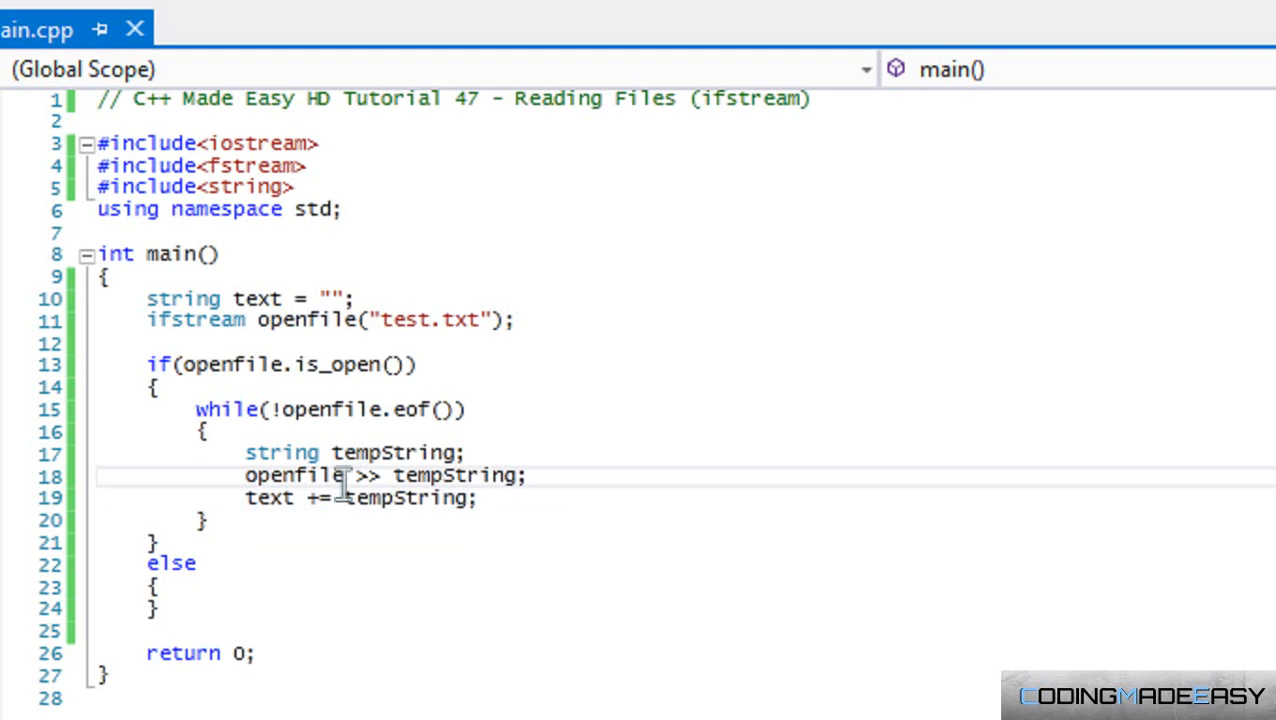
double_click(293, 475)
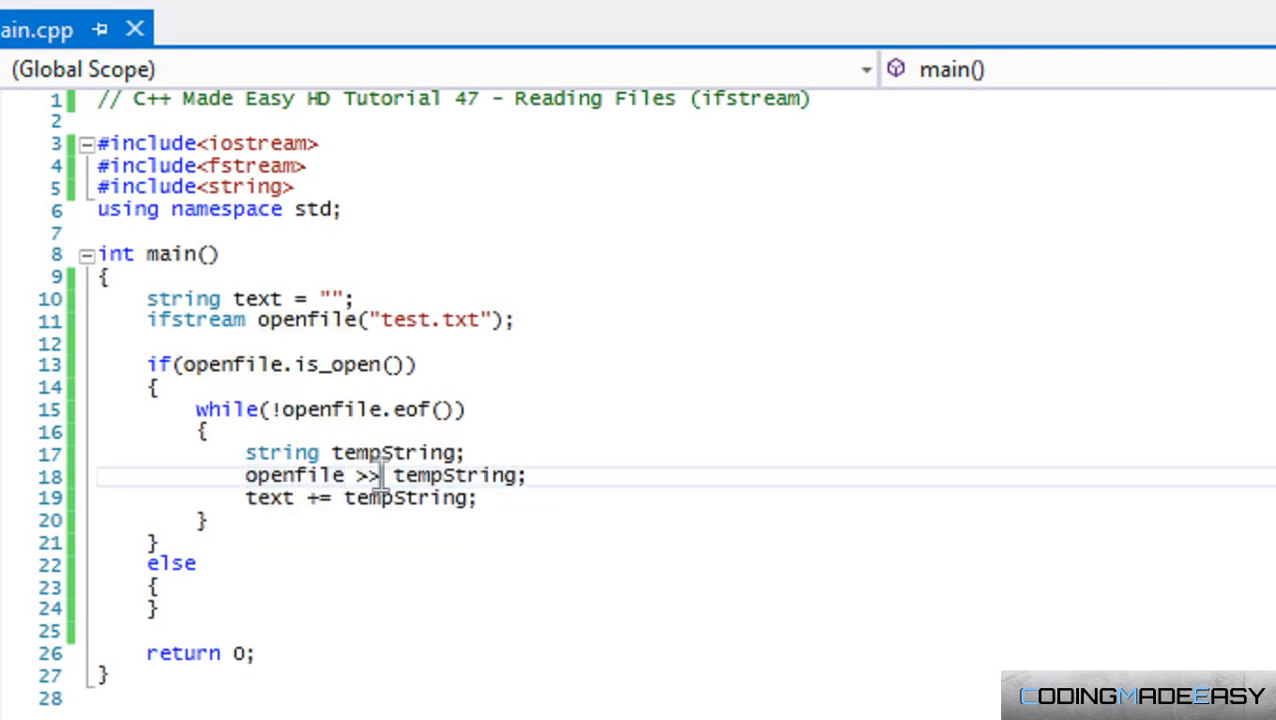
double_click(367, 476)
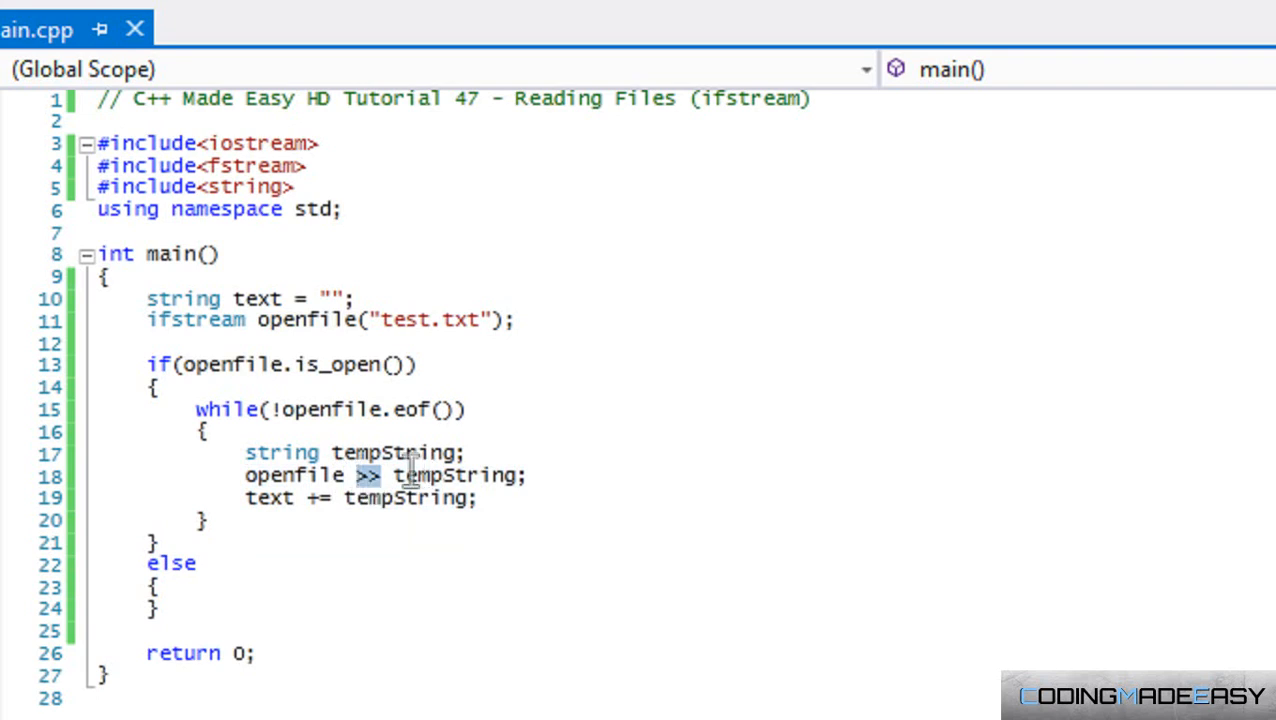
double_click(460, 472)
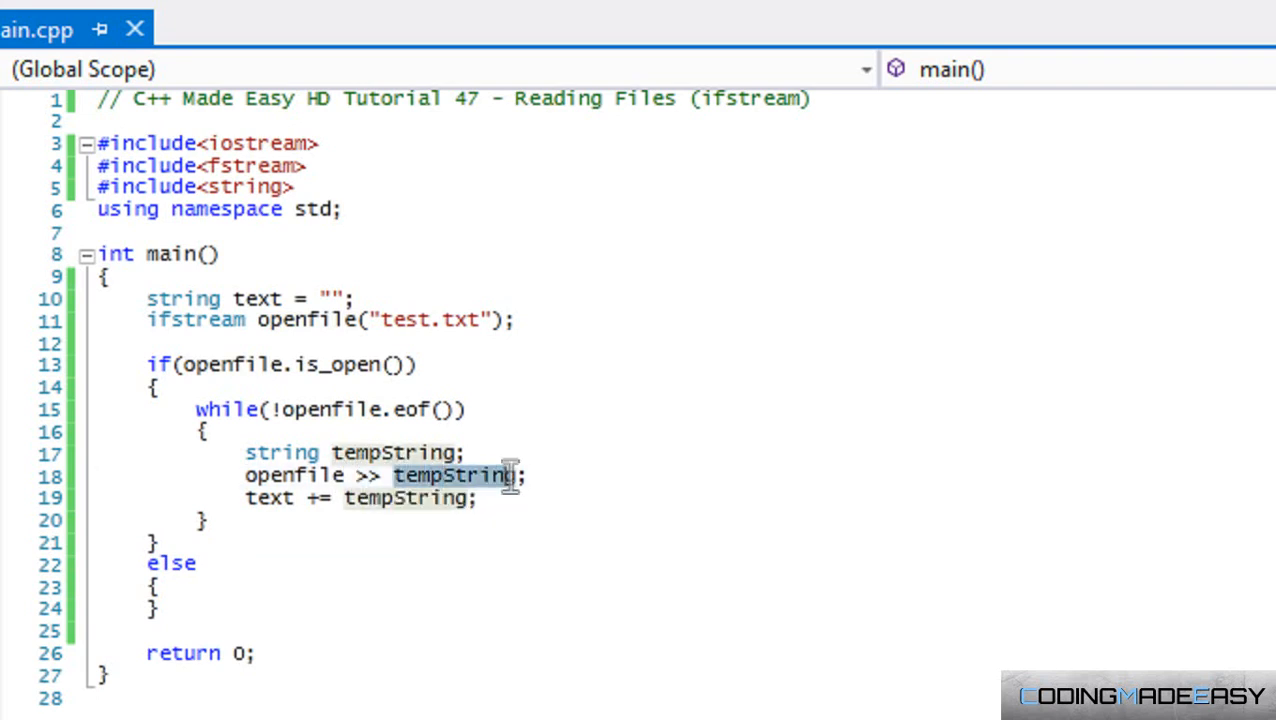
mouse_move(269, 498)
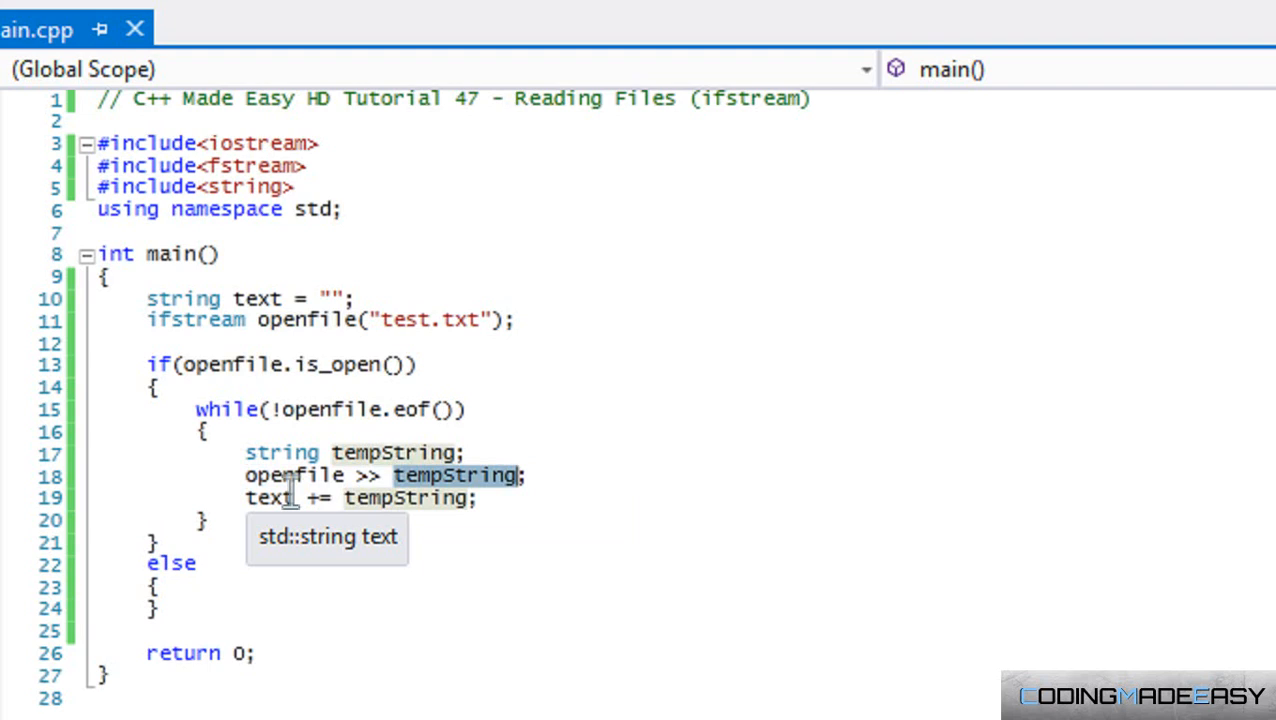
mouse_move(292, 268)
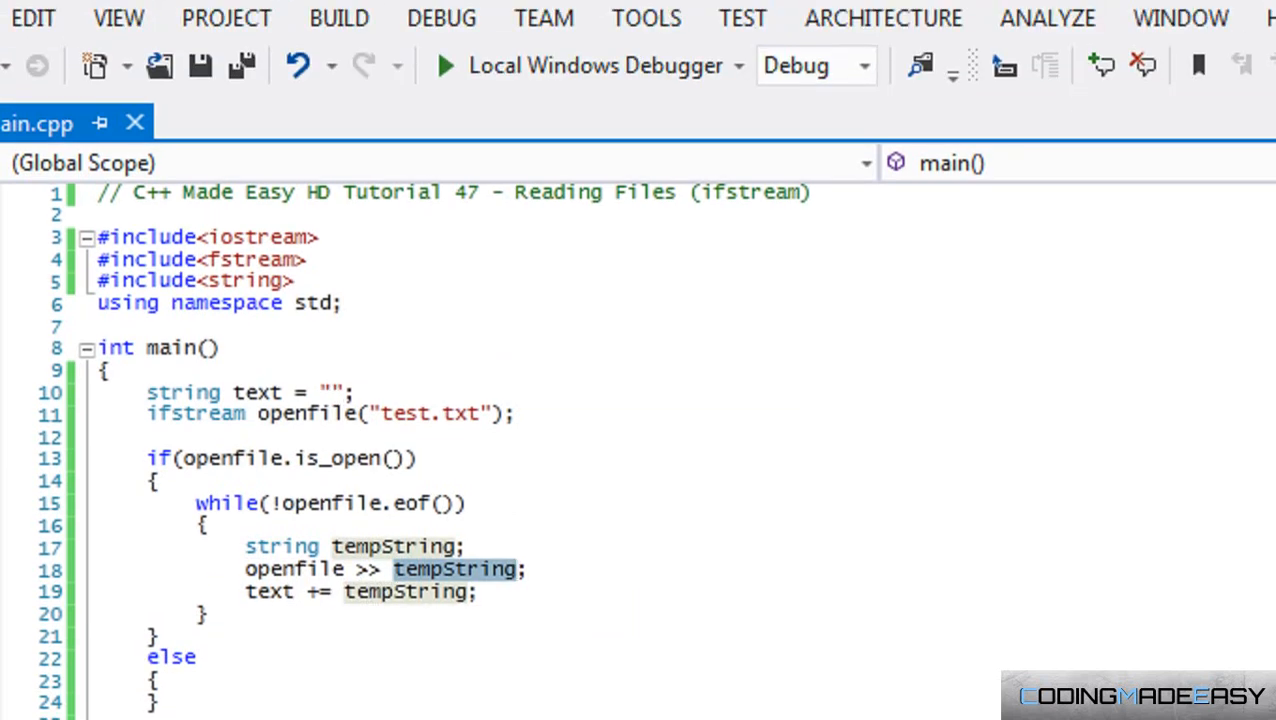
Type 'this is notepad' and double-click 'this' and 'is' to show word boundaries
key(Super)
text(th)
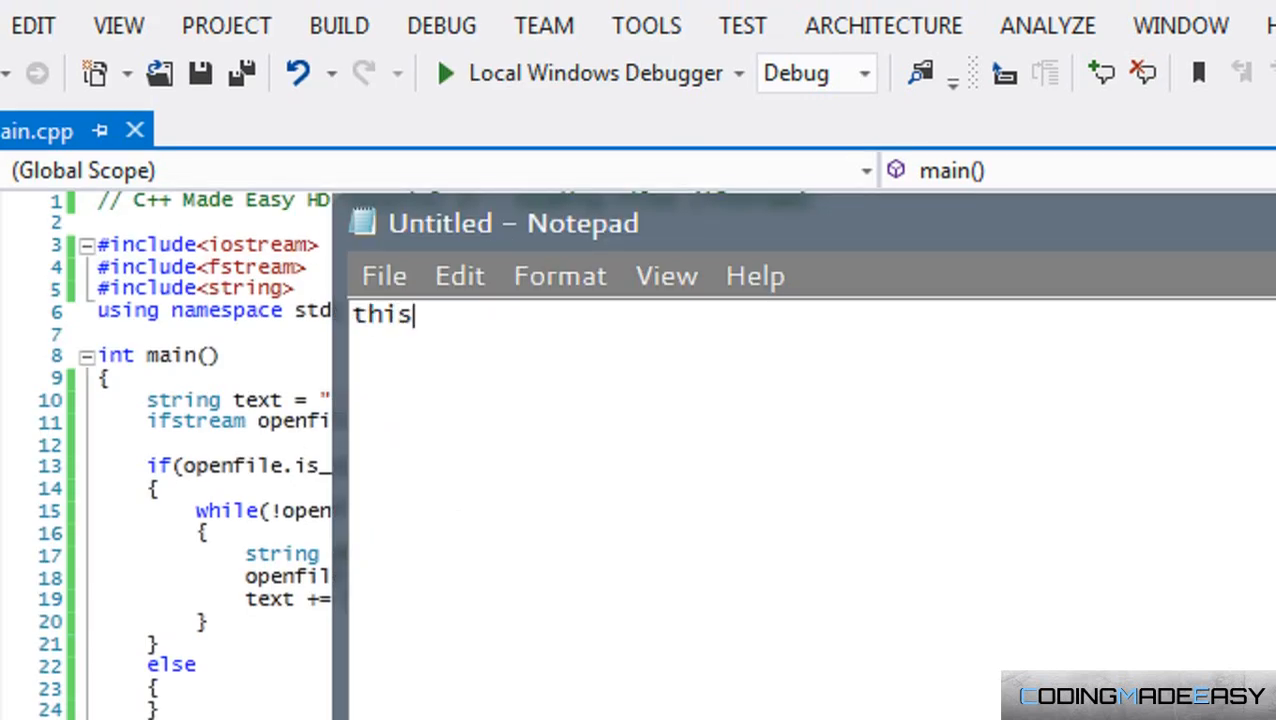
text(is note)
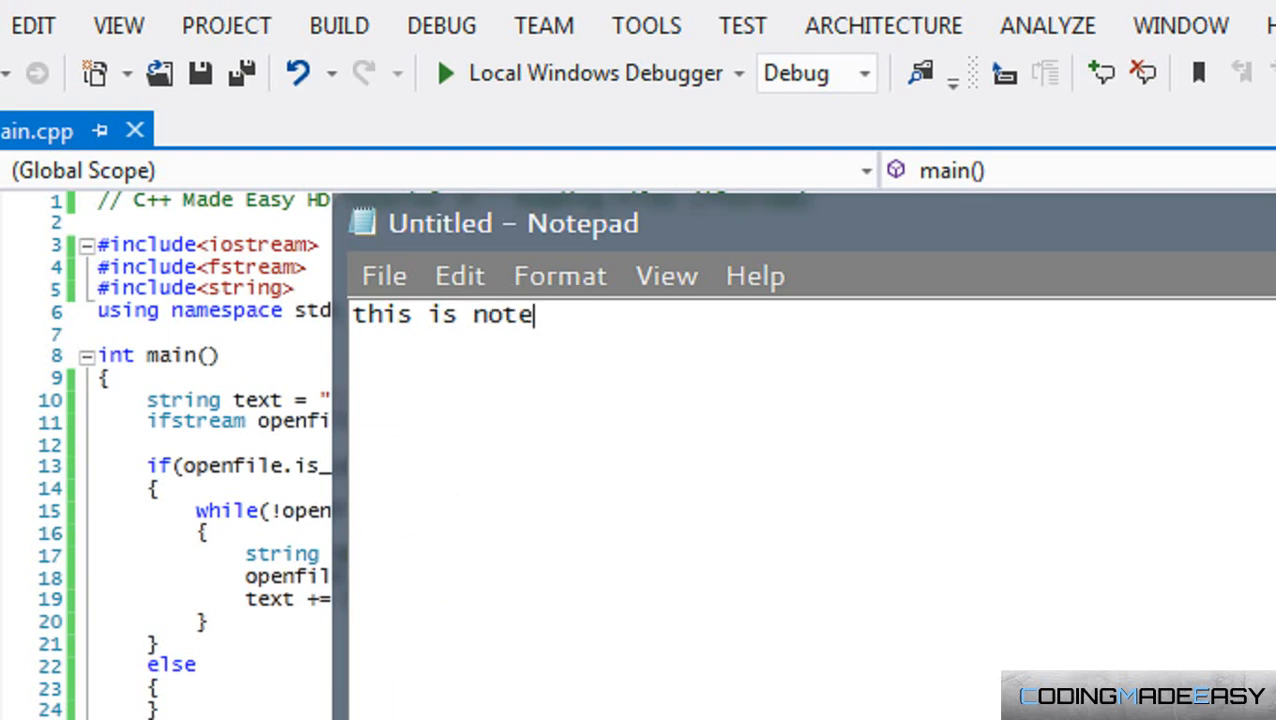
text(pad)
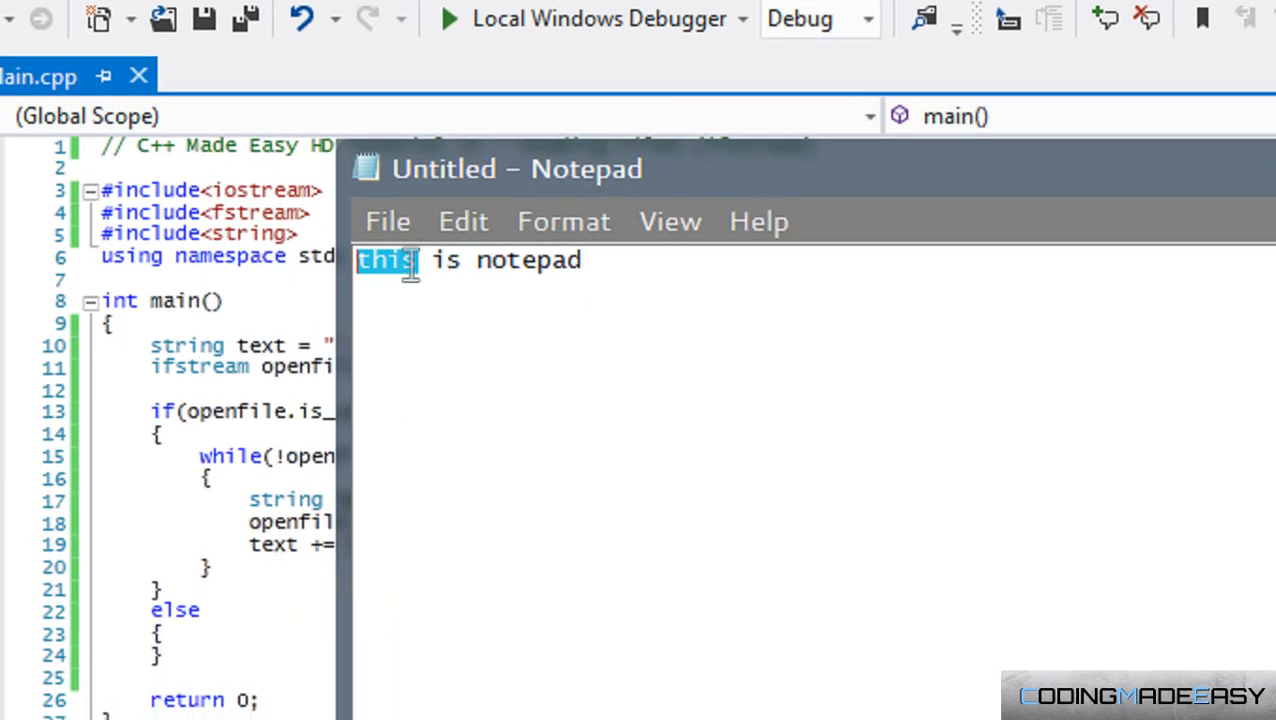
double_click(445, 260)
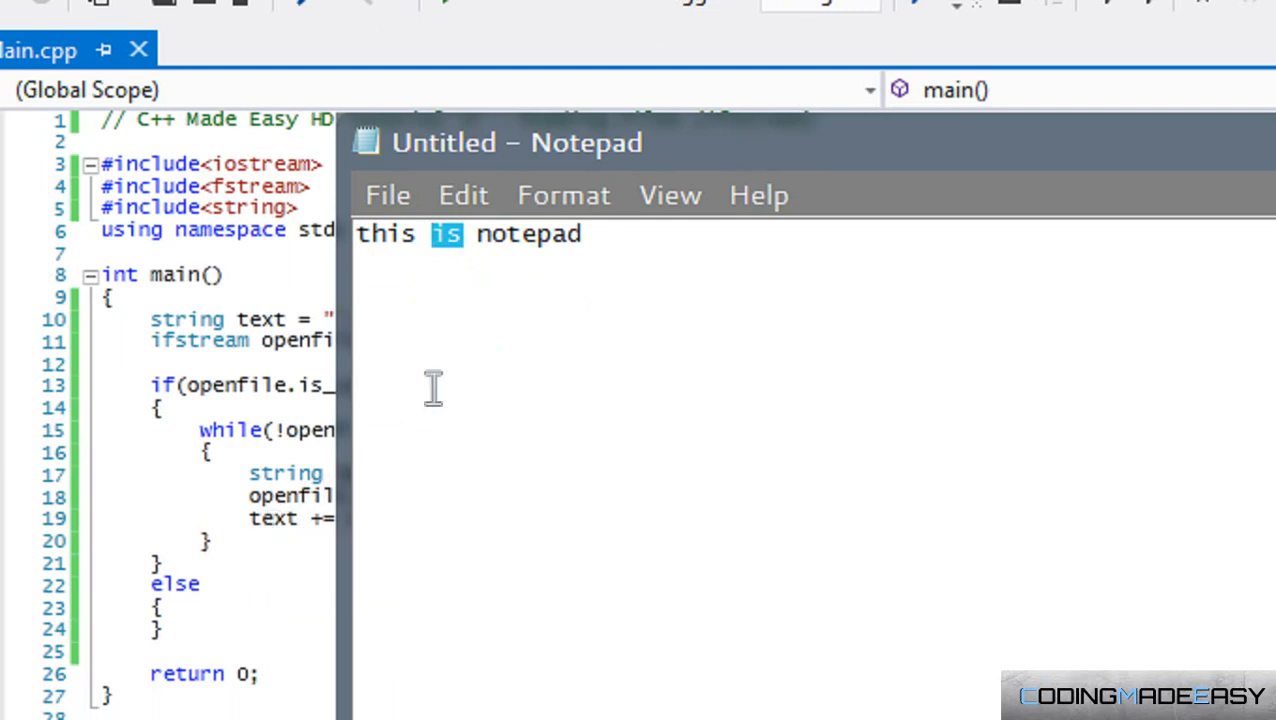
double_click(530, 234)
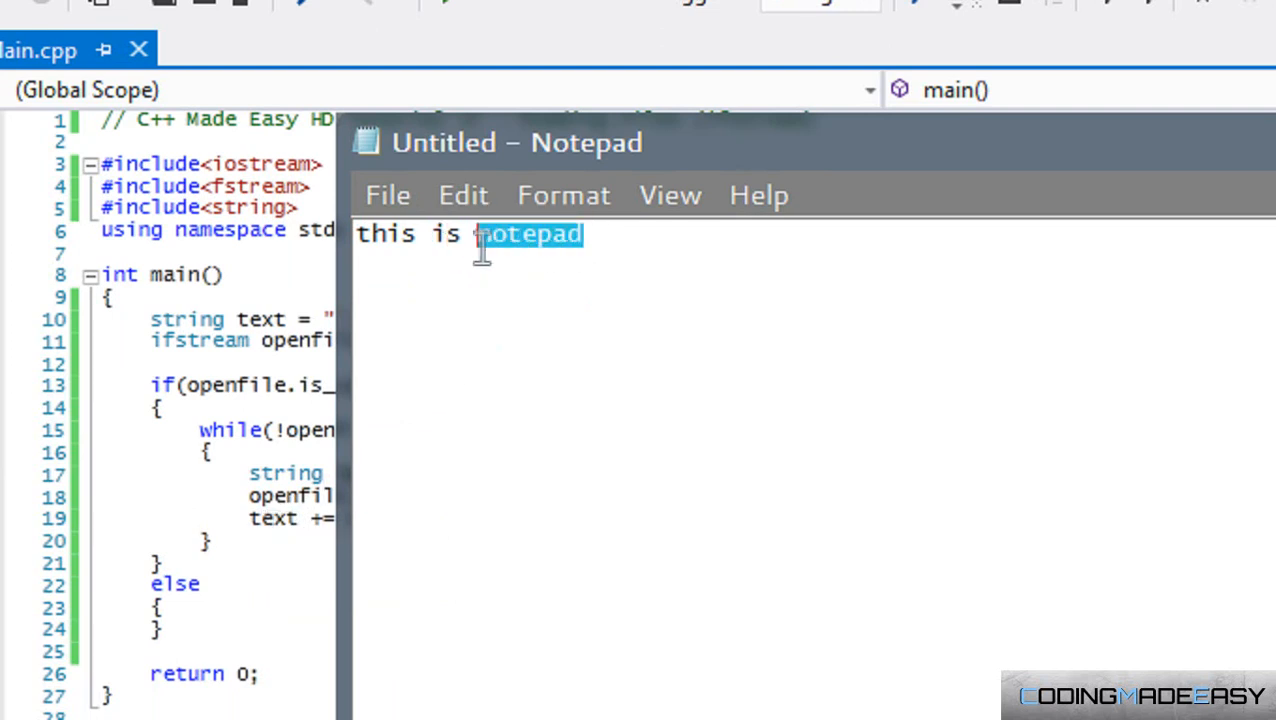
mouse_move(278, 518)
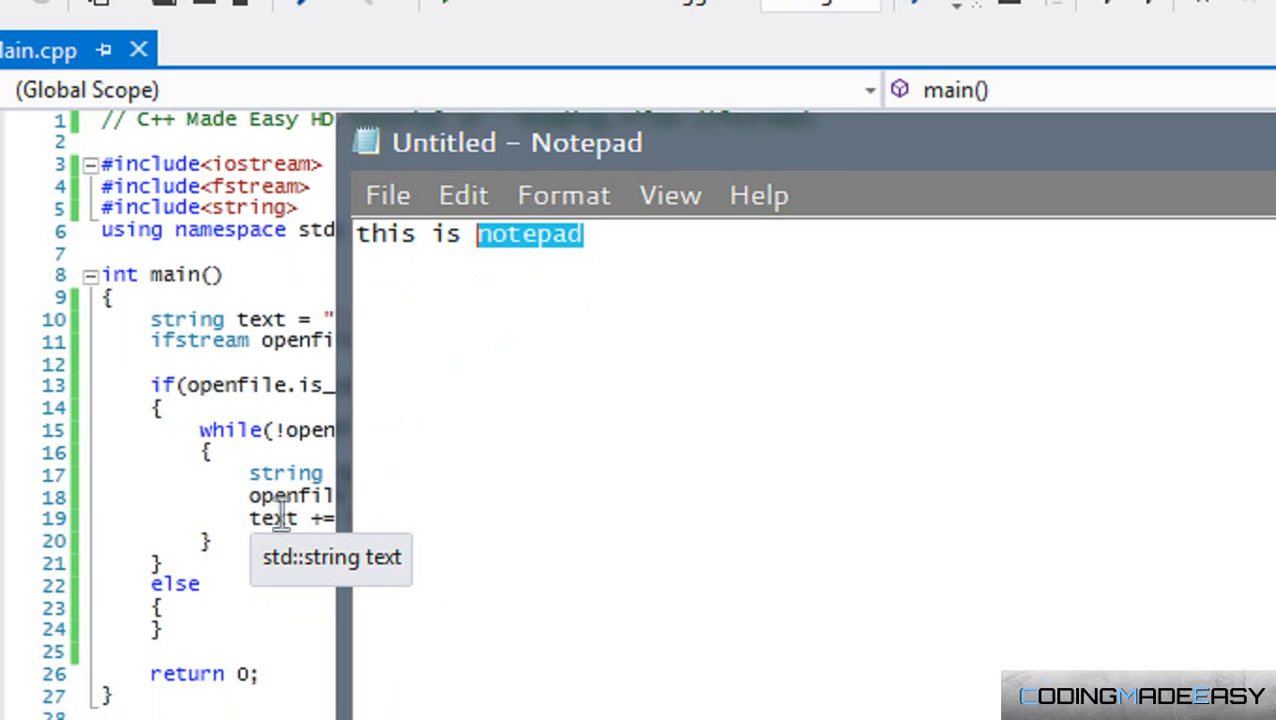
click(653, 234)
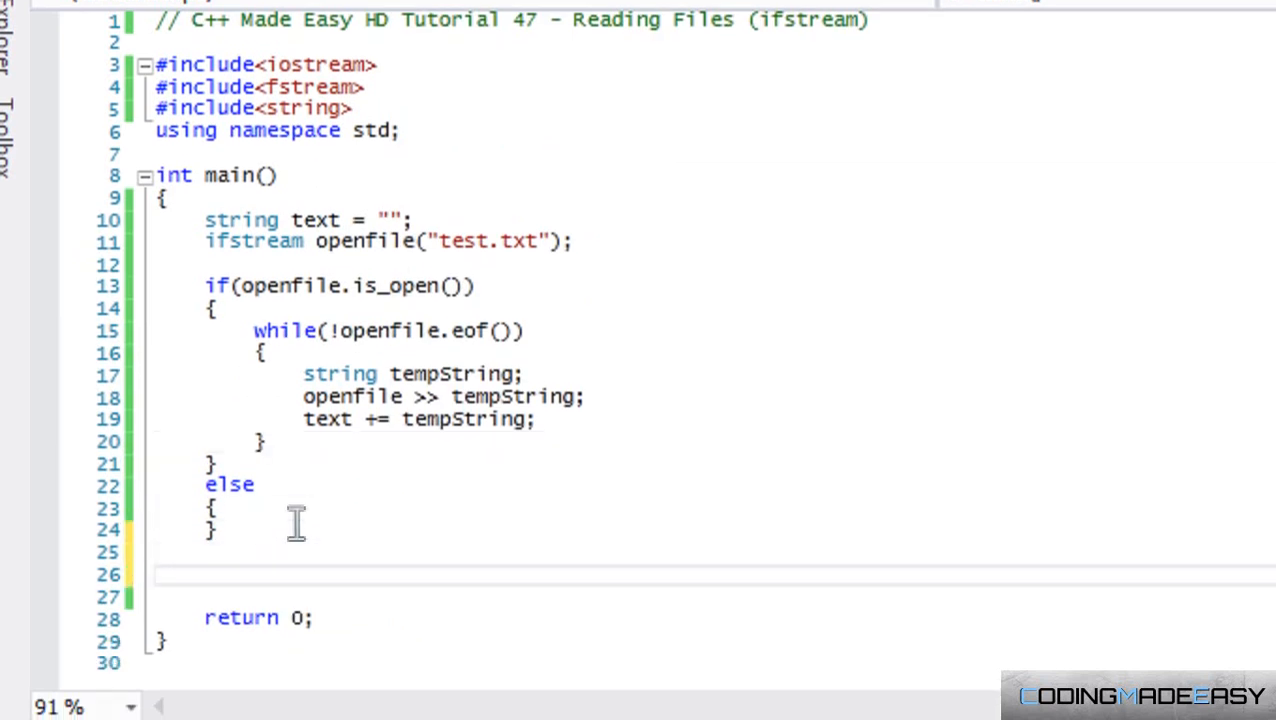
Add cout << text << endl; just before return 0
text(cout <)
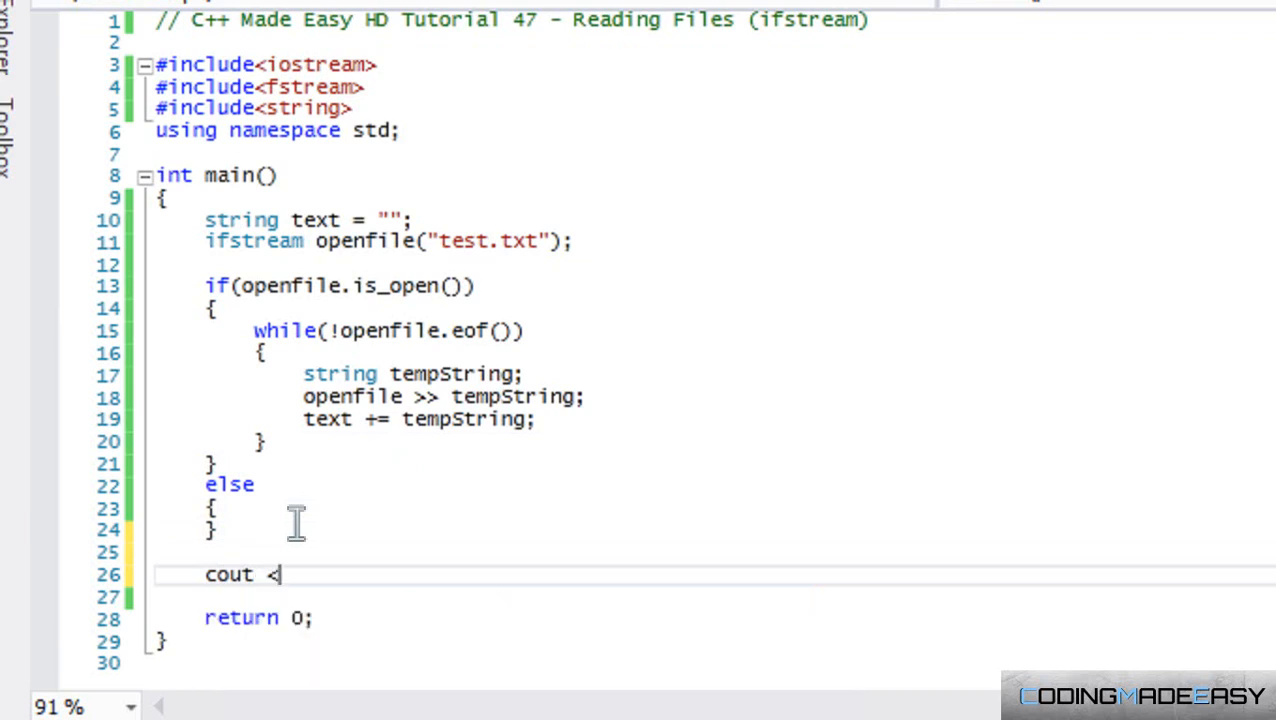
text(<)
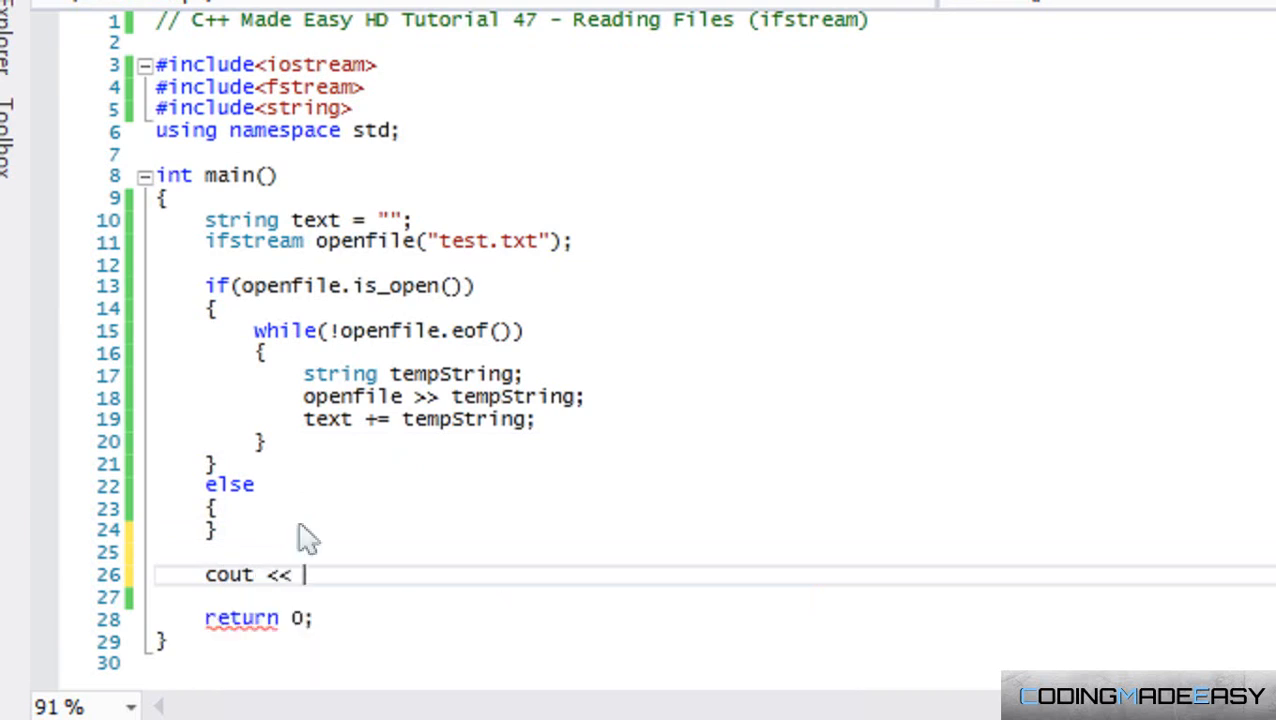
text(text << endl;)
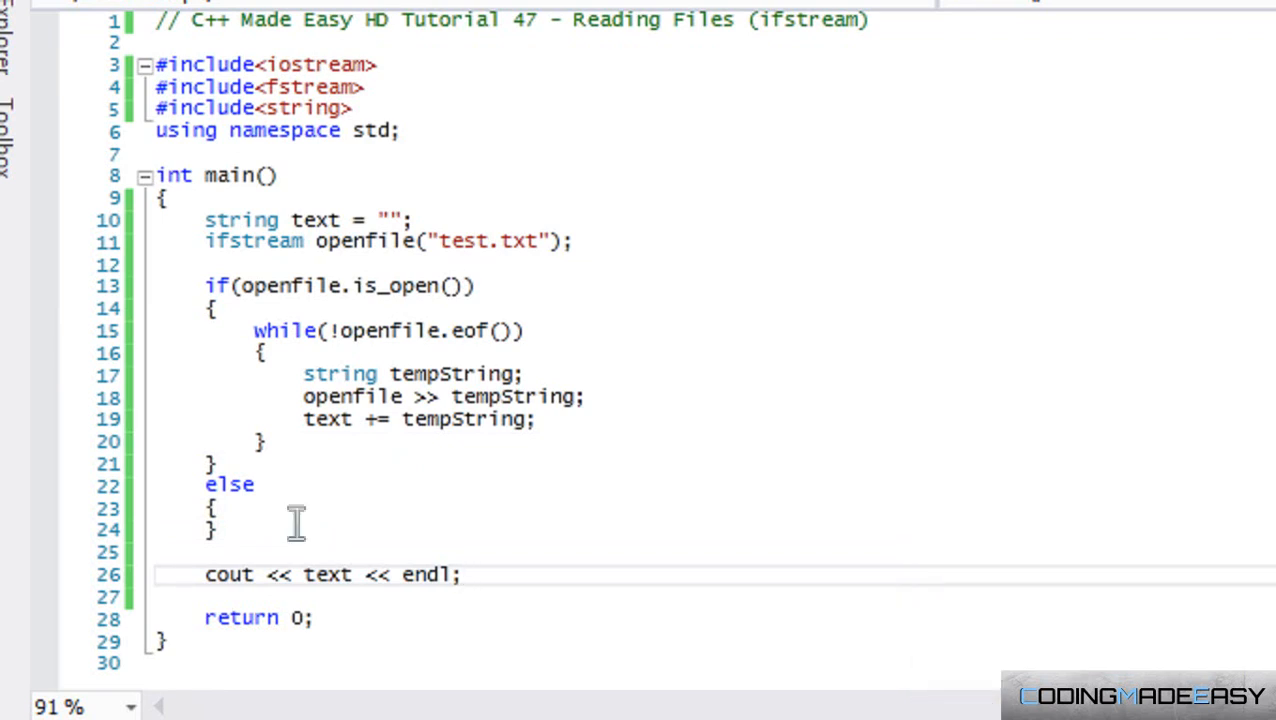
mouse_move(308, 536)
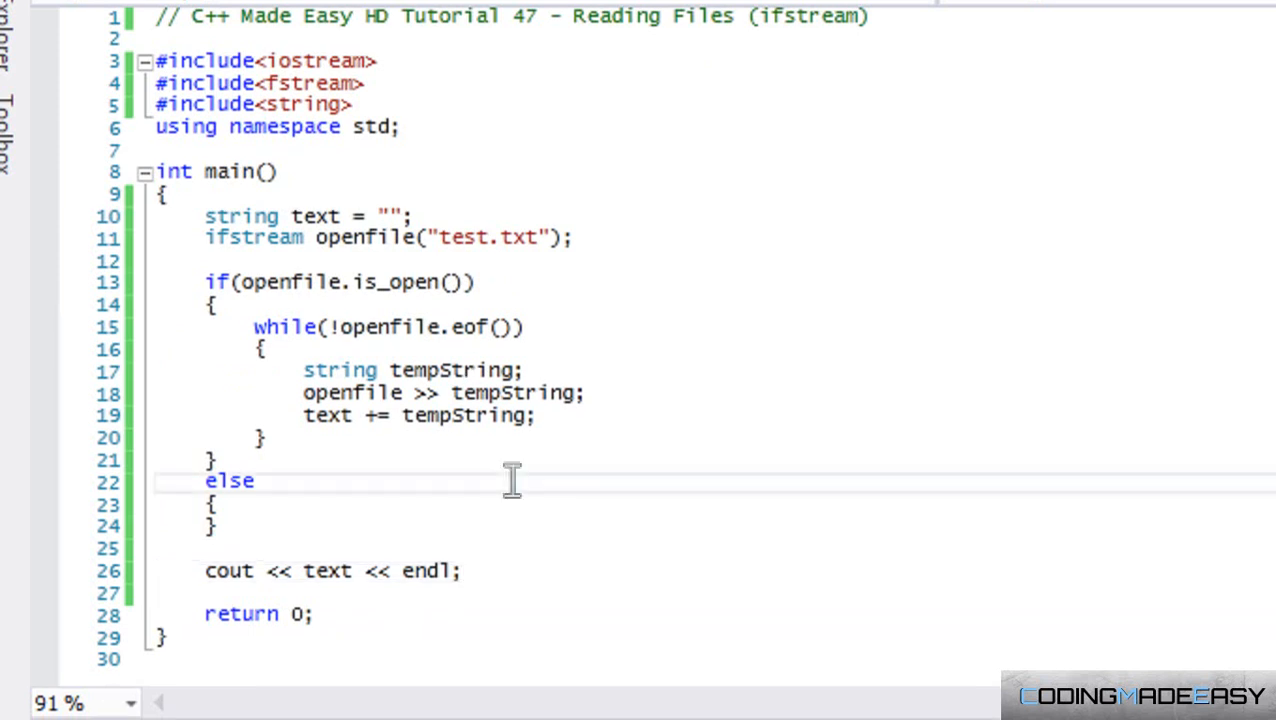
double_click(228, 480)
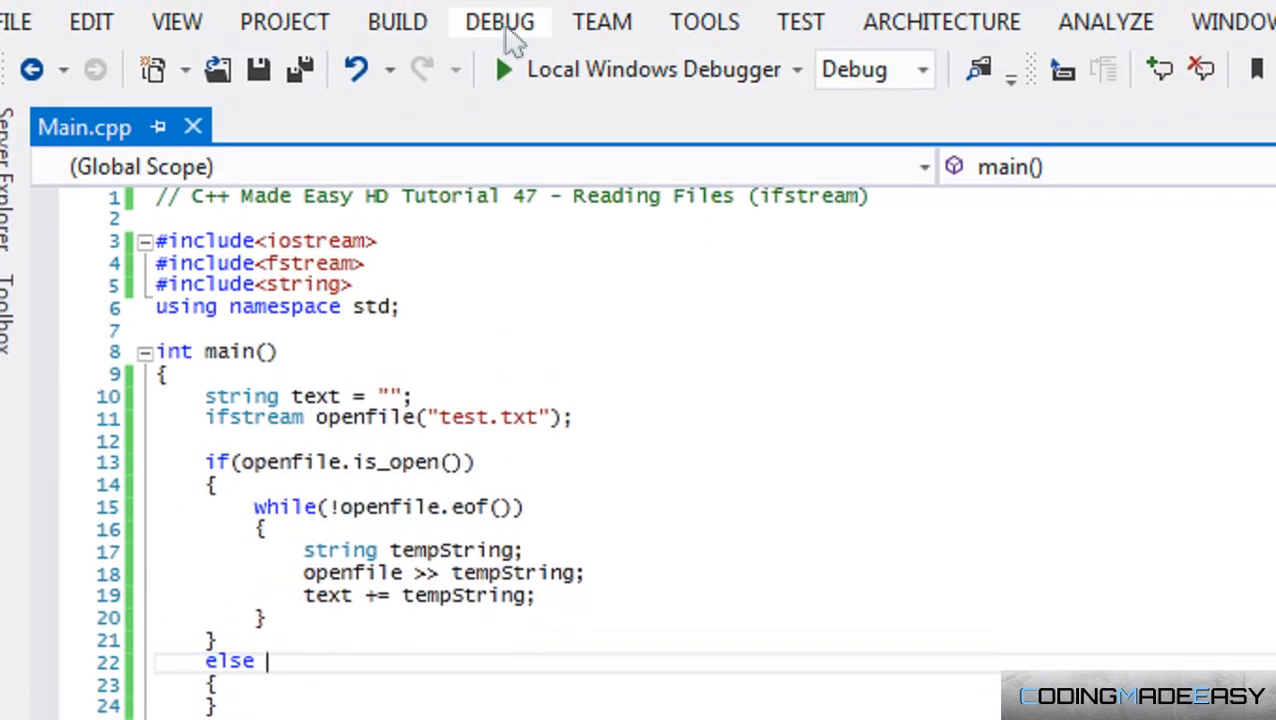
Build and run the program without debugging to print the words from test.txt
click(499, 21)
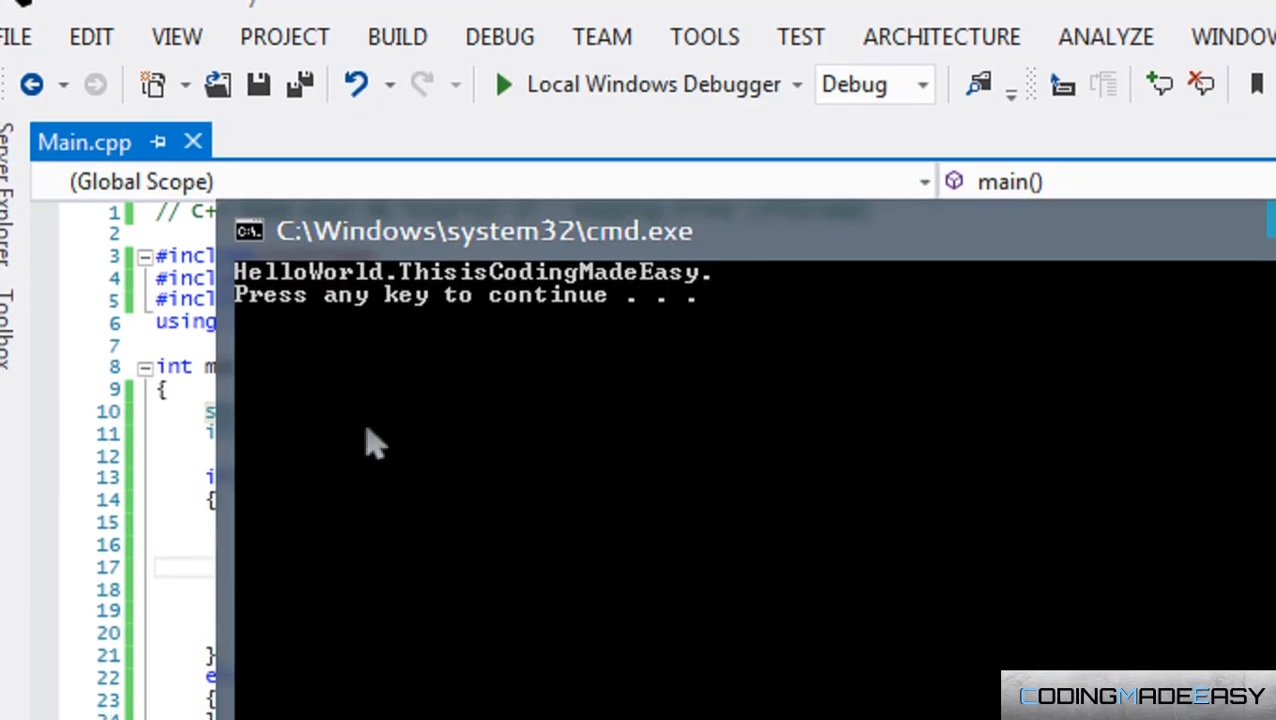
mouse_move(333, 289)
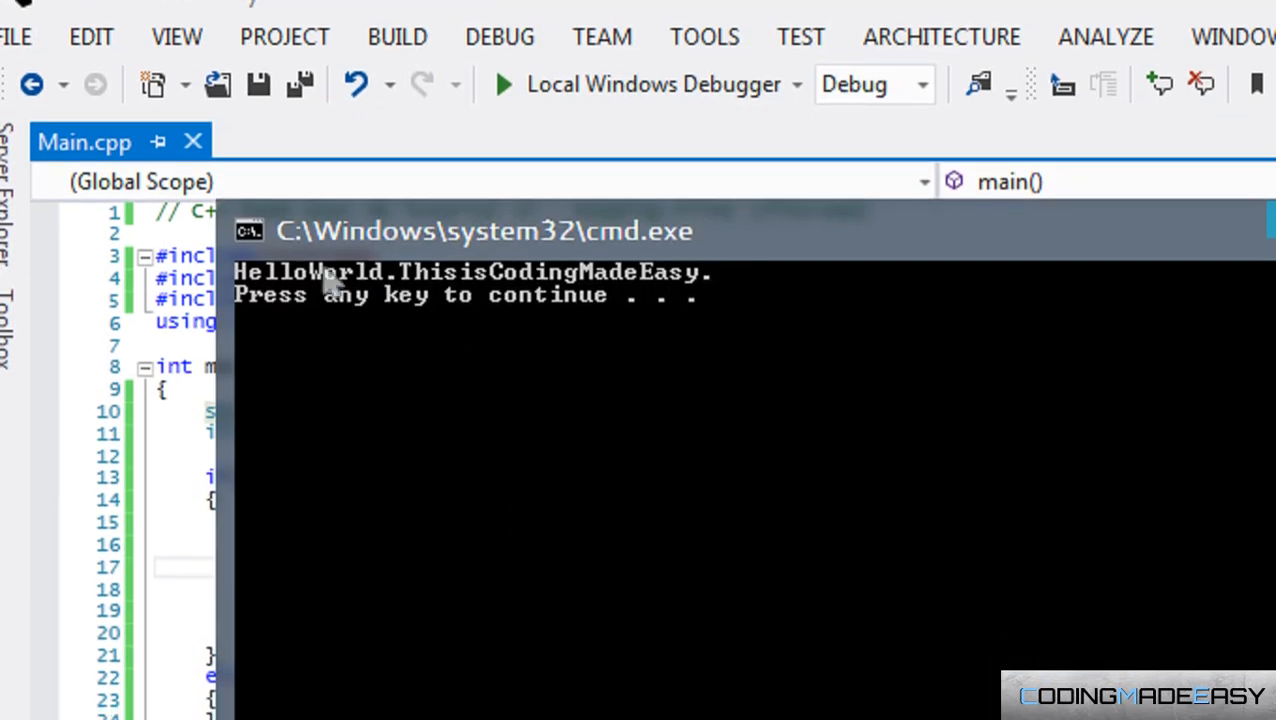
mouse_move(600, 315)
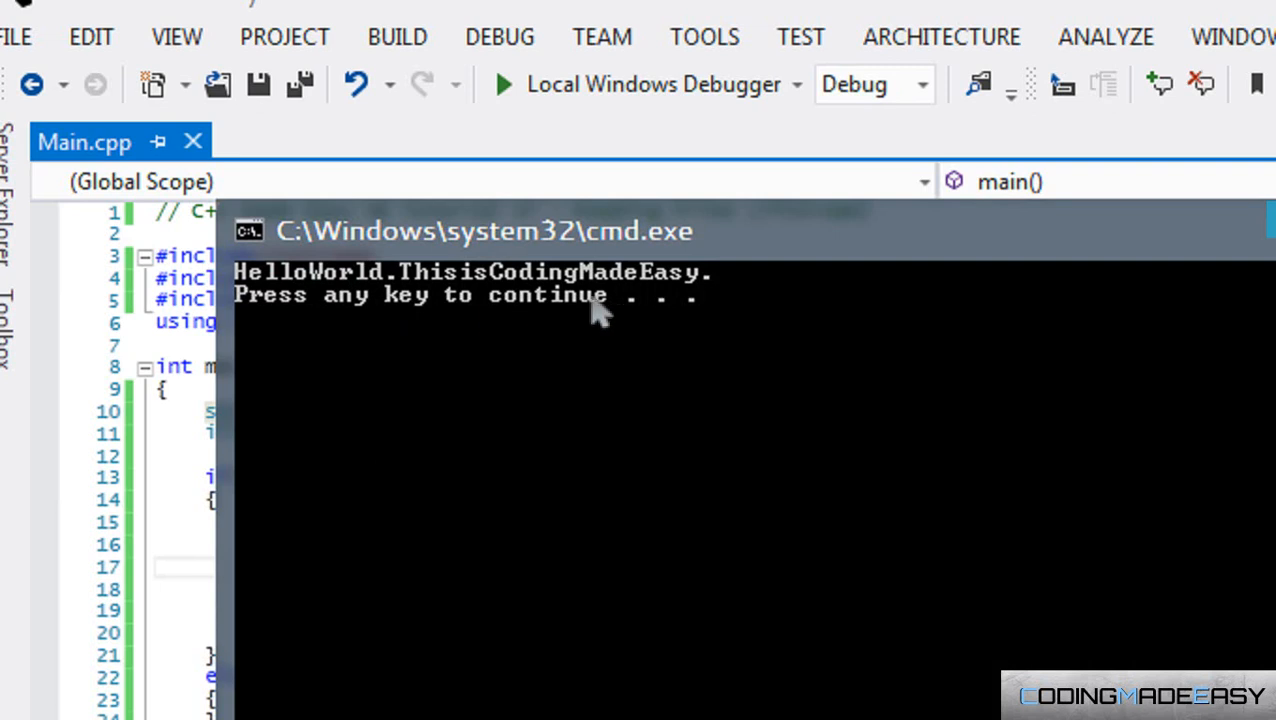
mouse_move(315, 305)
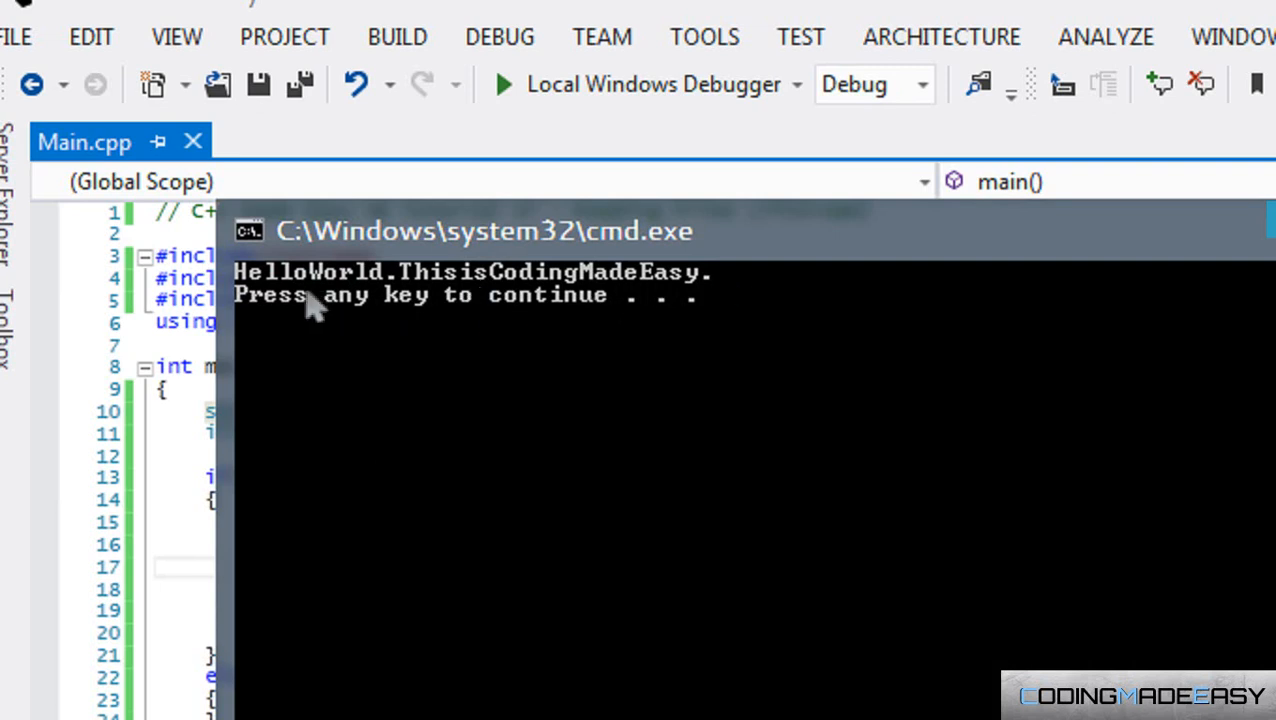
mouse_move(325, 302)
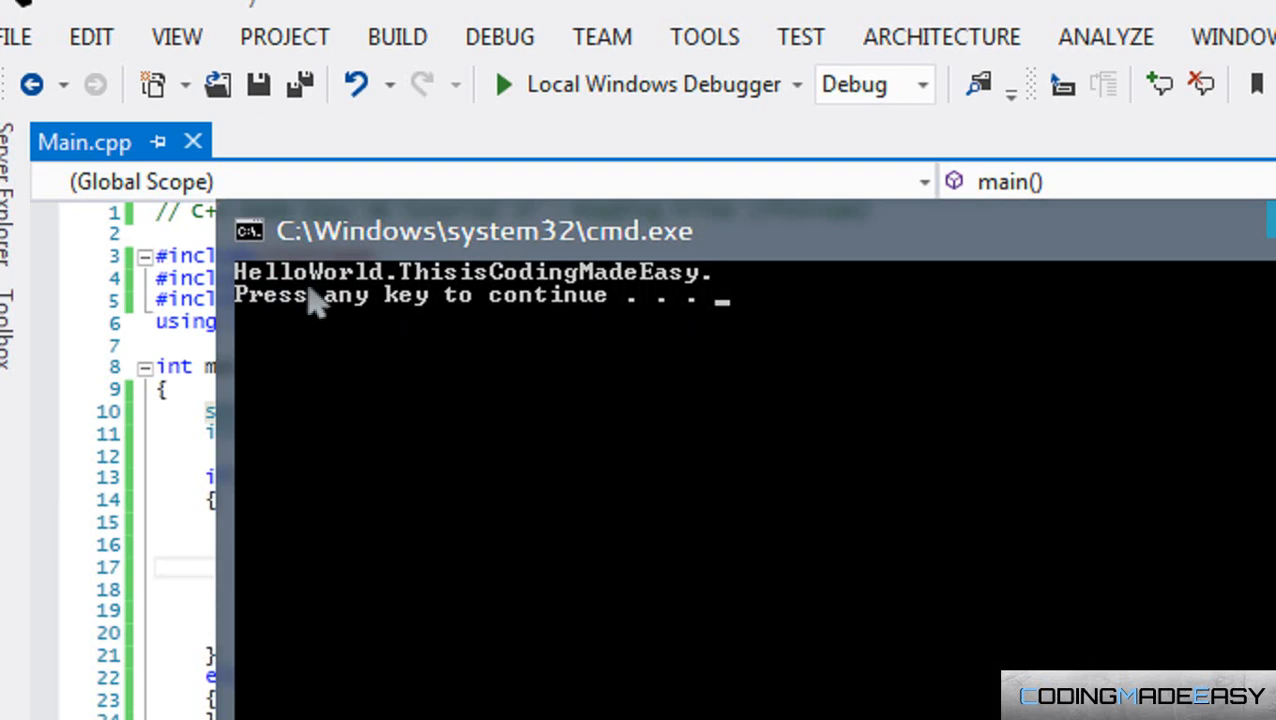
mouse_move(290, 305)
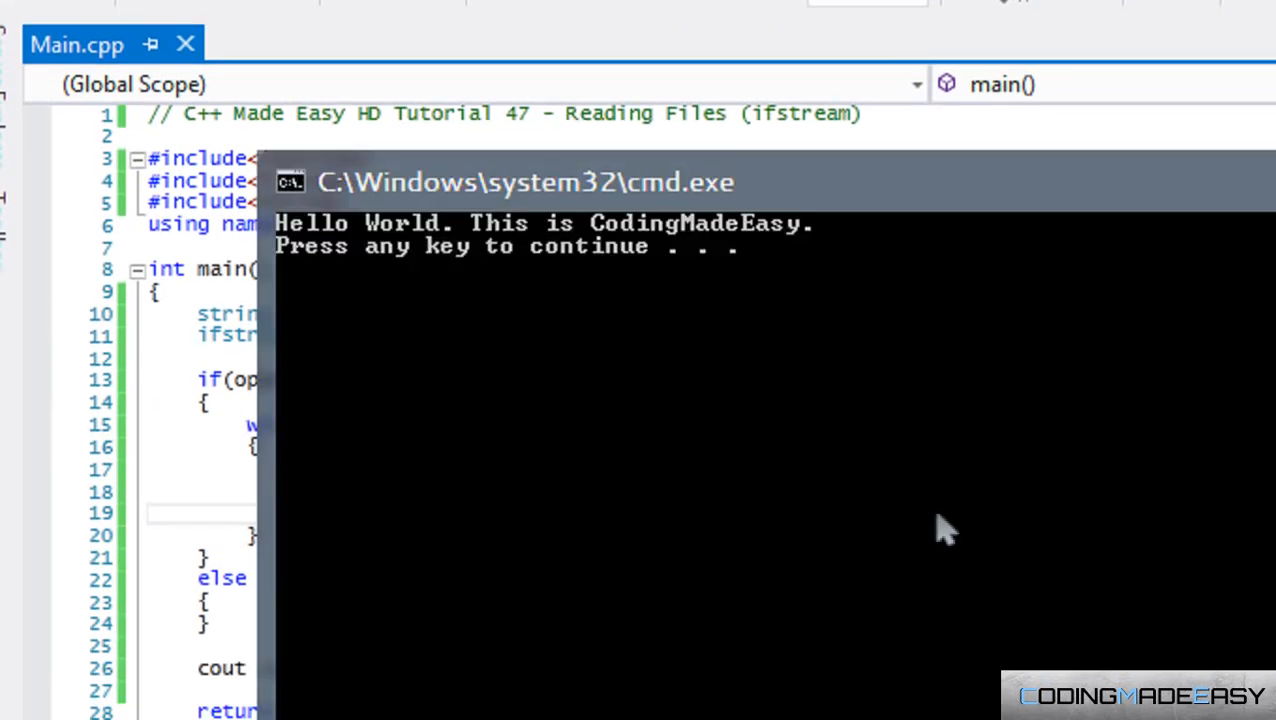
mouse_move(575, 255)
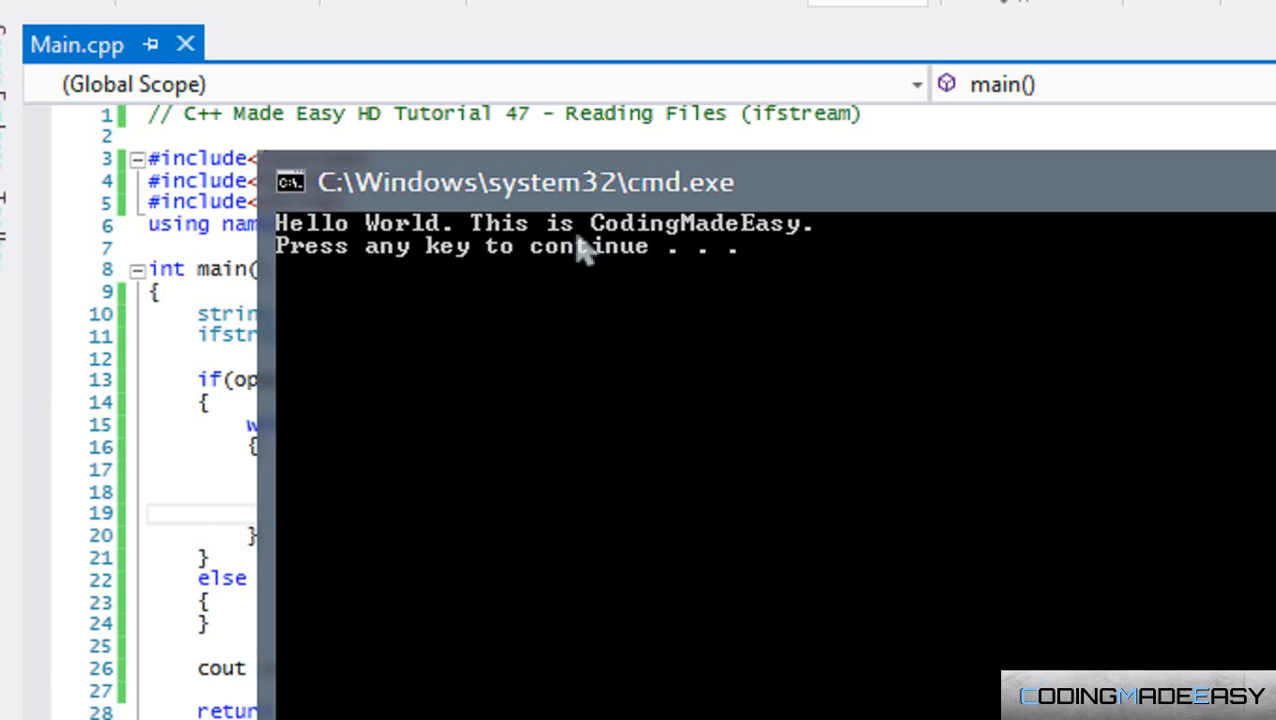
mouse_move(815, 285)
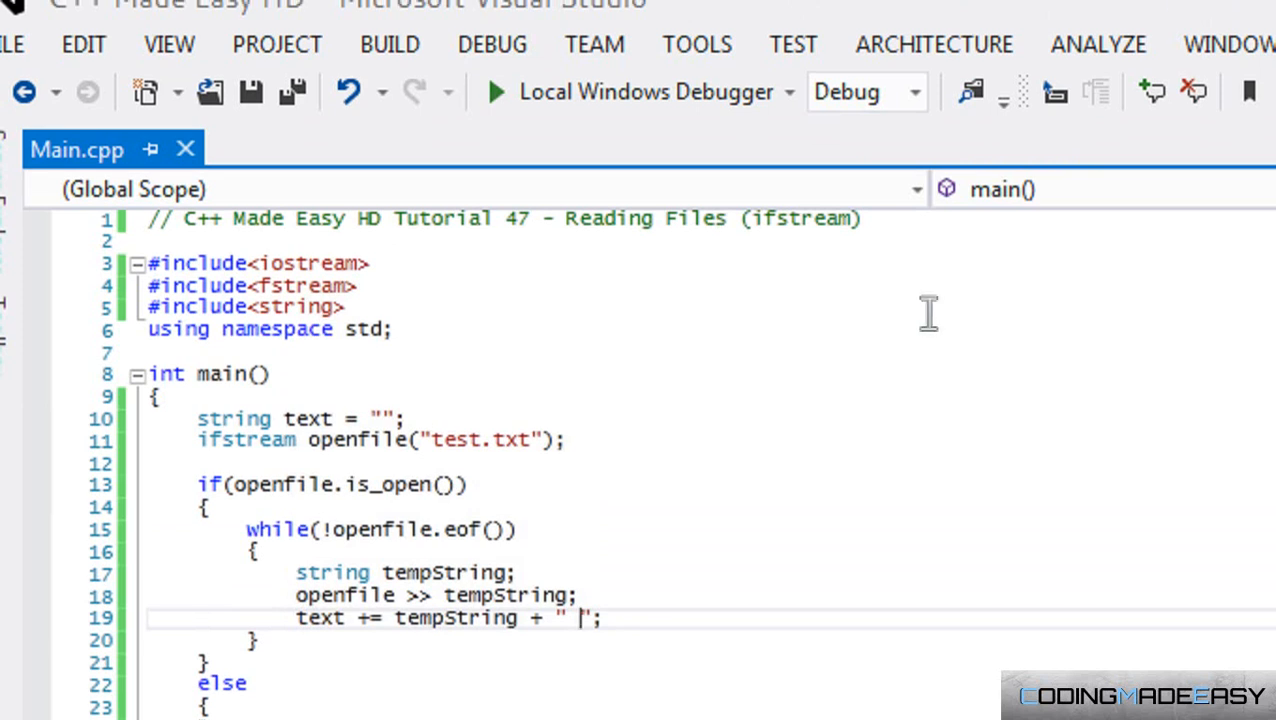
mouse_move(925, 312)
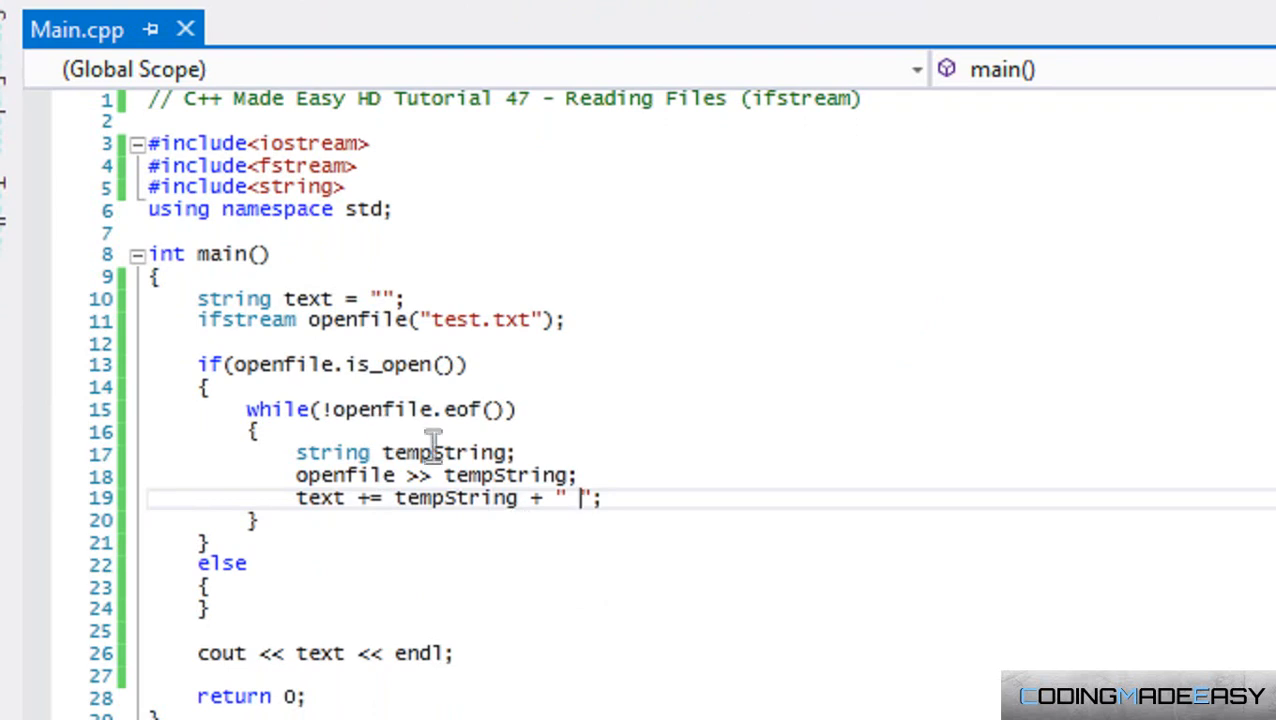
Scroll Main.cpp down to reach line 19's text += tempString; statement
scroll(down, 3)
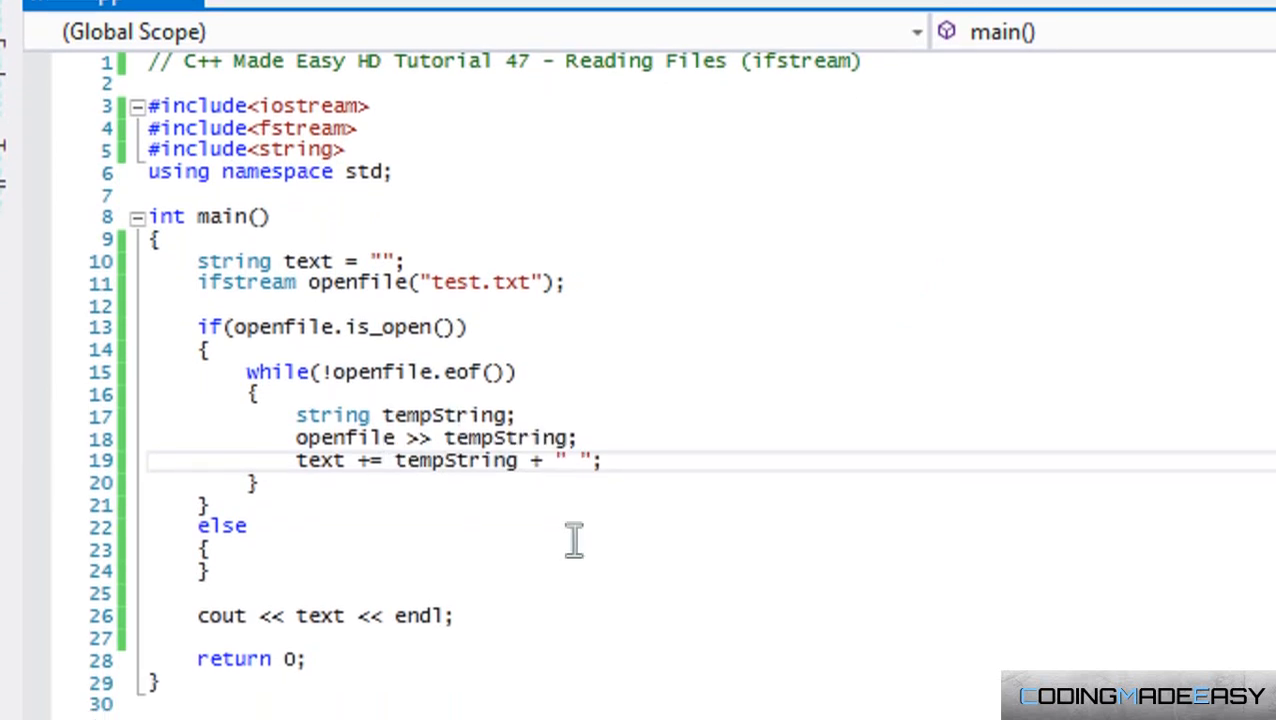